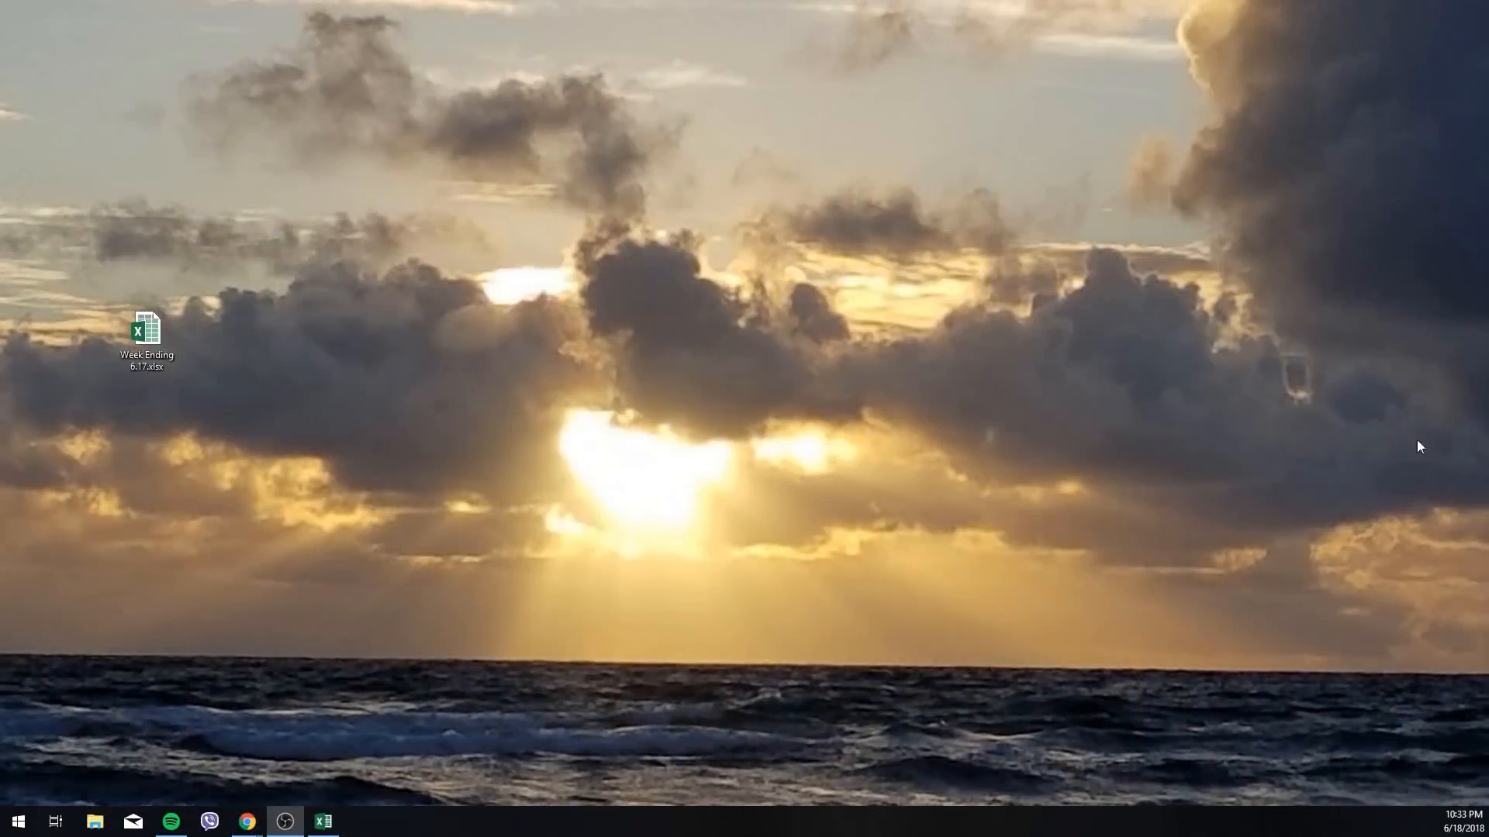
mouse_move(1014, 542)
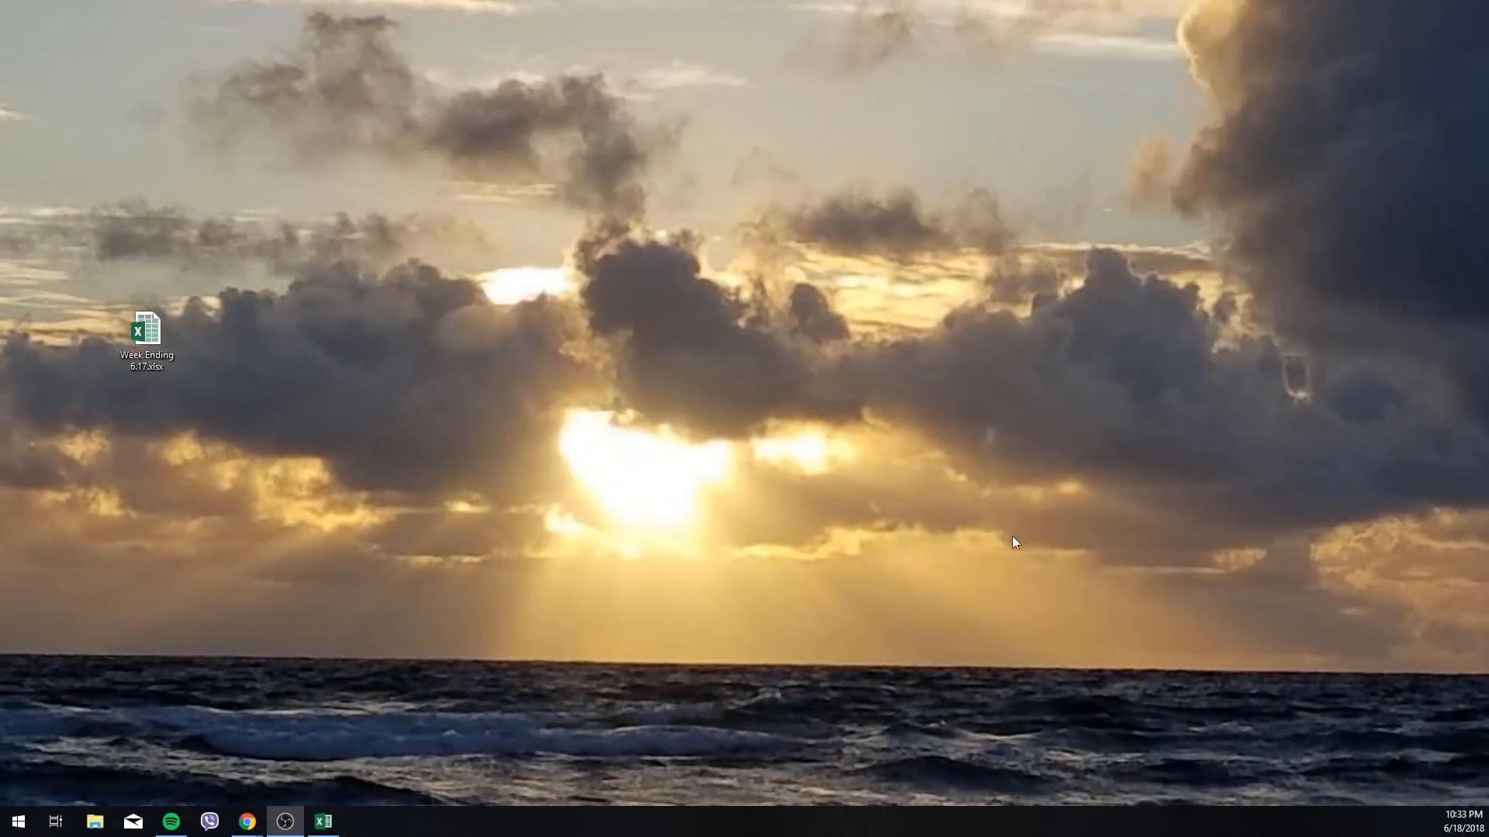
mouse_move(651, 597)
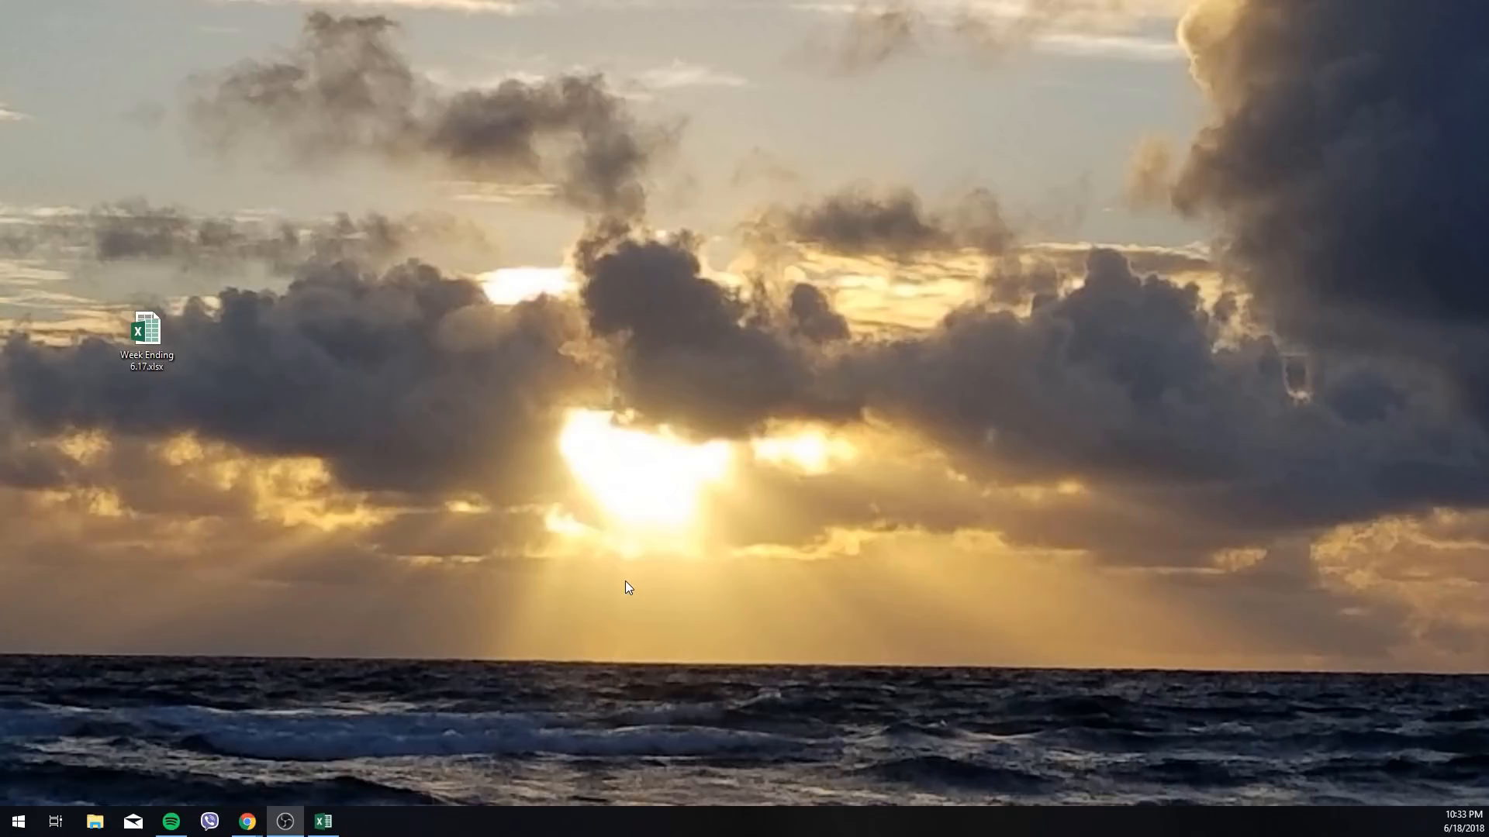
mouse_move(188, 252)
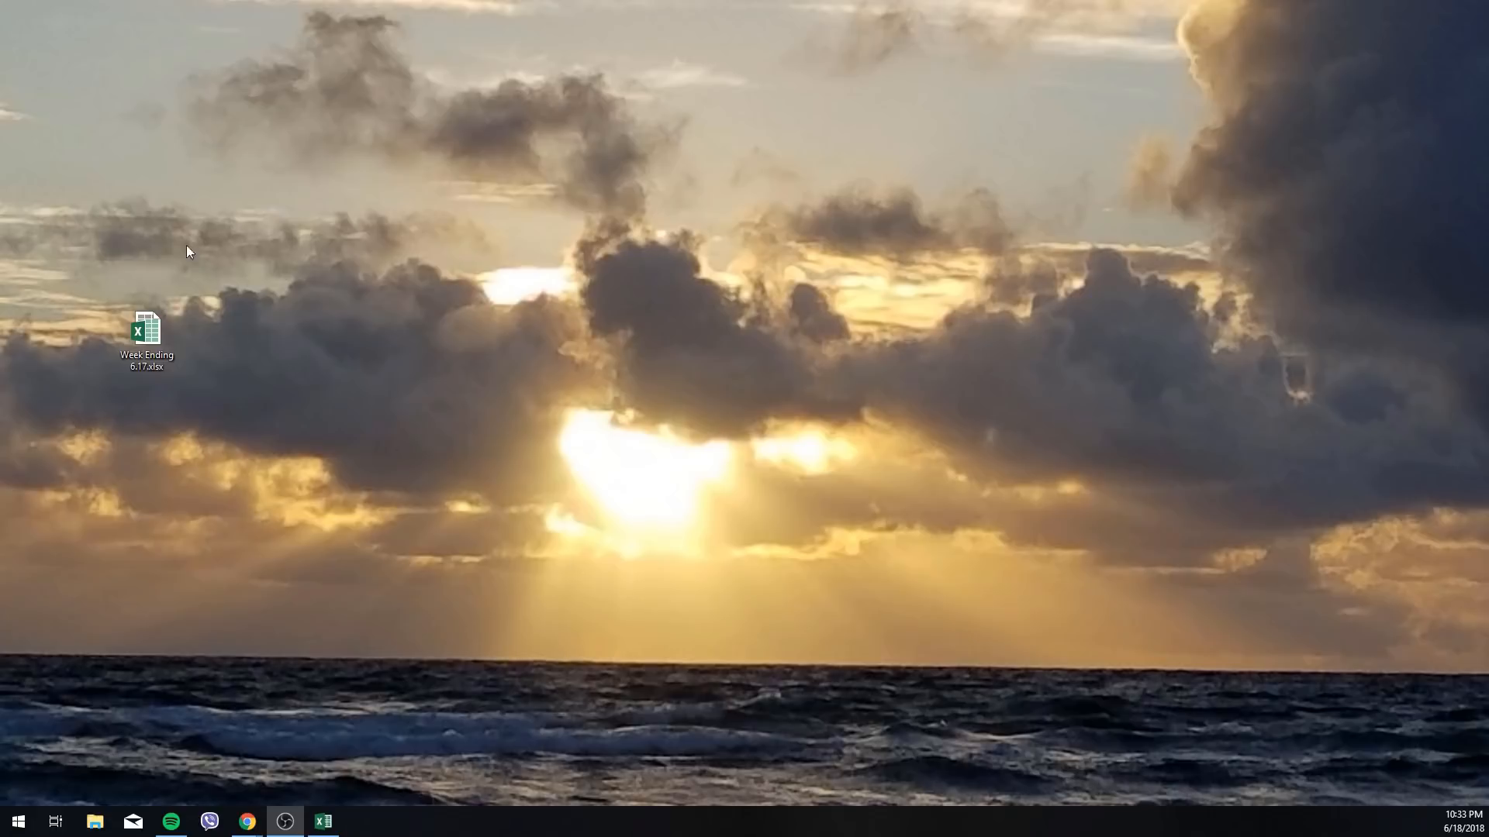
mouse_move(475, 608)
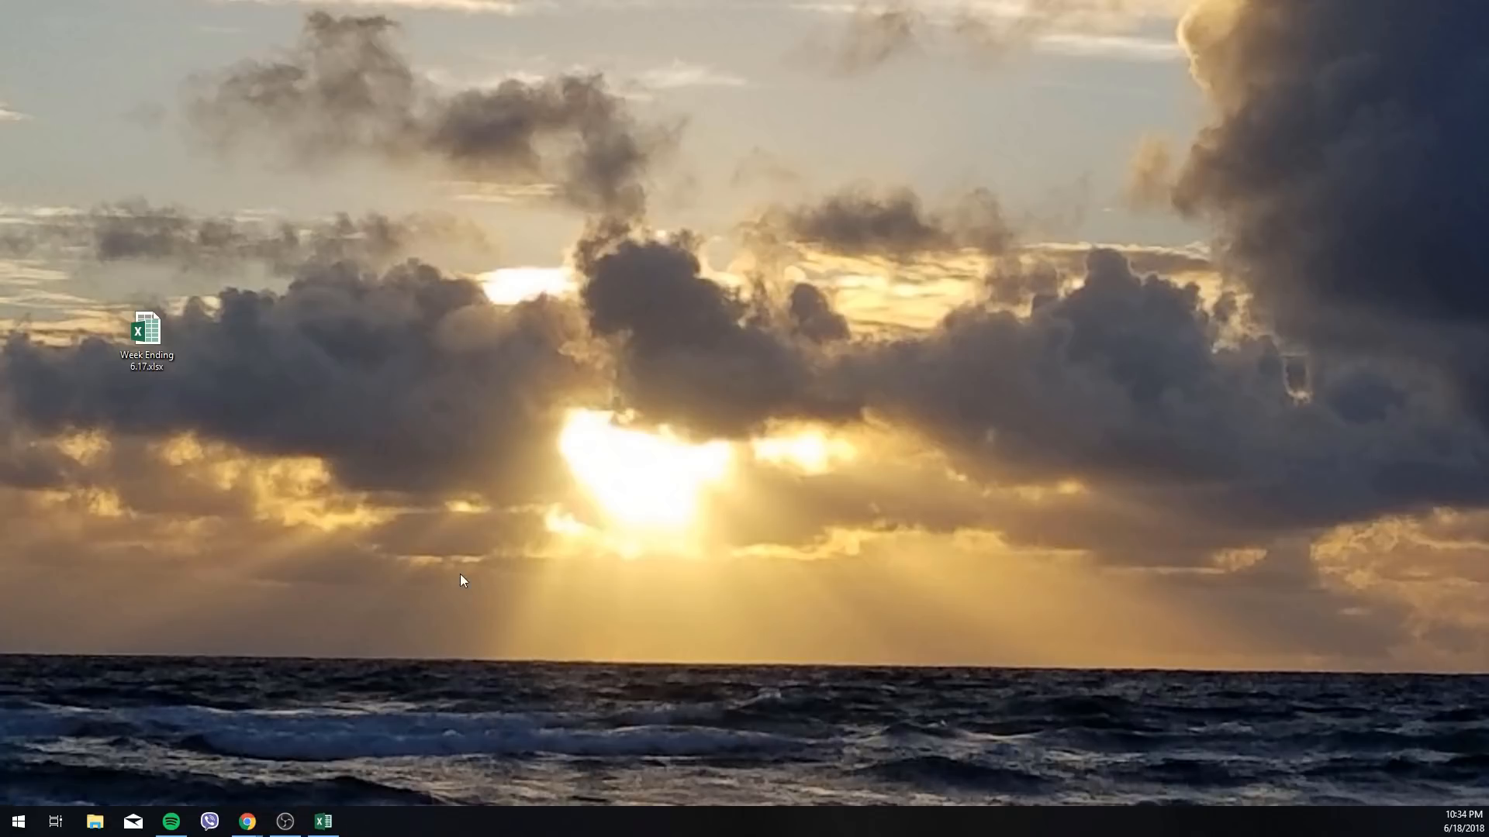
mouse_move(478, 720)
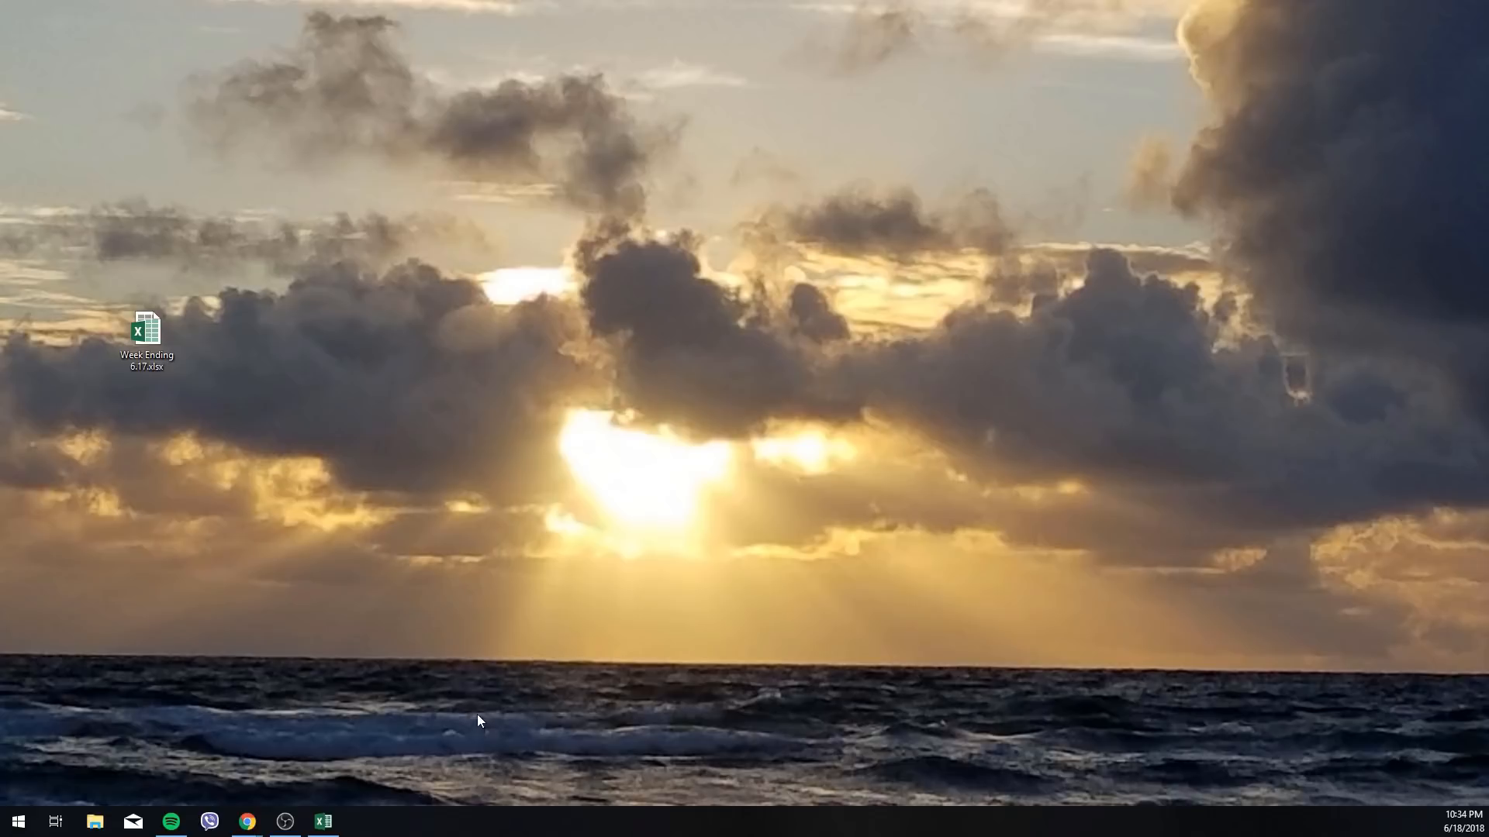
mouse_move(402, 498)
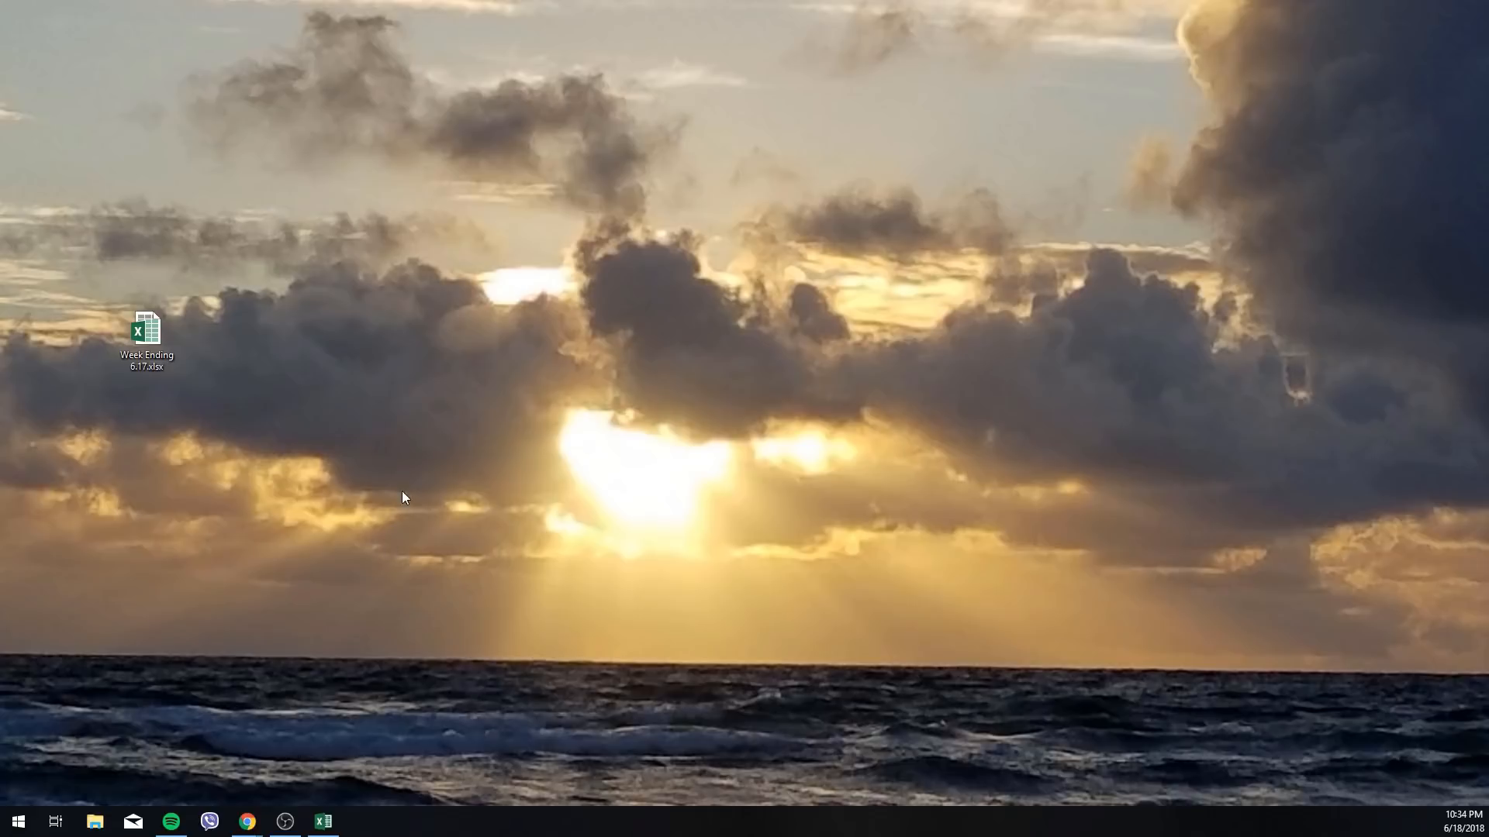
mouse_move(400, 502)
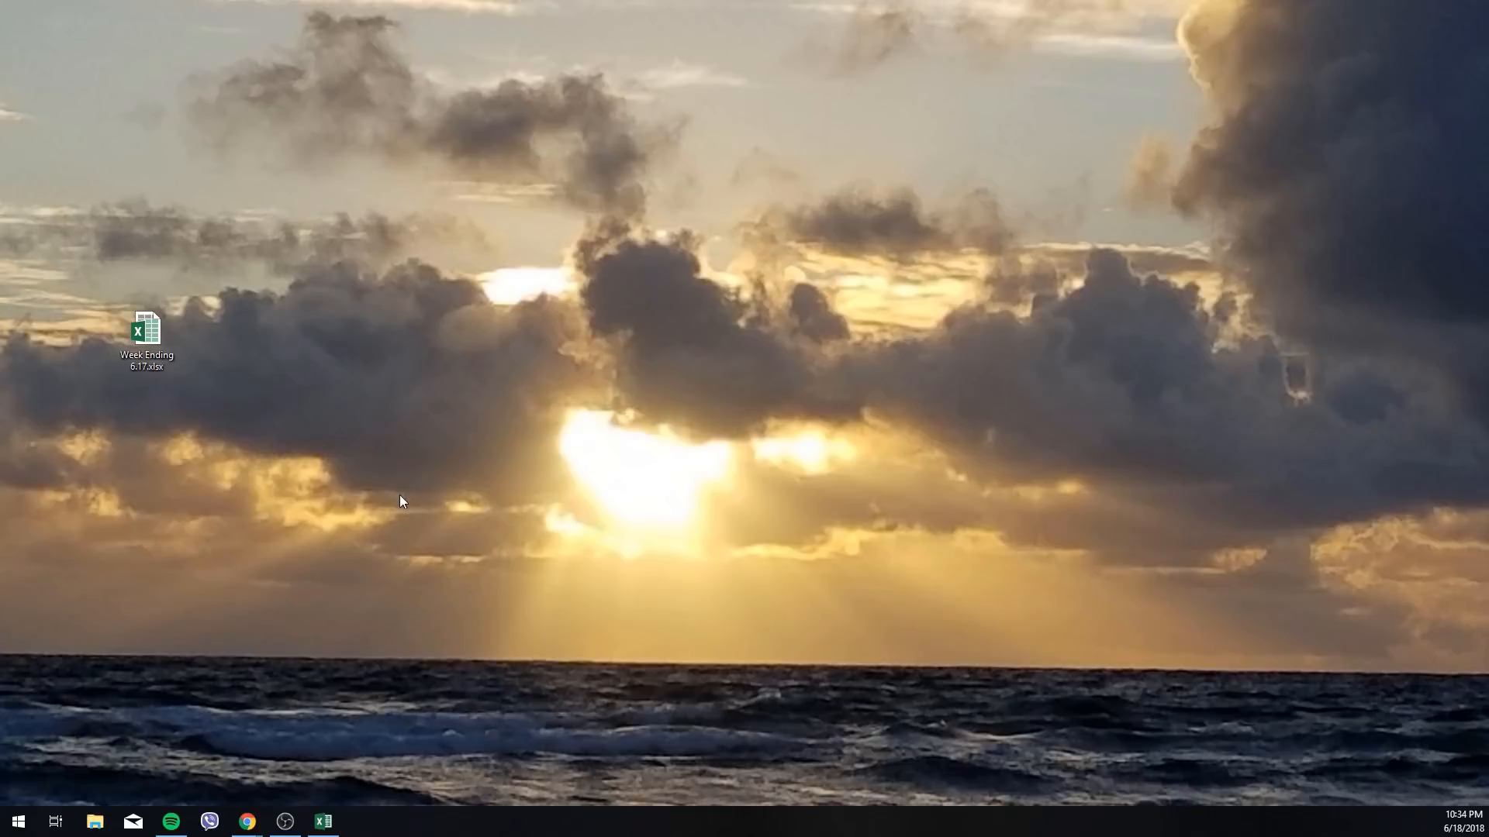
mouse_move(359, 655)
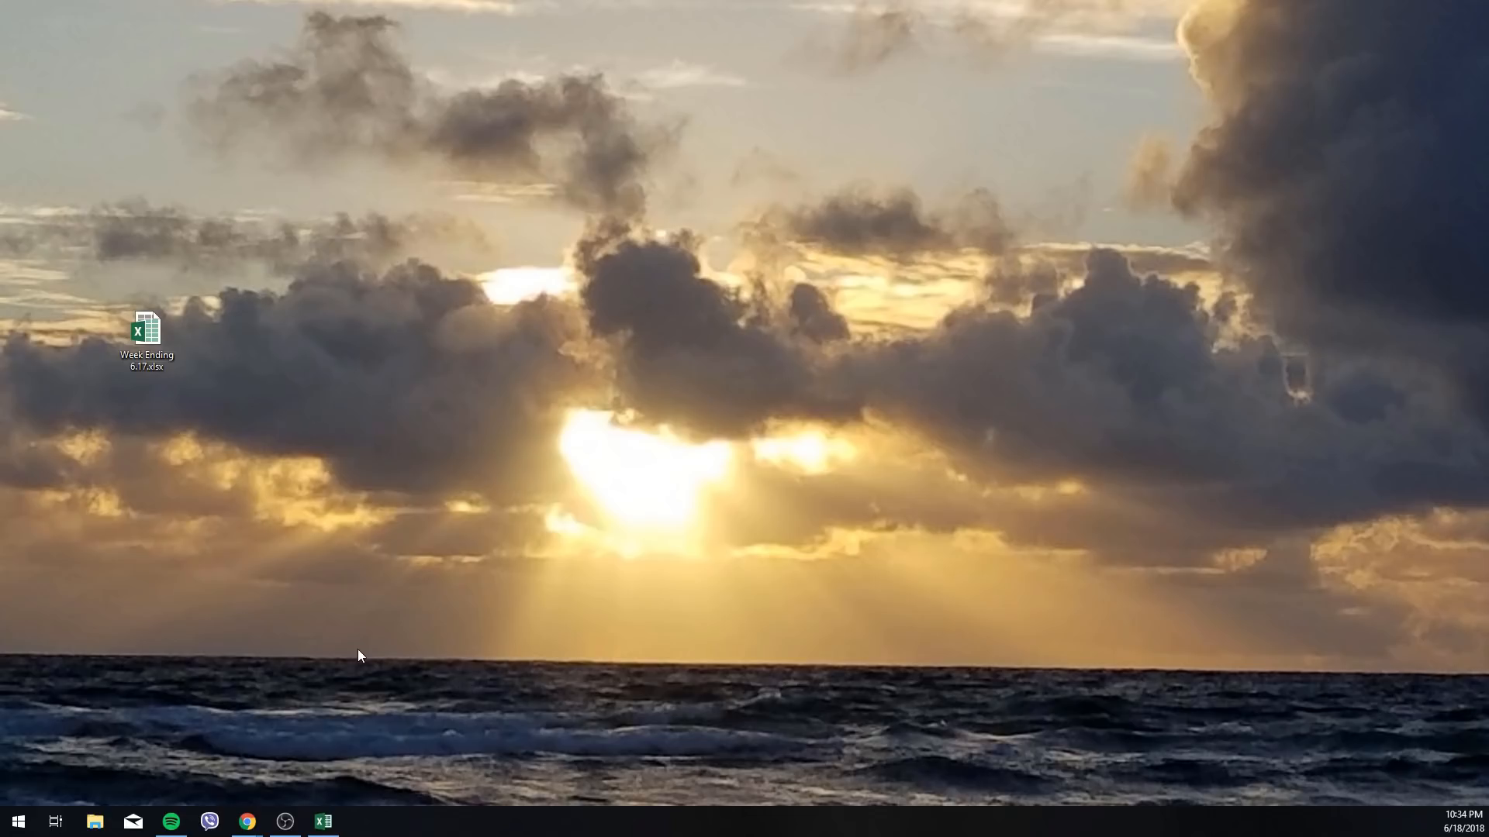
mouse_move(218, 550)
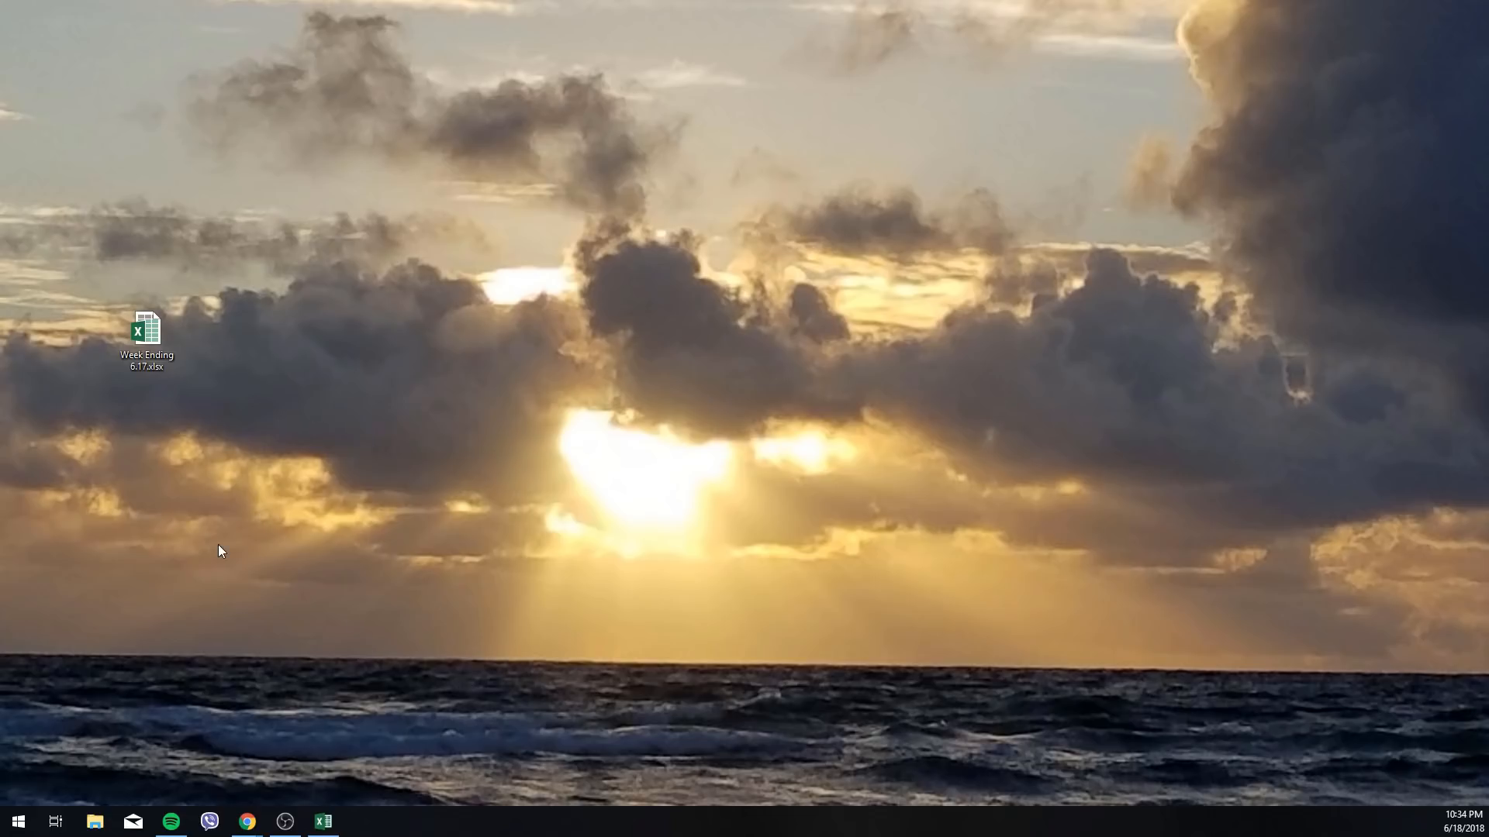
Open the Week Ending 6.17 workbook and browse the Back office servers and bartenders headings.
double_click(146, 331)
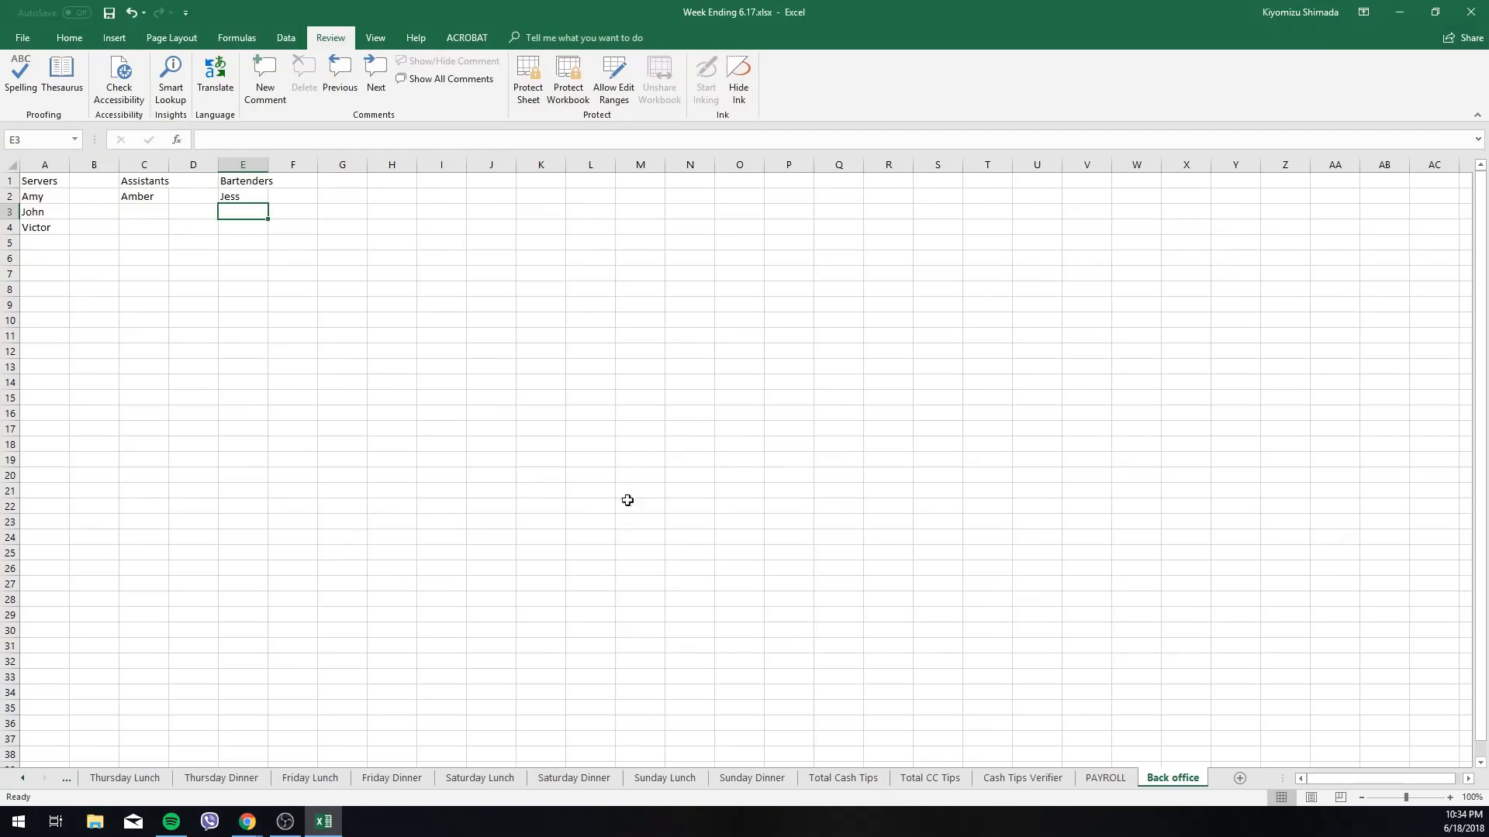
mouse_move(466, 427)
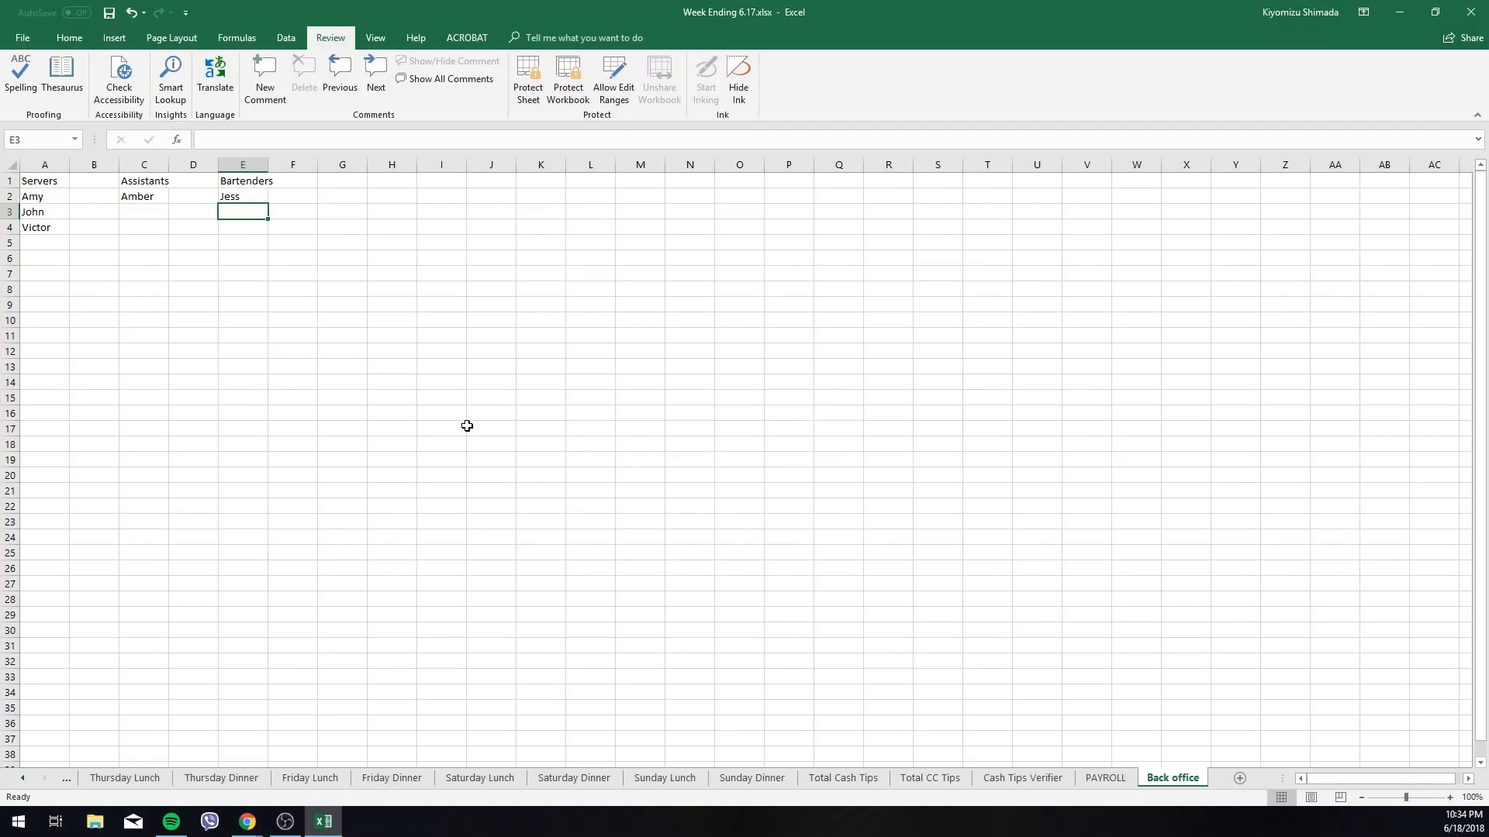
mouse_move(432, 336)
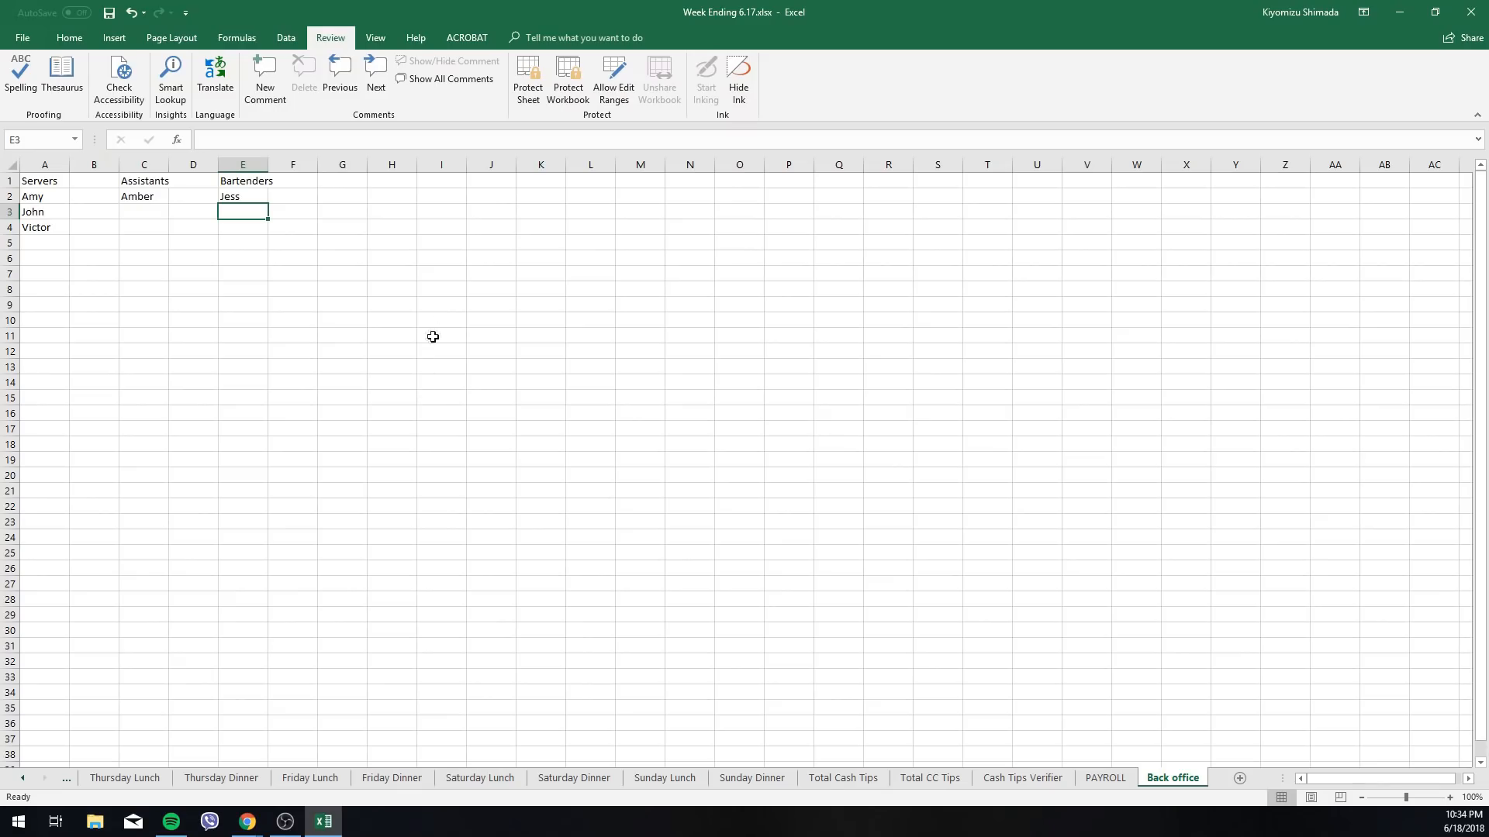
mouse_move(352, 286)
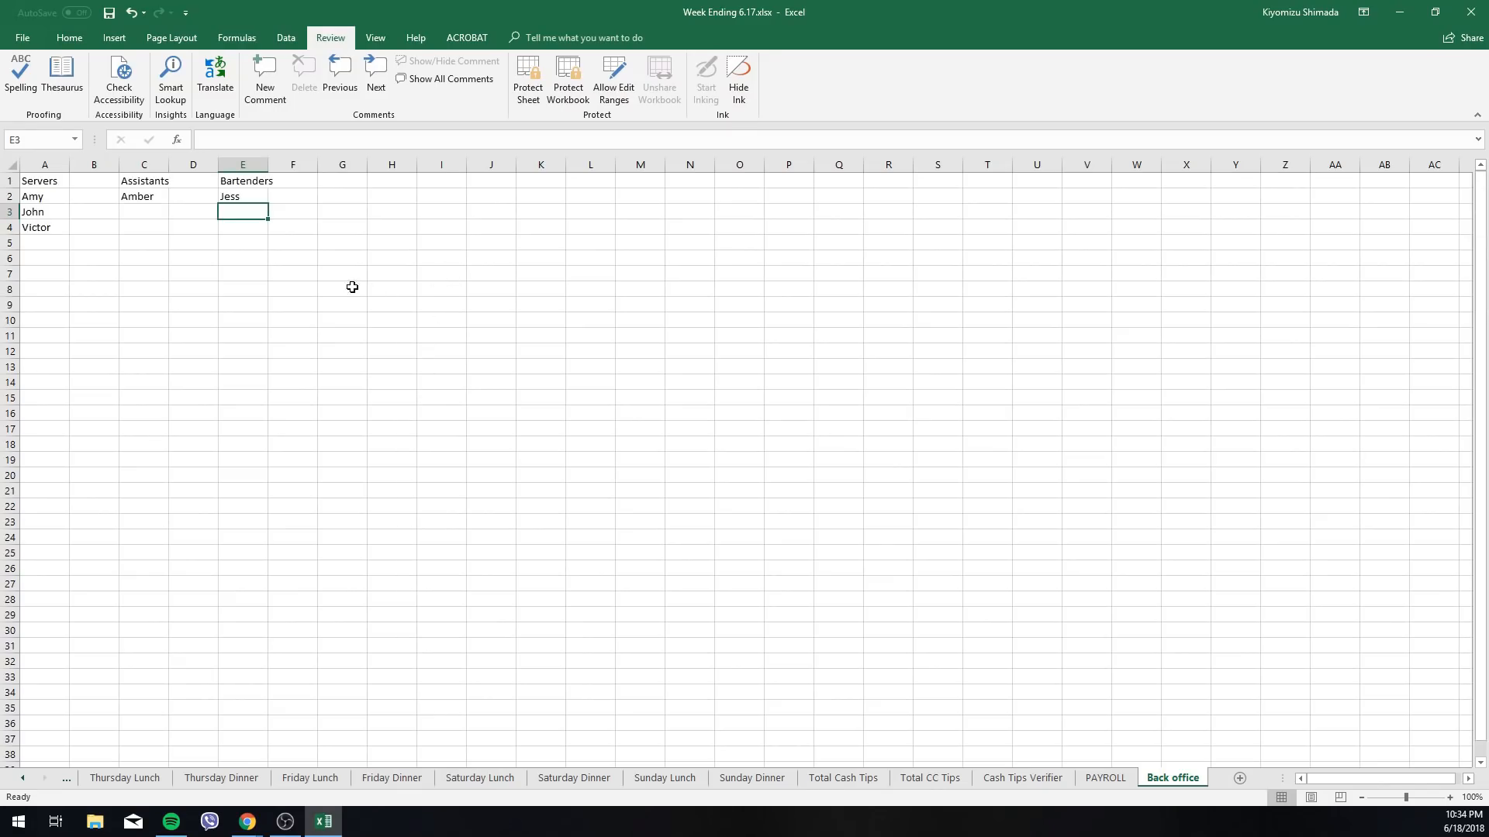
mouse_move(1172, 794)
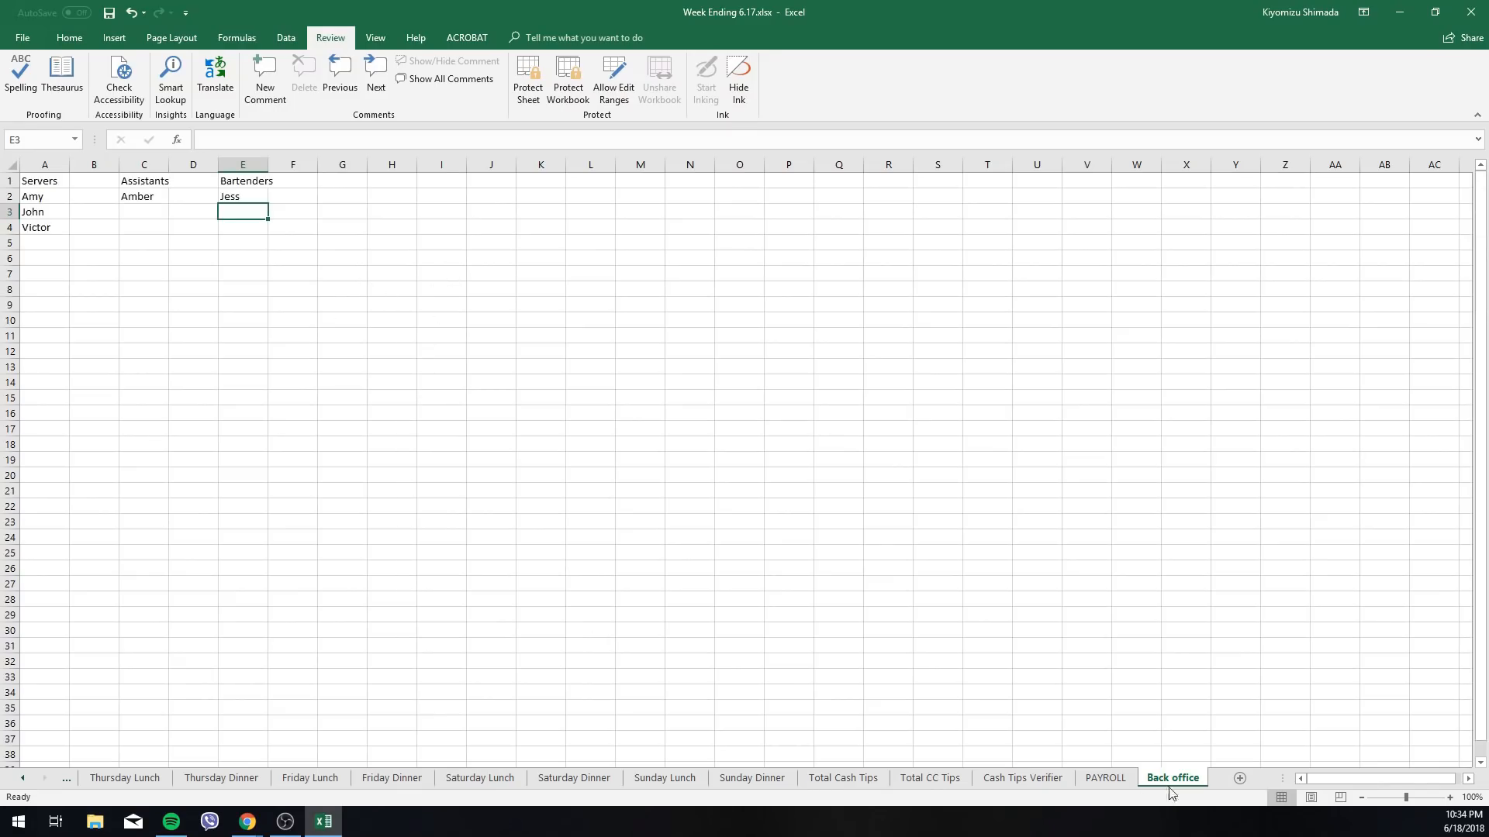
mouse_move(1144, 778)
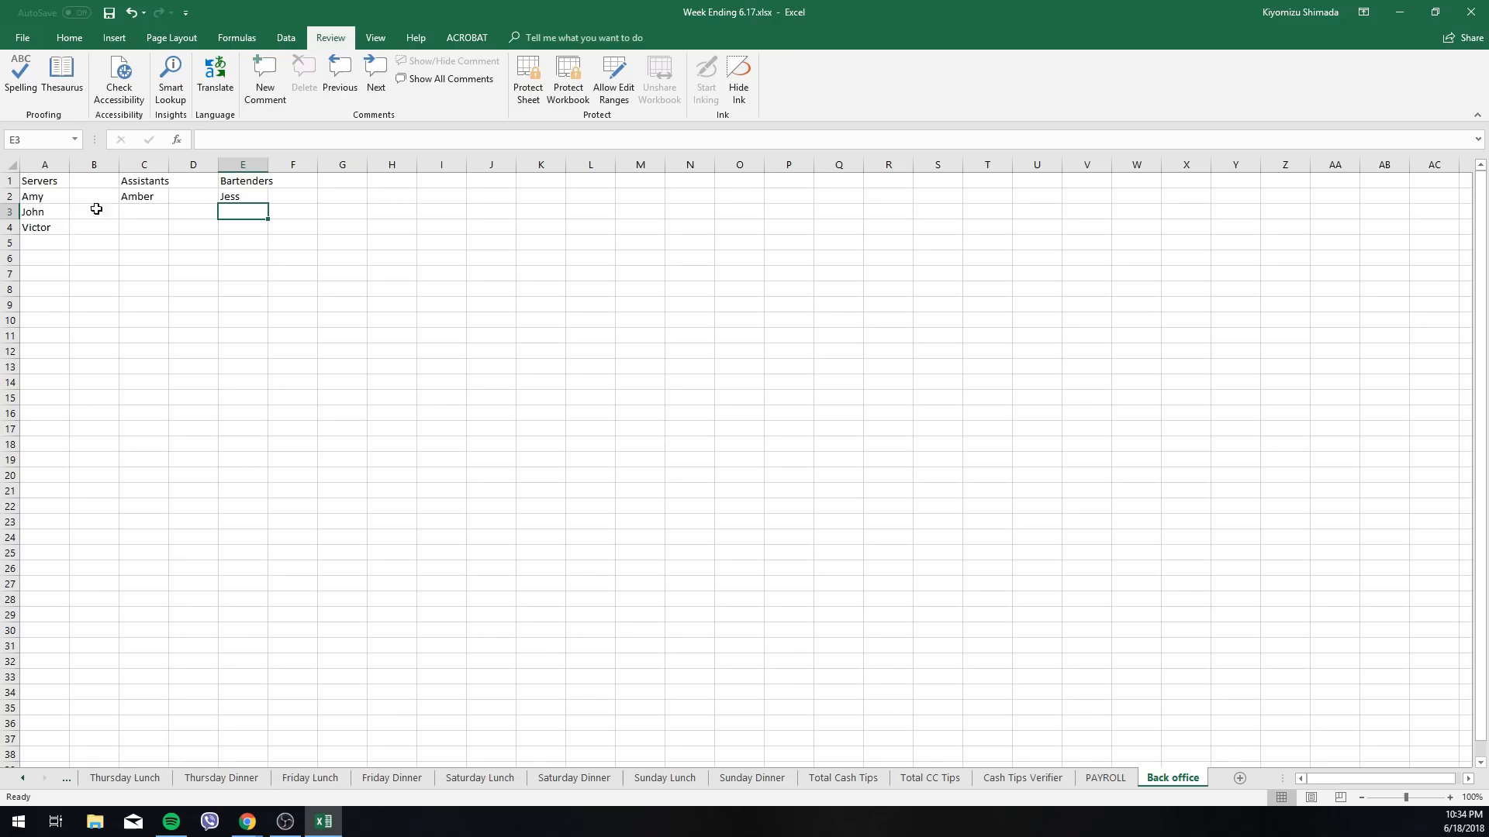
click(43, 196)
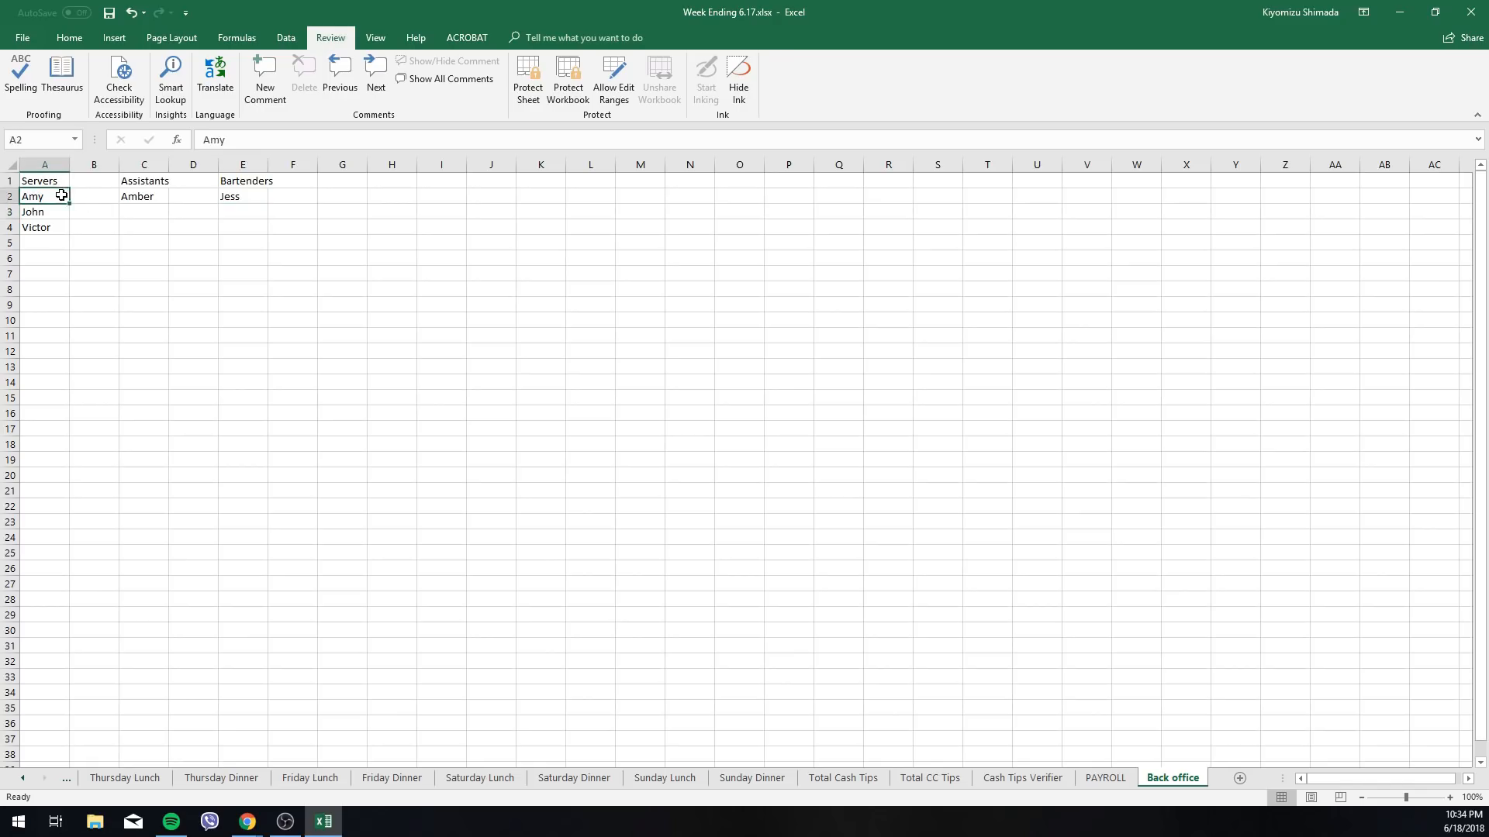
click(143, 181)
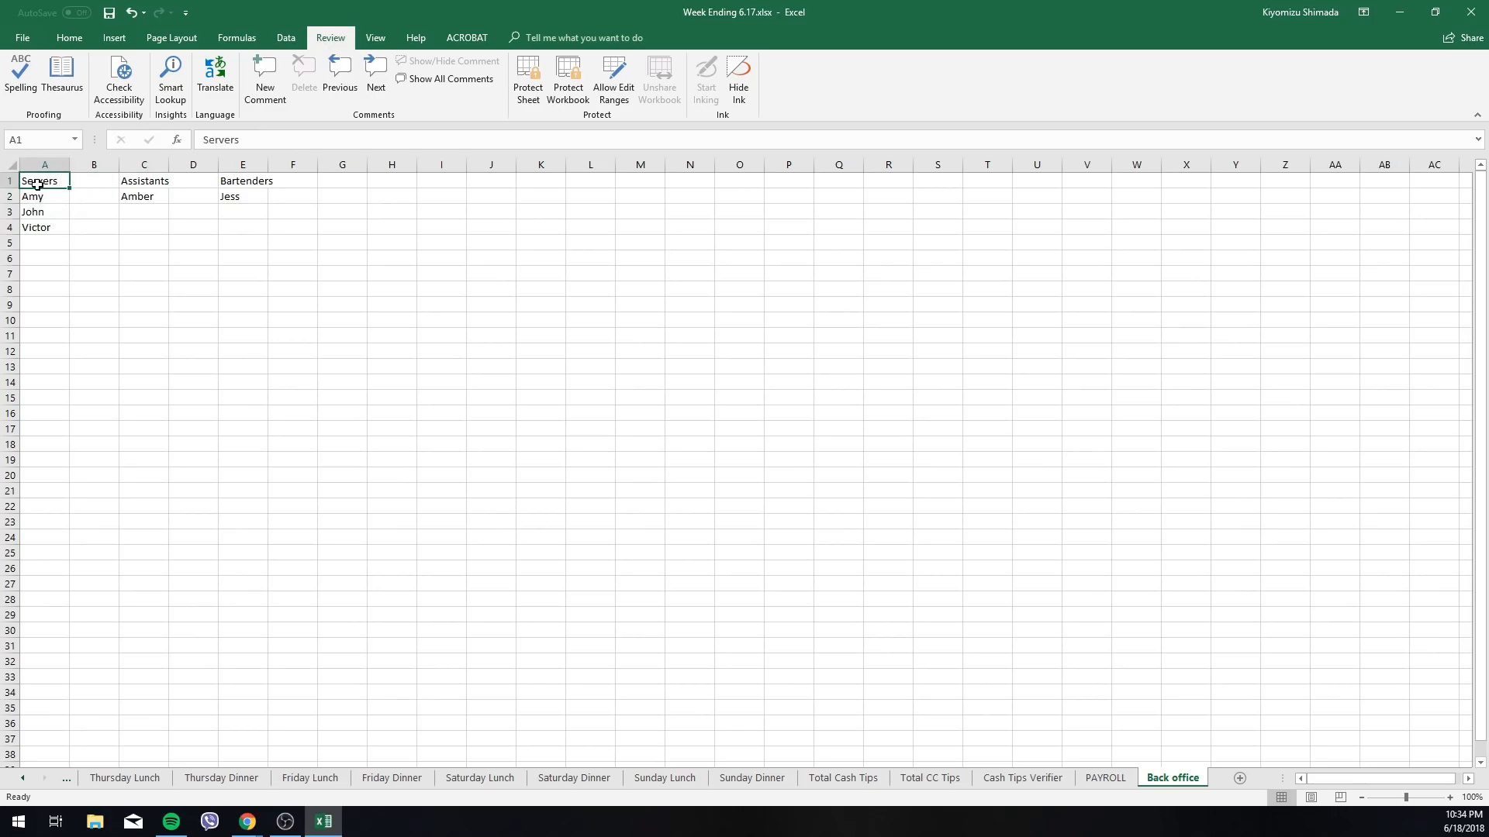
click(242, 180)
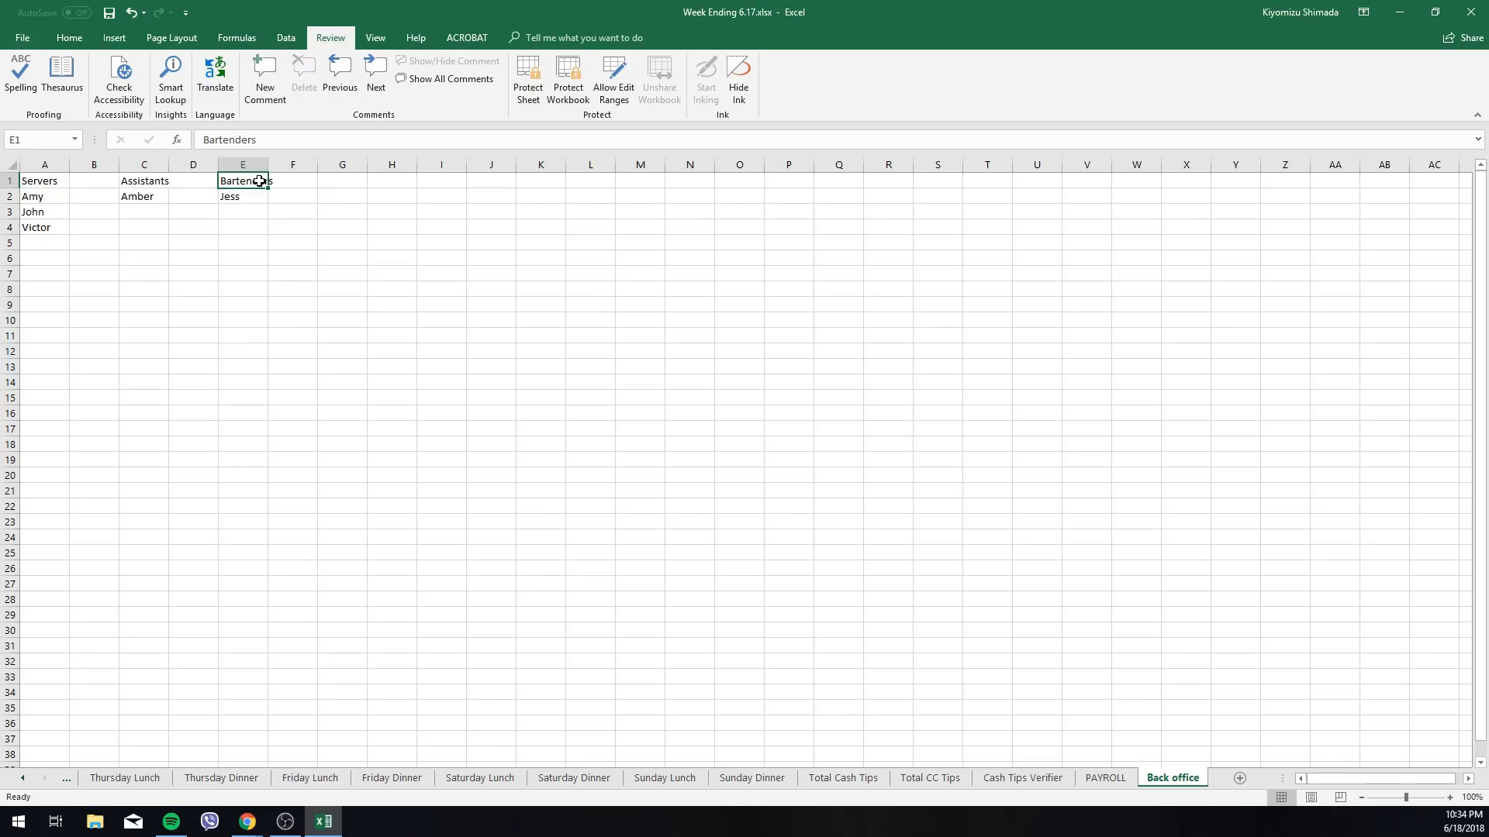
mouse_move(103, 402)
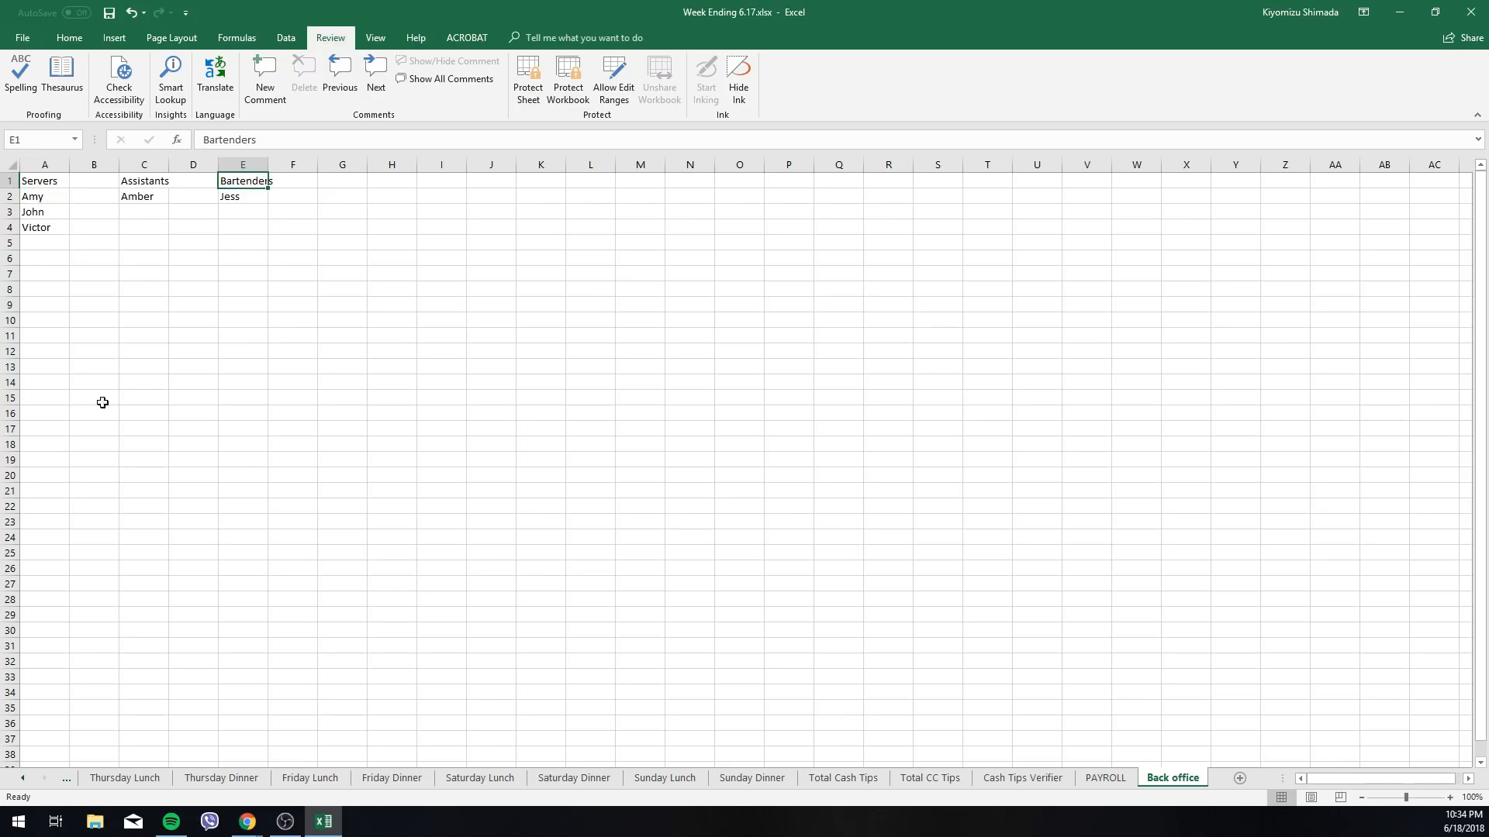
click(45, 196)
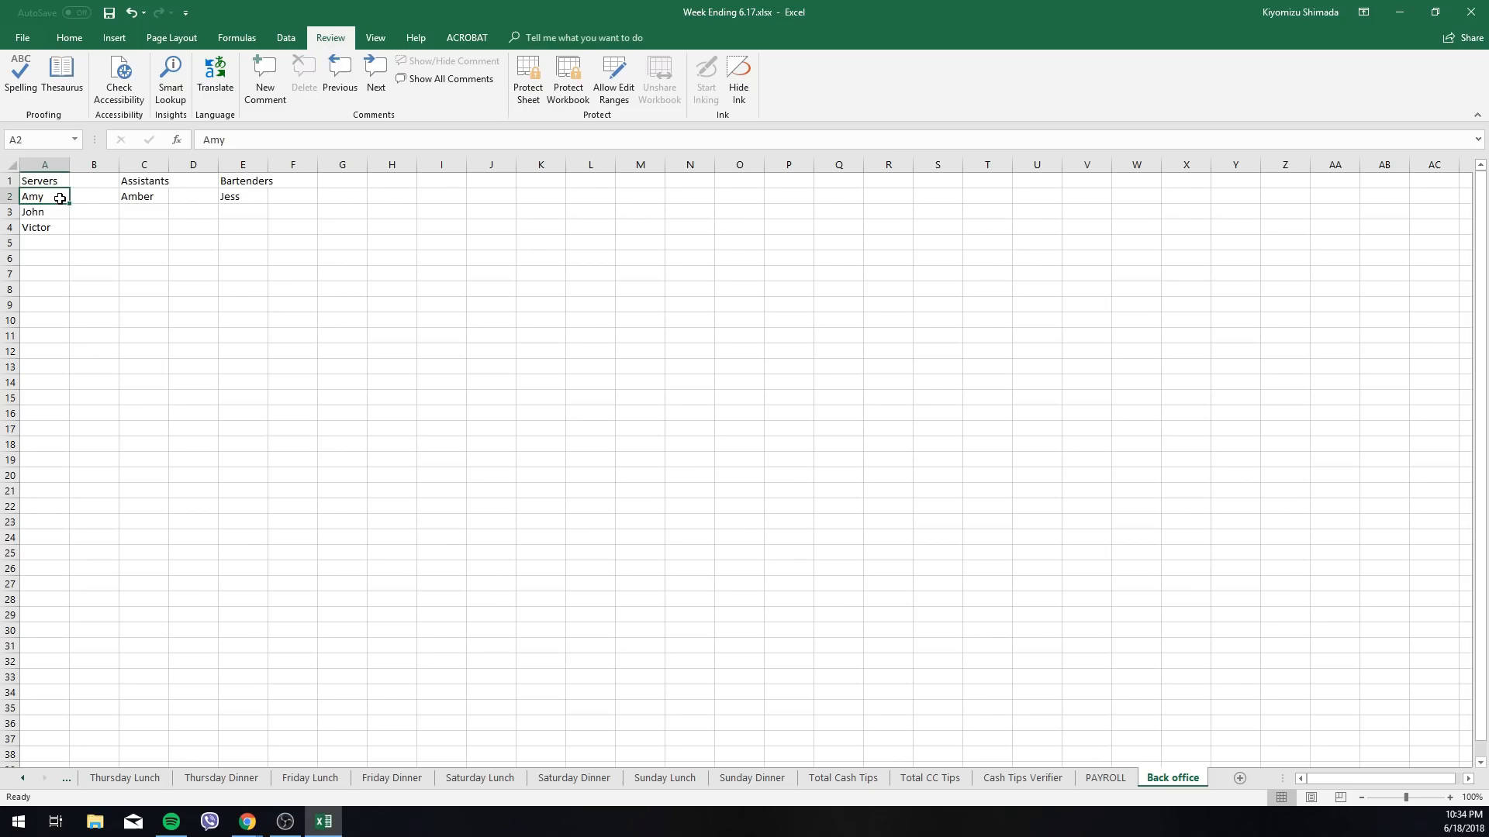
mouse_move(45, 211)
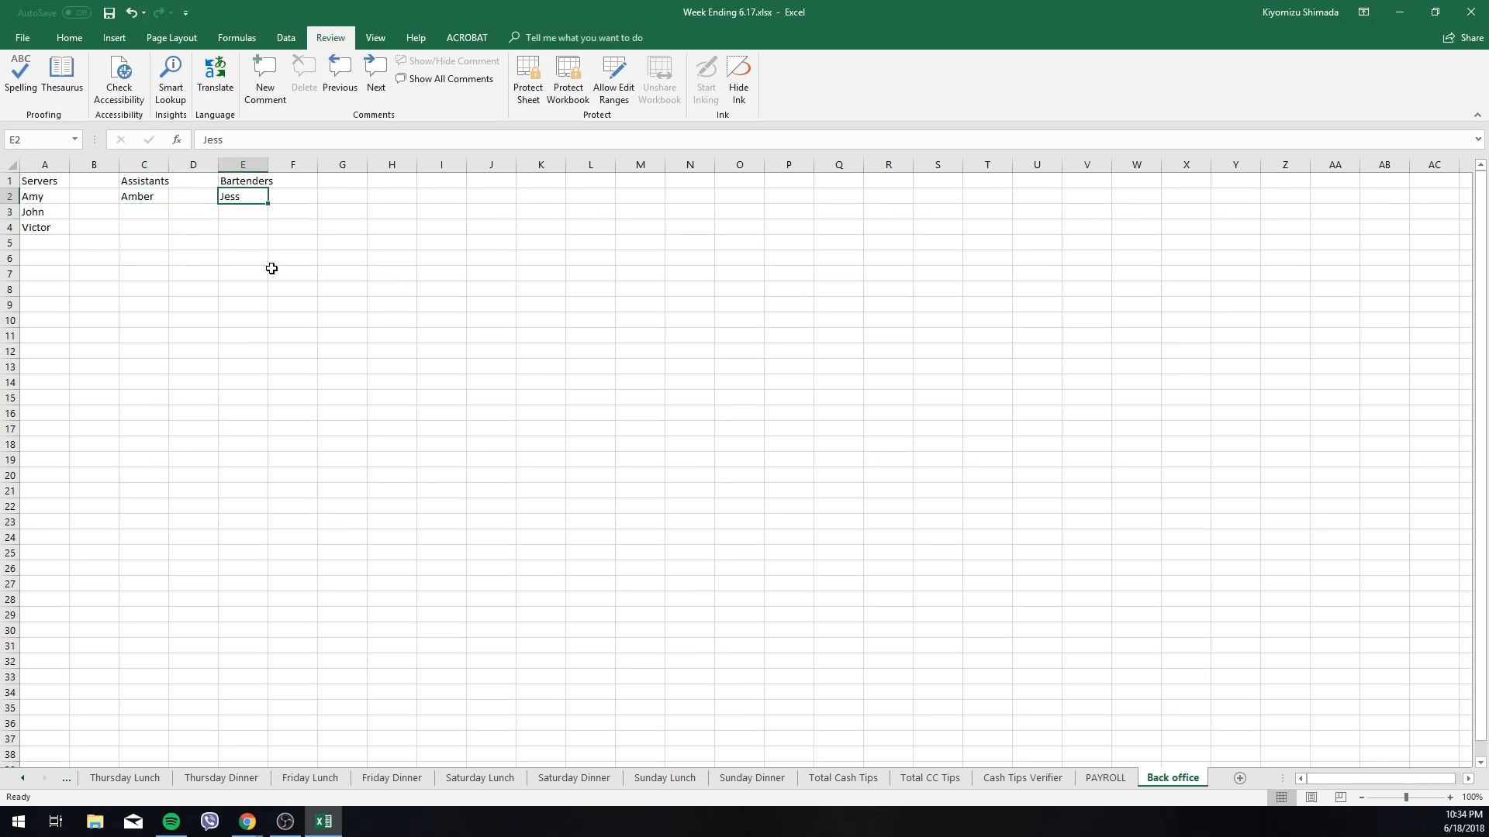
mouse_move(69, 468)
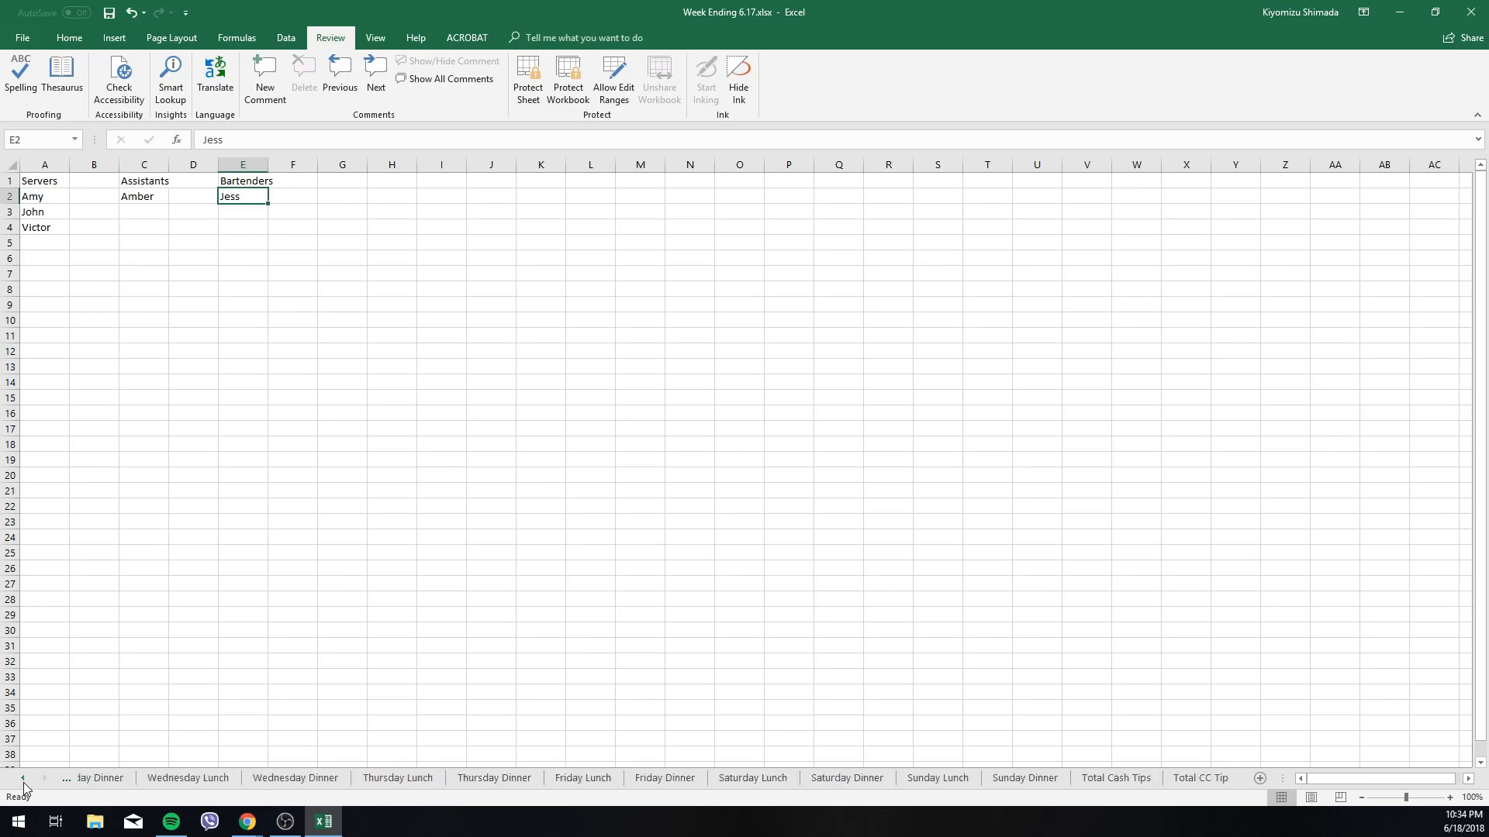
click(21, 779)
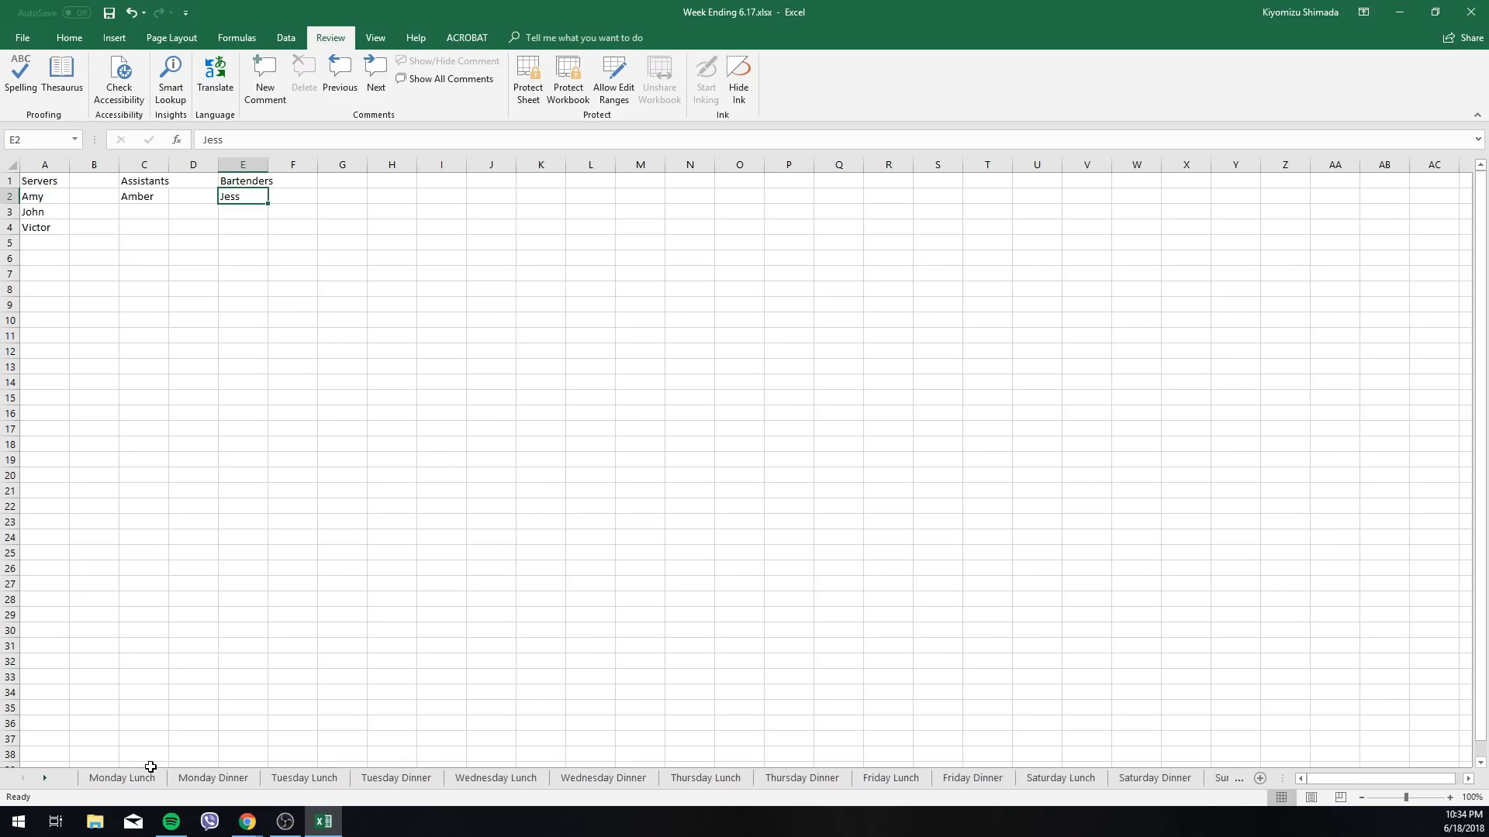
click(122, 778)
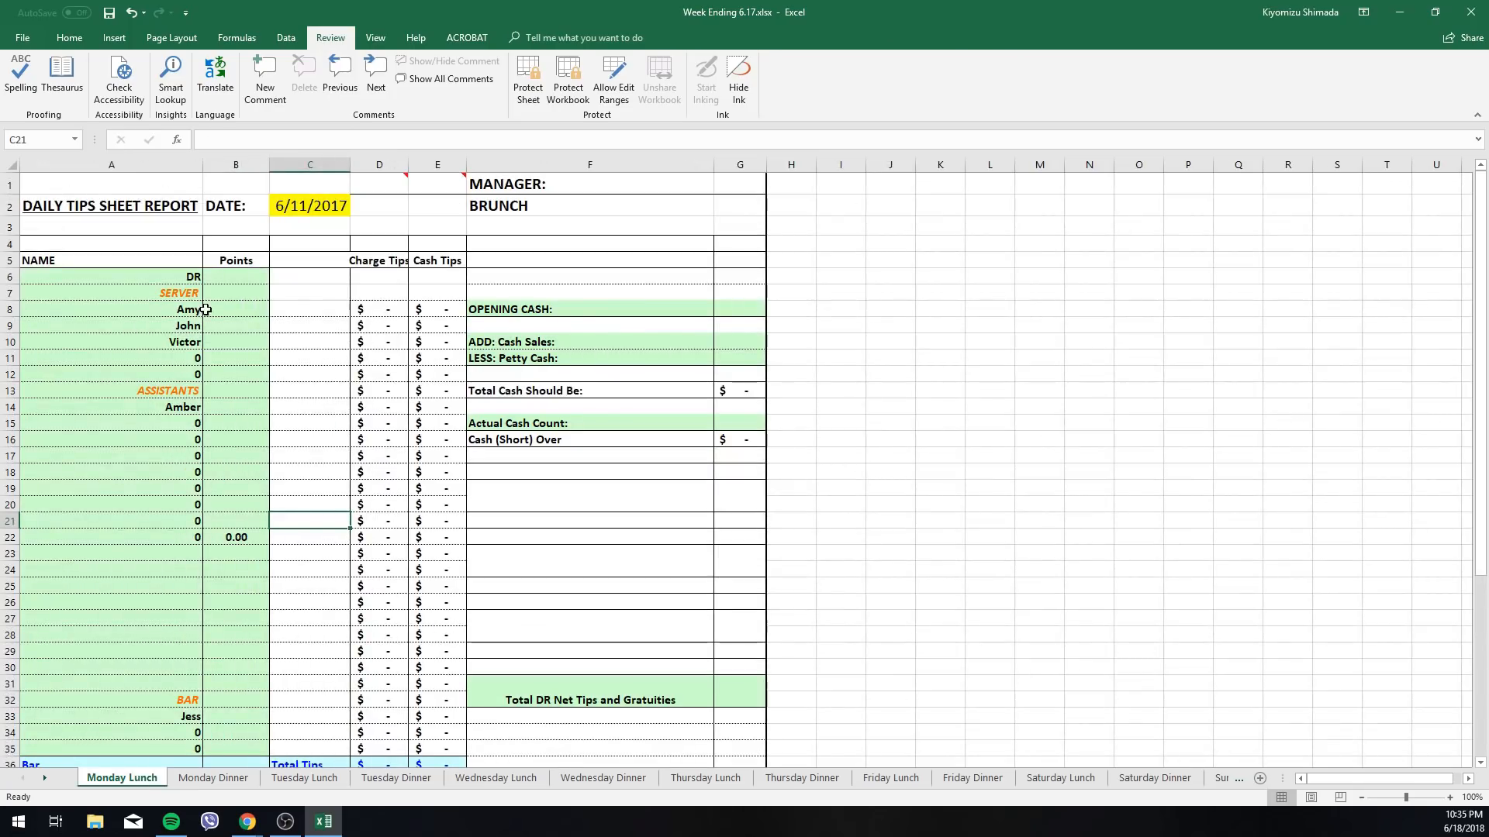
click(111, 358)
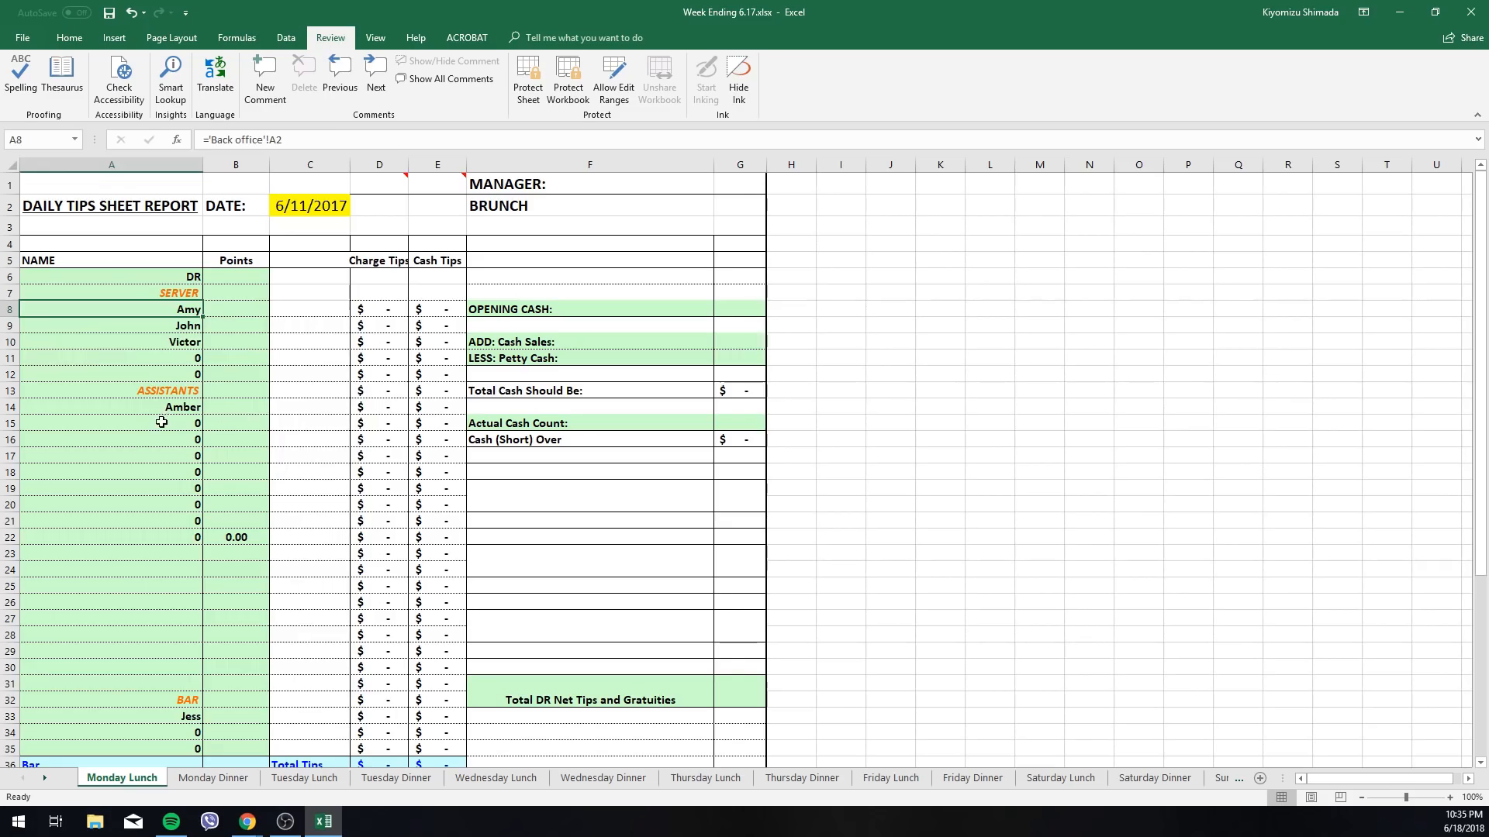
mouse_move(156, 435)
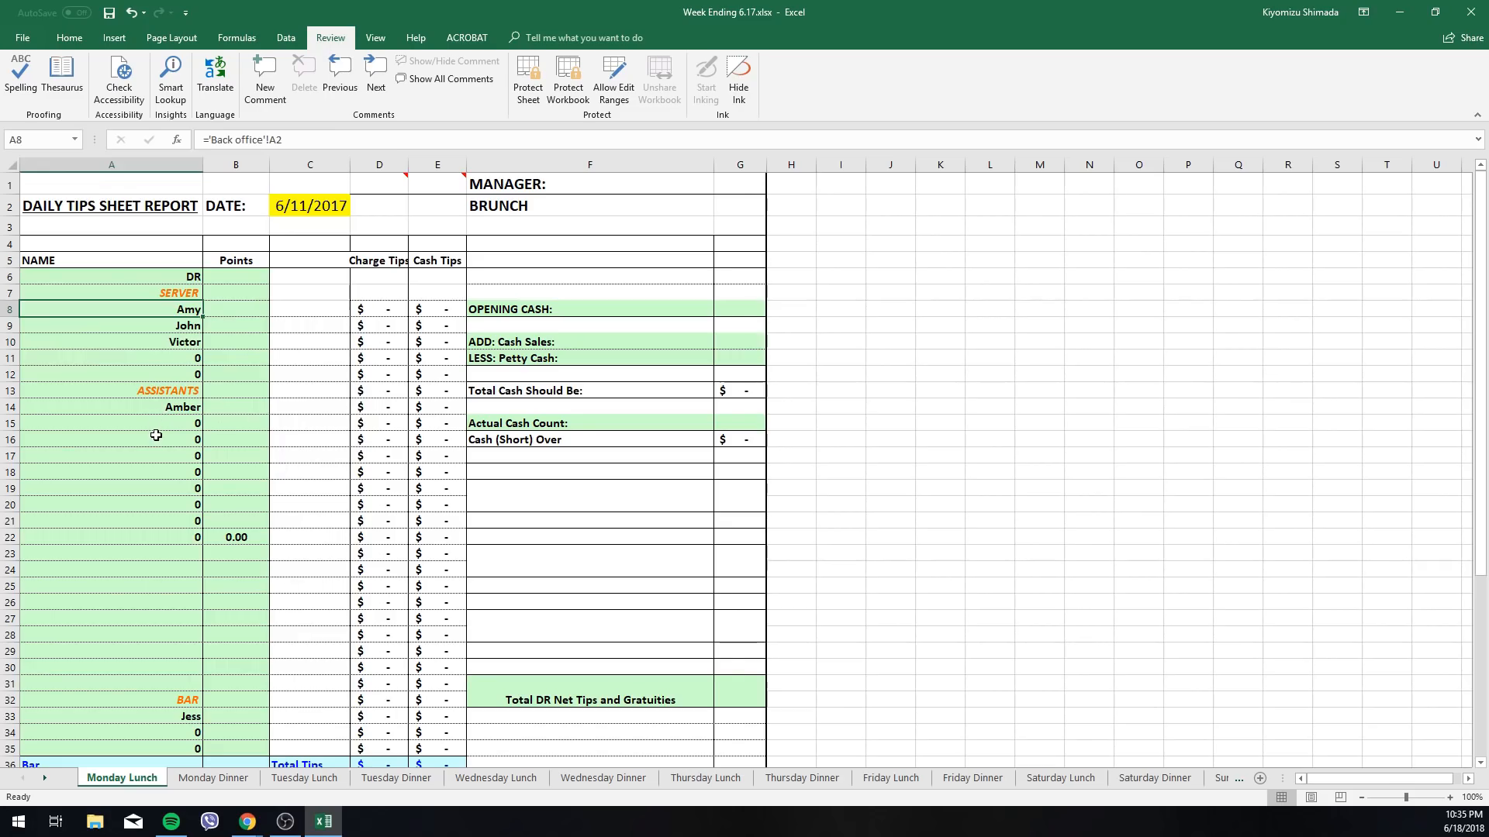
mouse_move(563, 773)
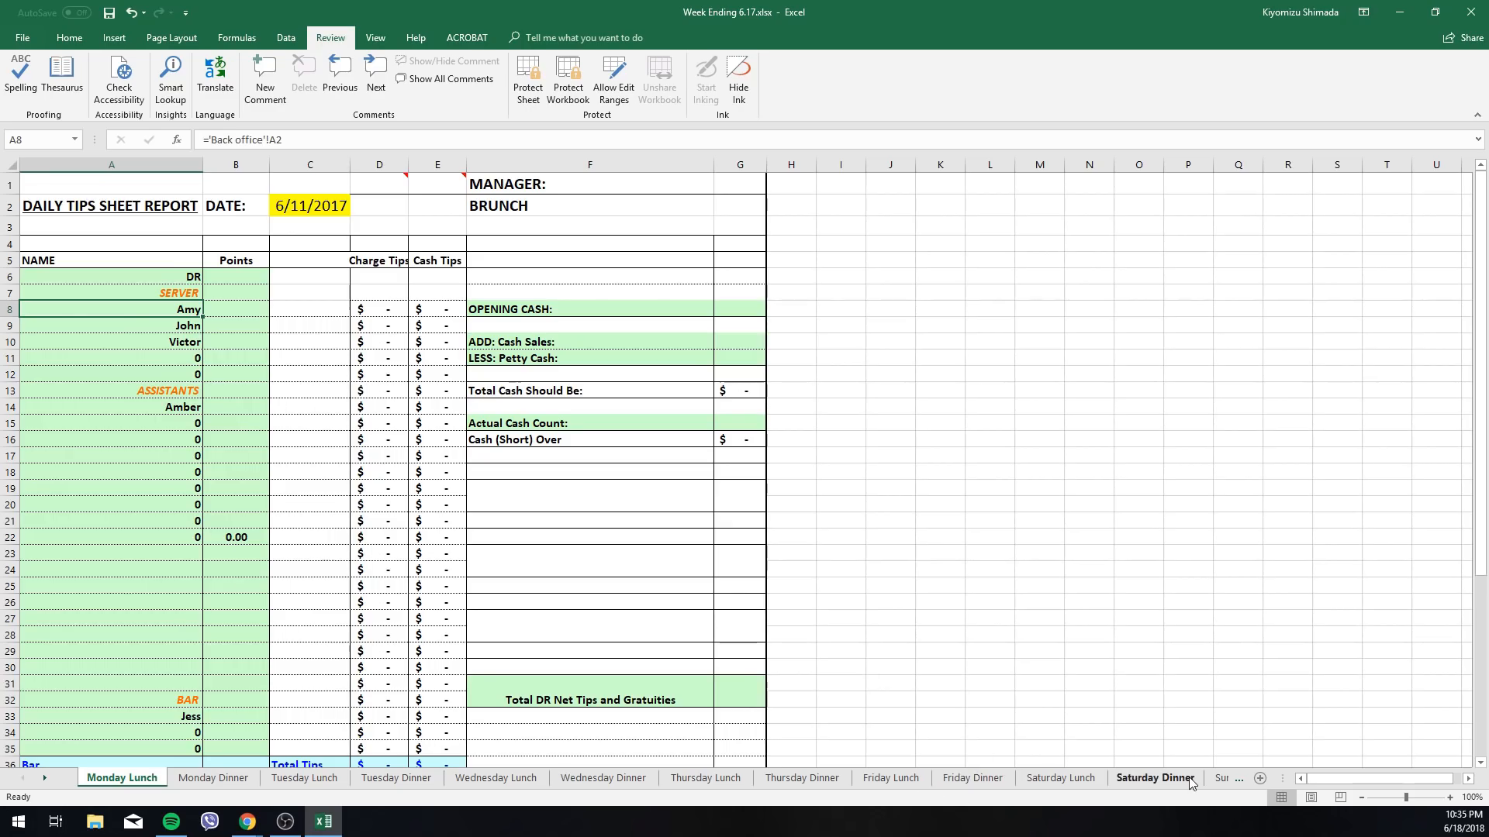
mouse_move(1085, 718)
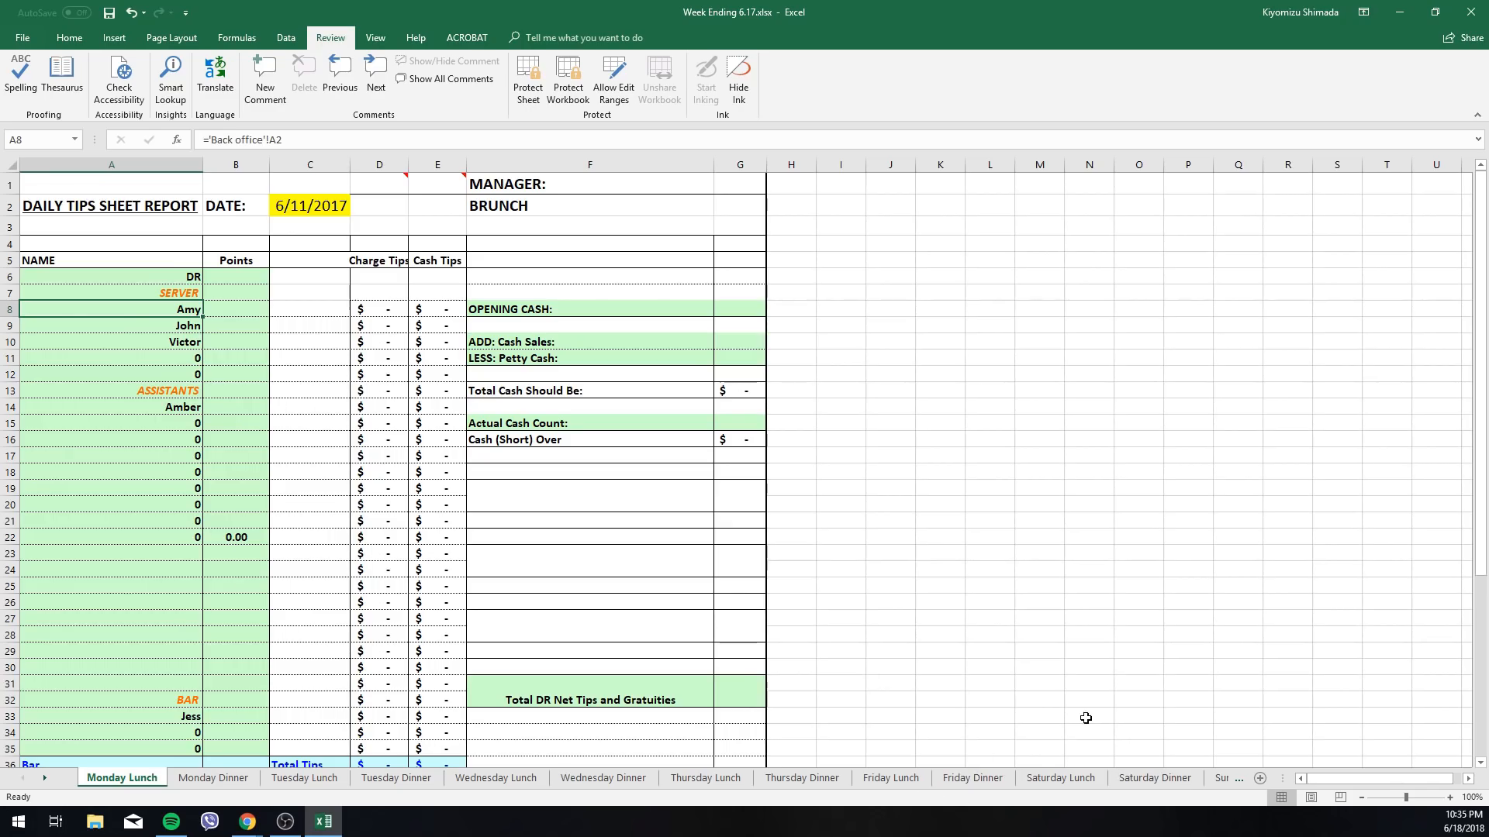
mouse_move(1229, 773)
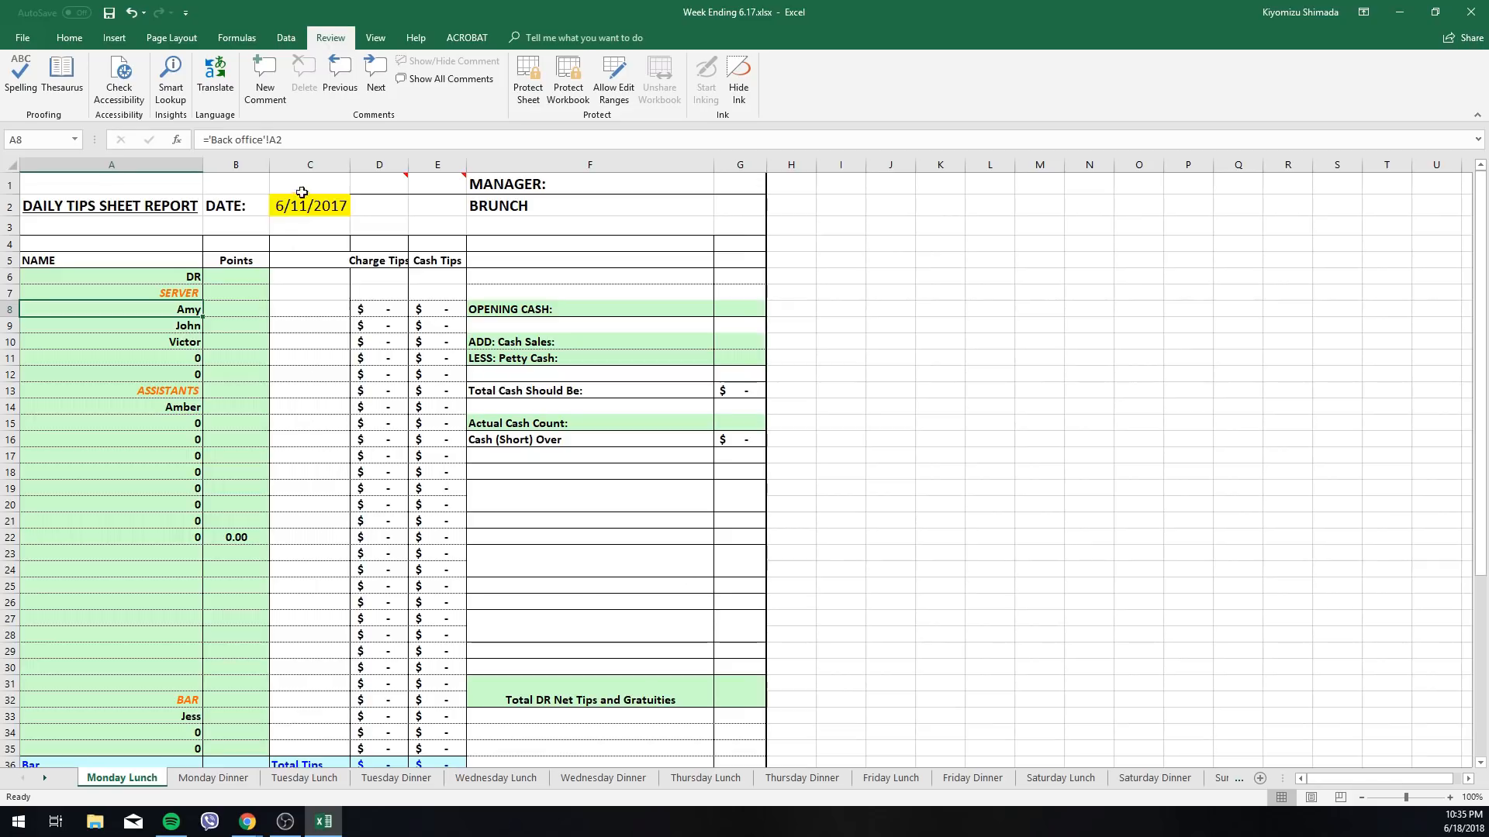
click(308, 205)
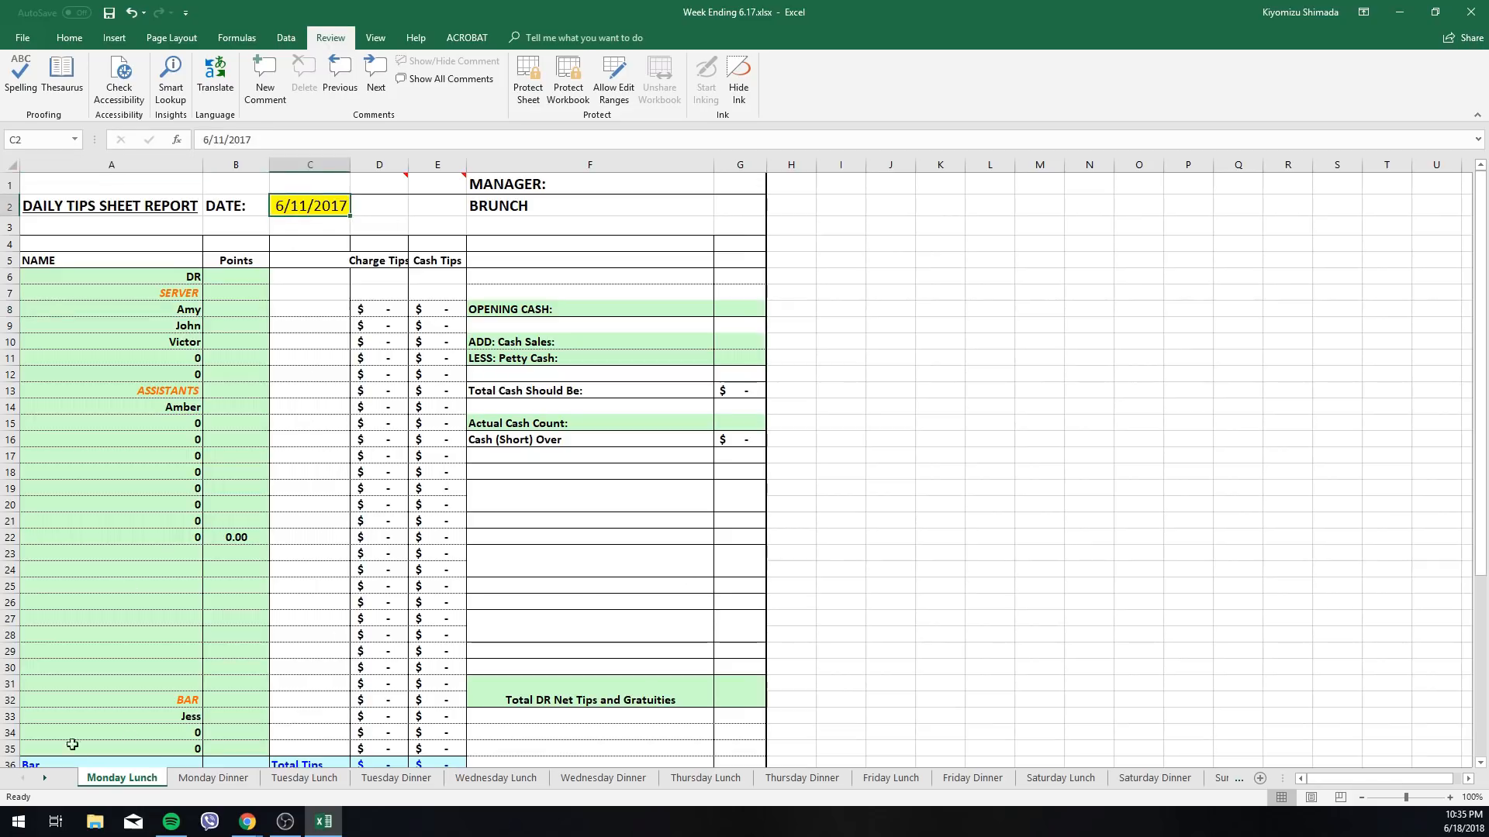
double_click(308, 205)
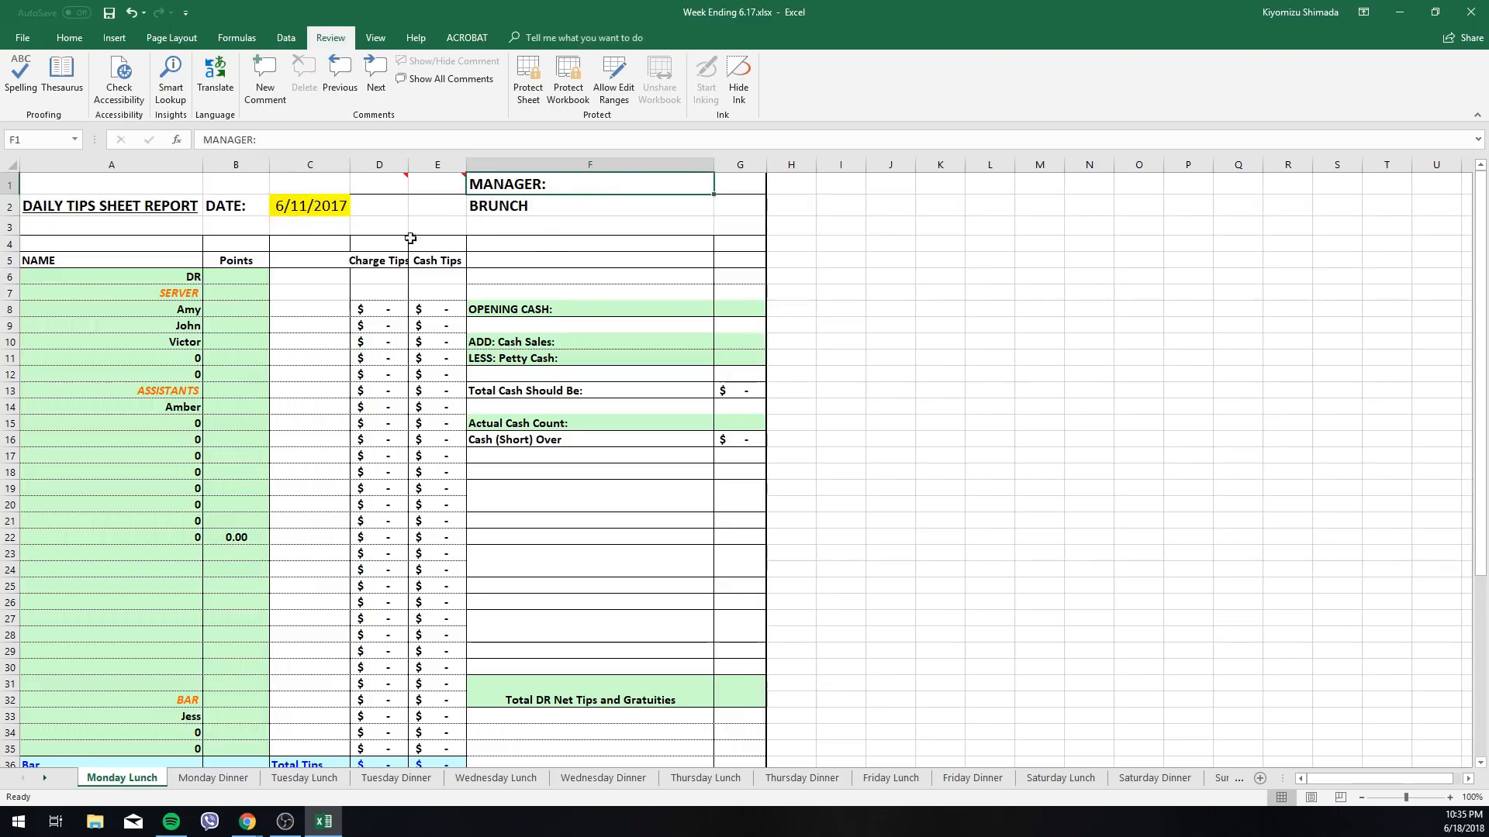
click(213, 778)
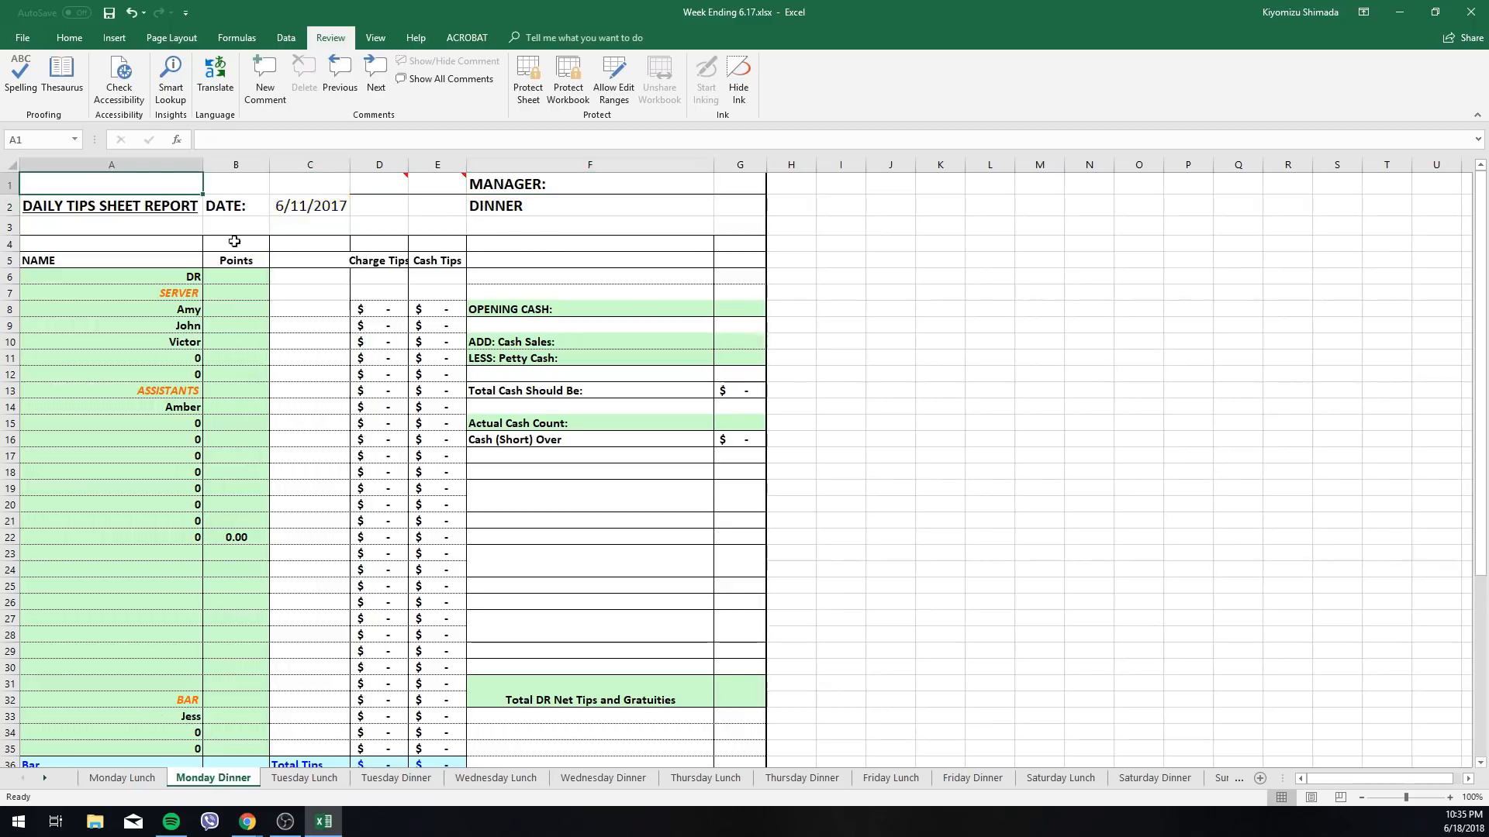
click(304, 778)
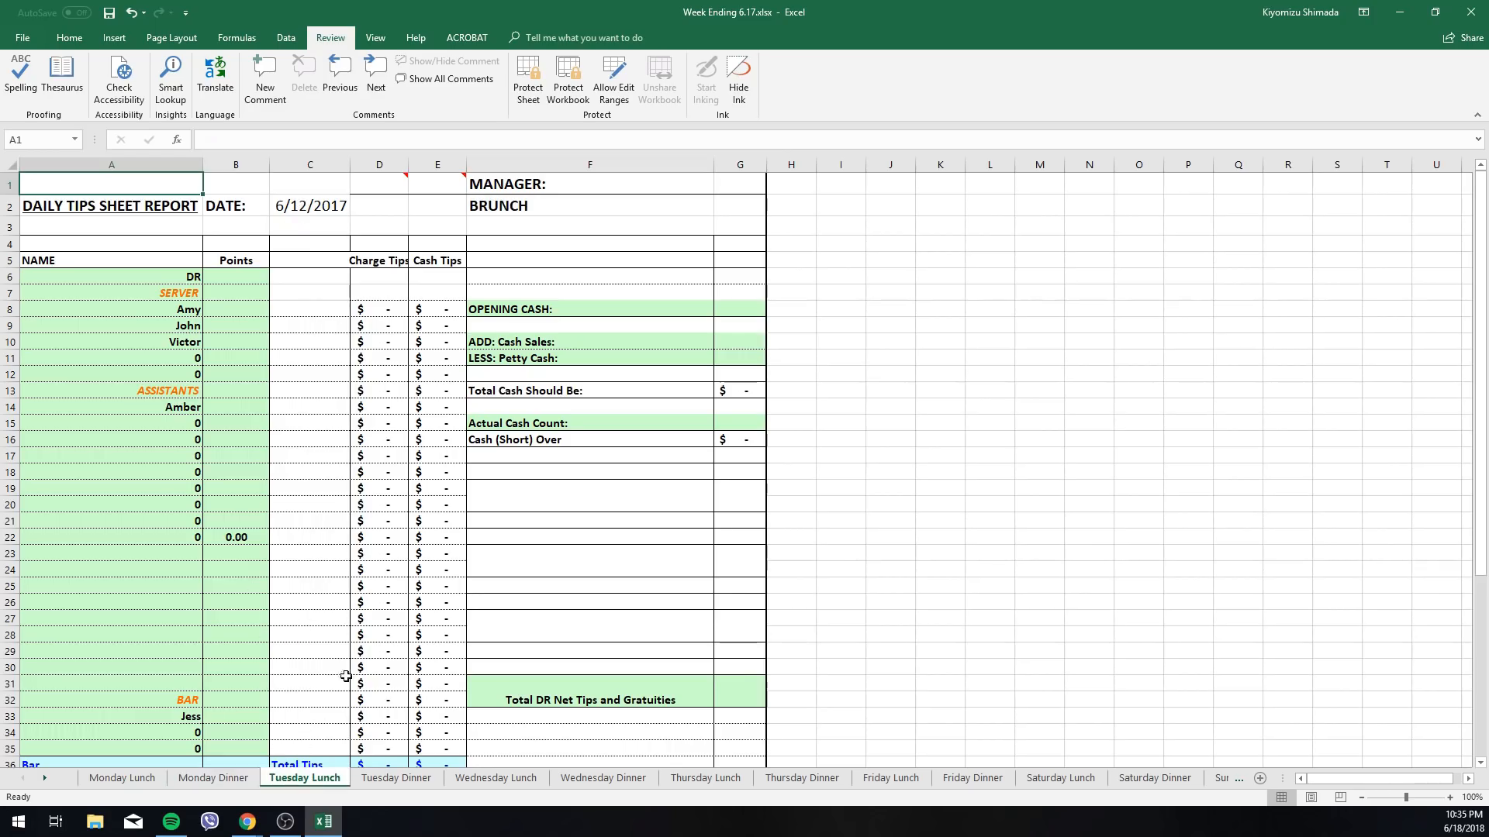
click(121, 778)
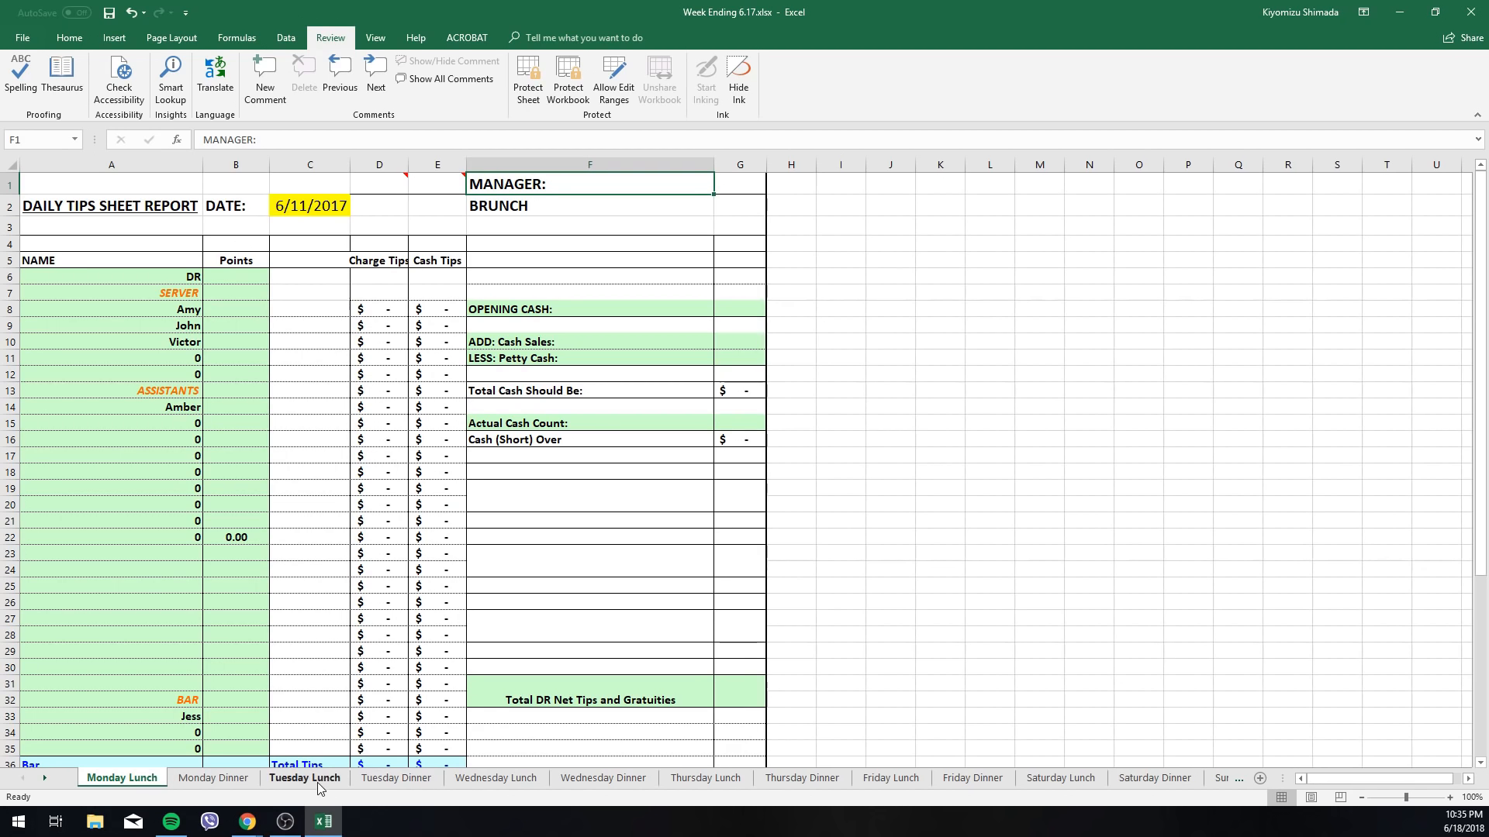
click(304, 777)
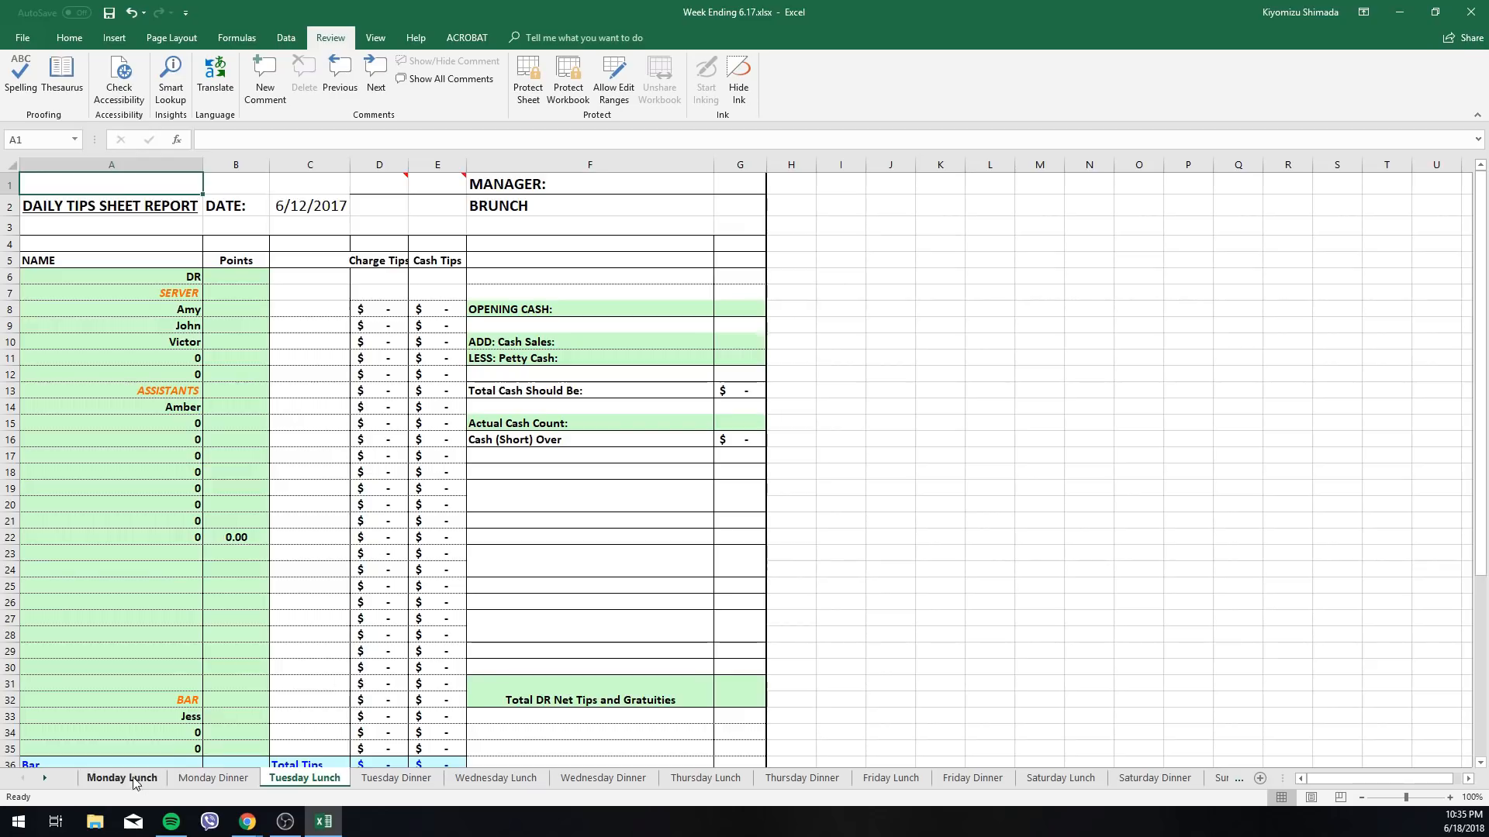
click(121, 777)
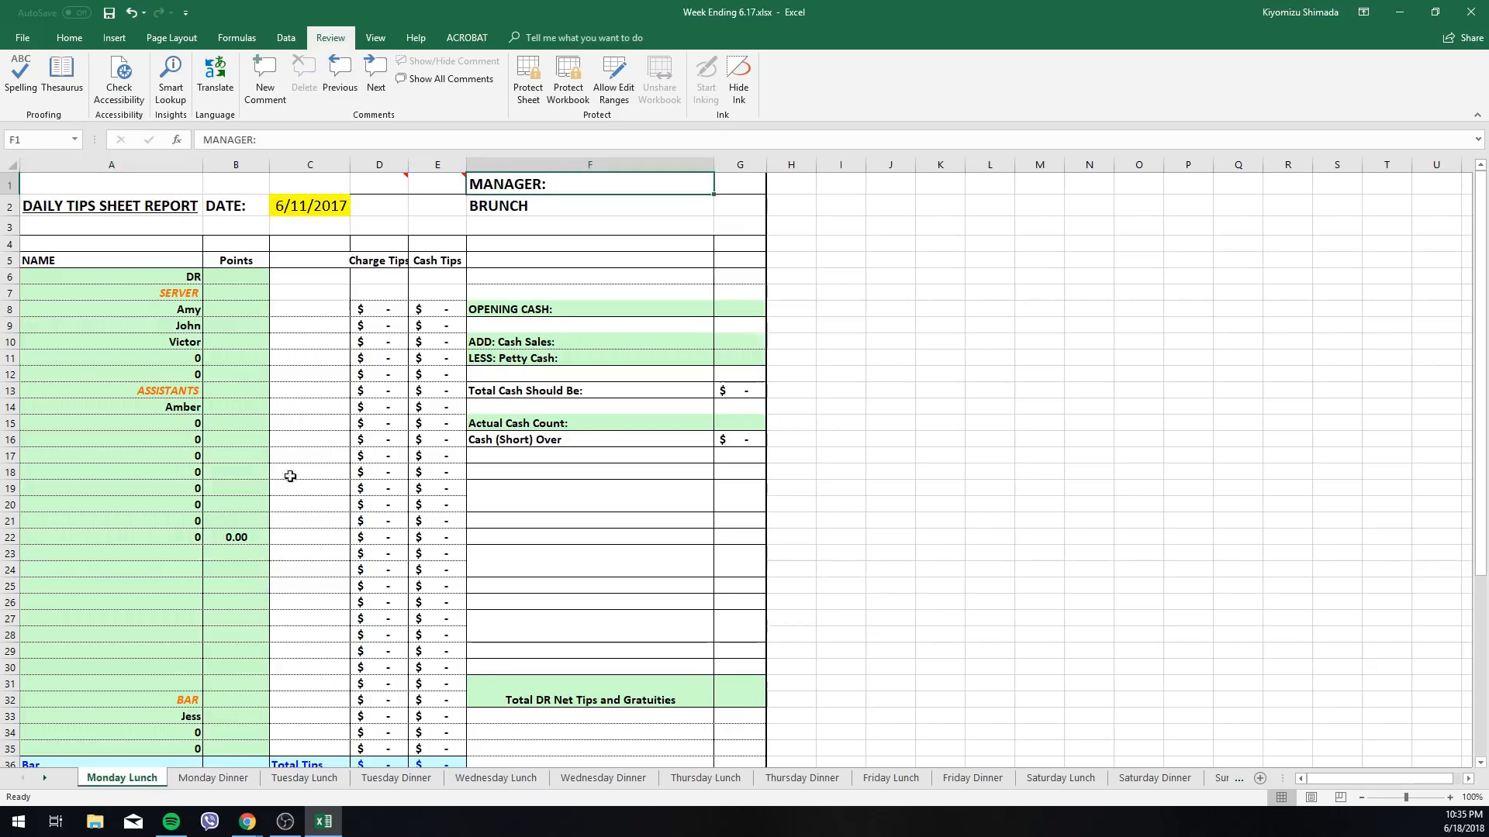
Complete the Monday Dinner manager cell so it reads MANAGER:Bill.
click(212, 778)
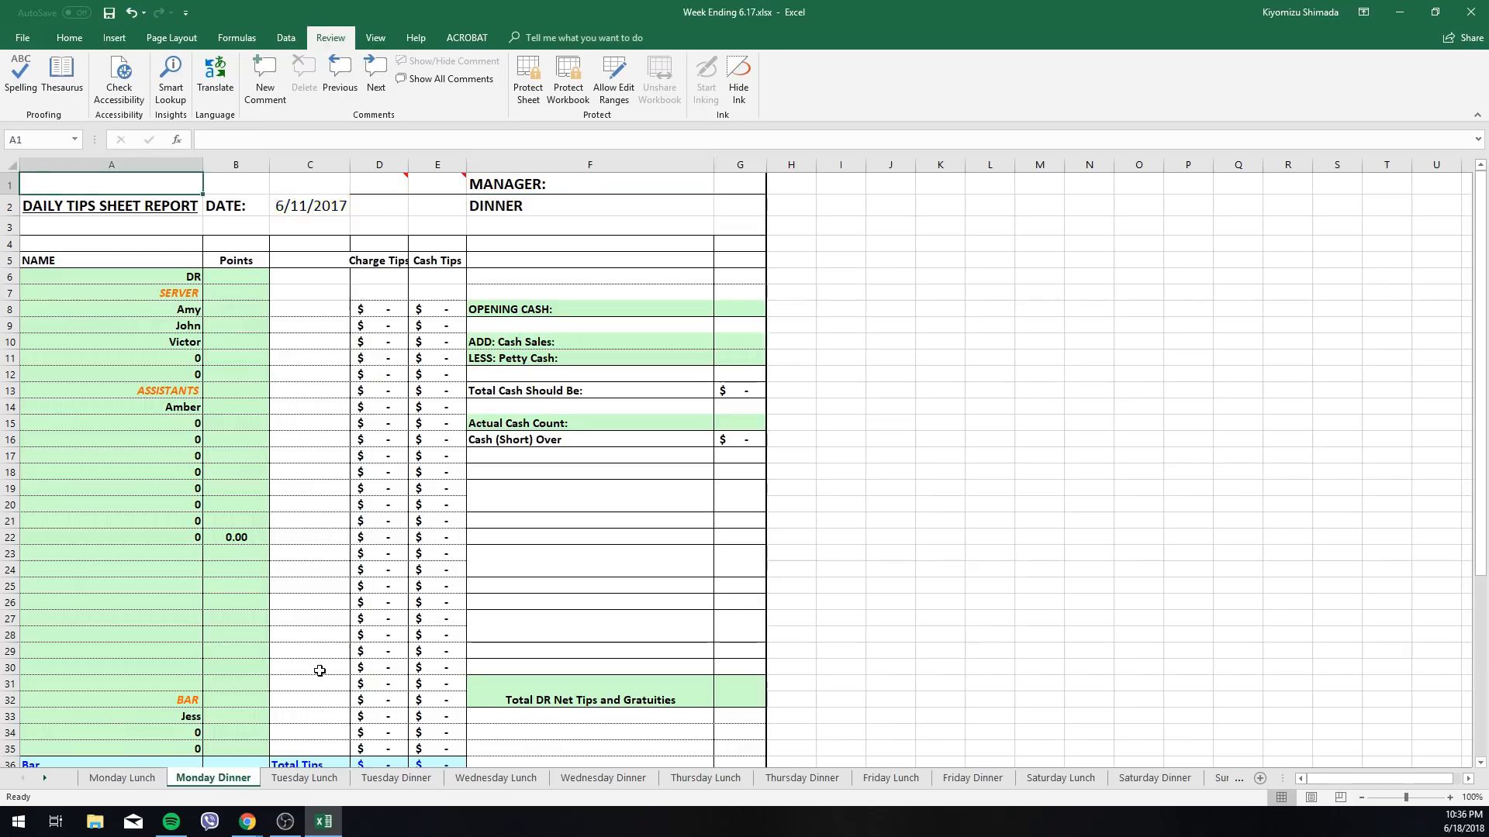
click(589, 165)
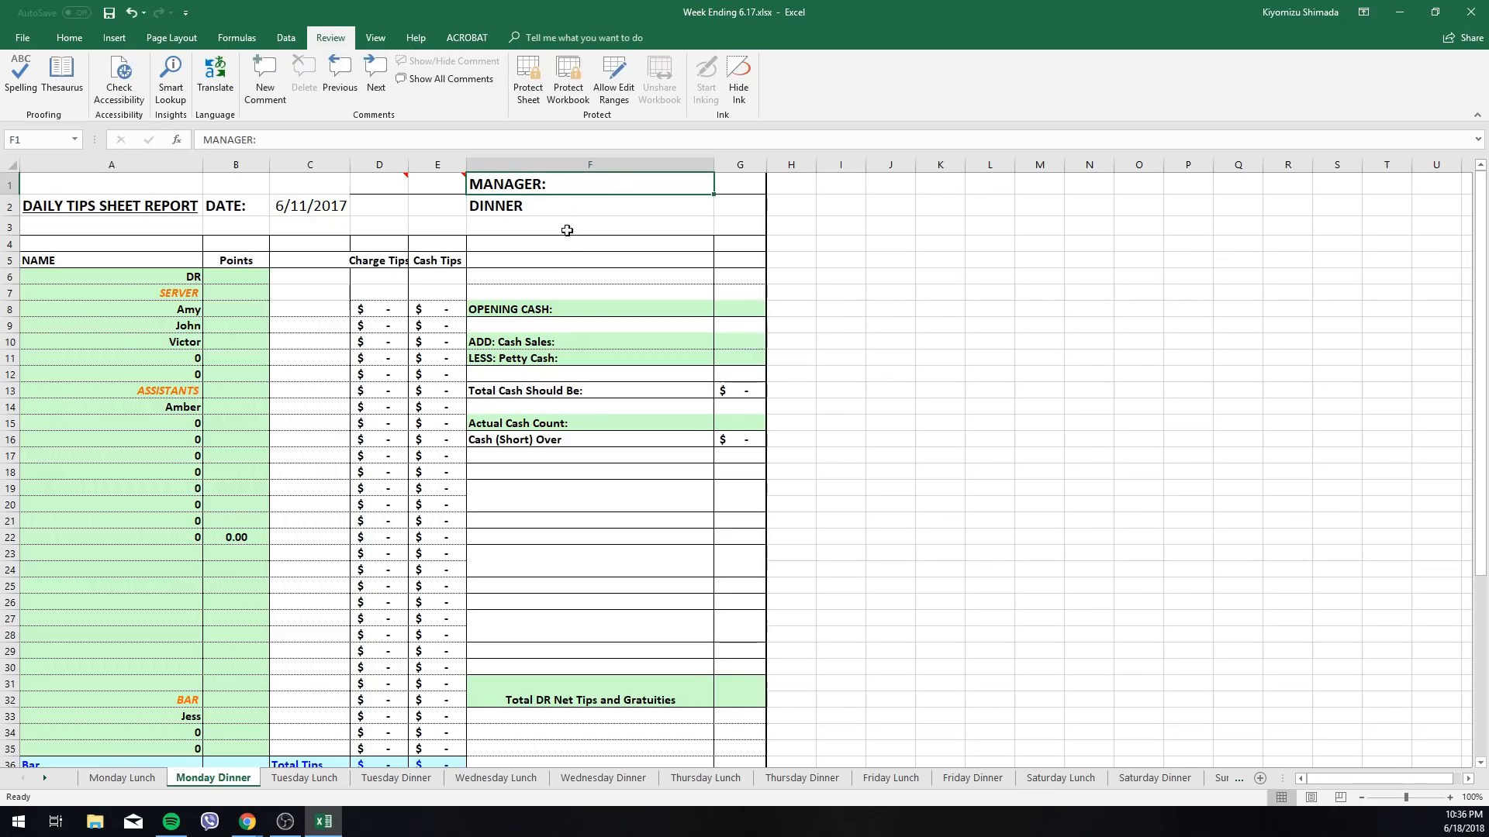
mouse_move(552, 269)
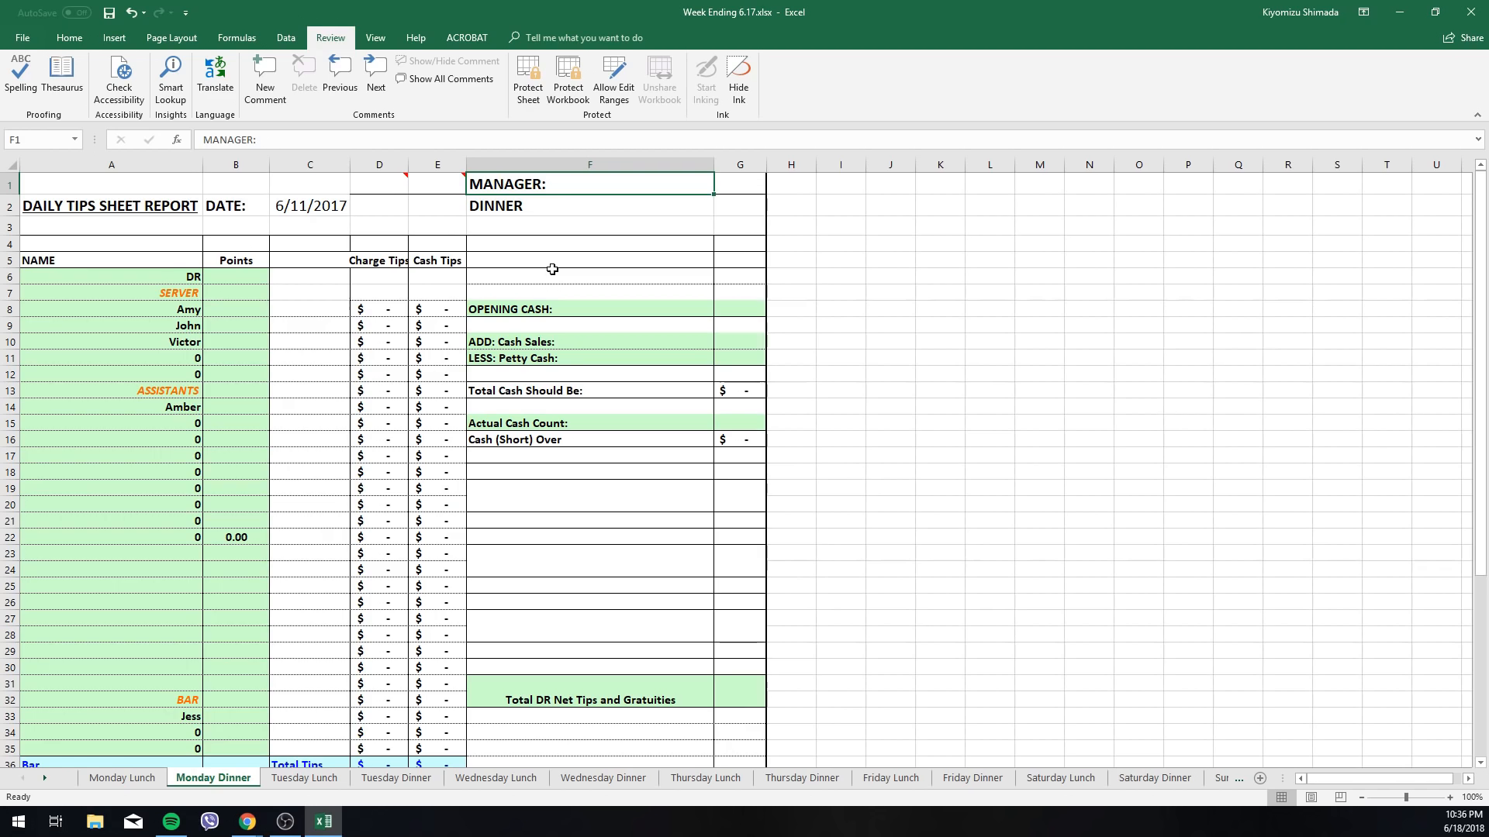
double_click(589, 182)
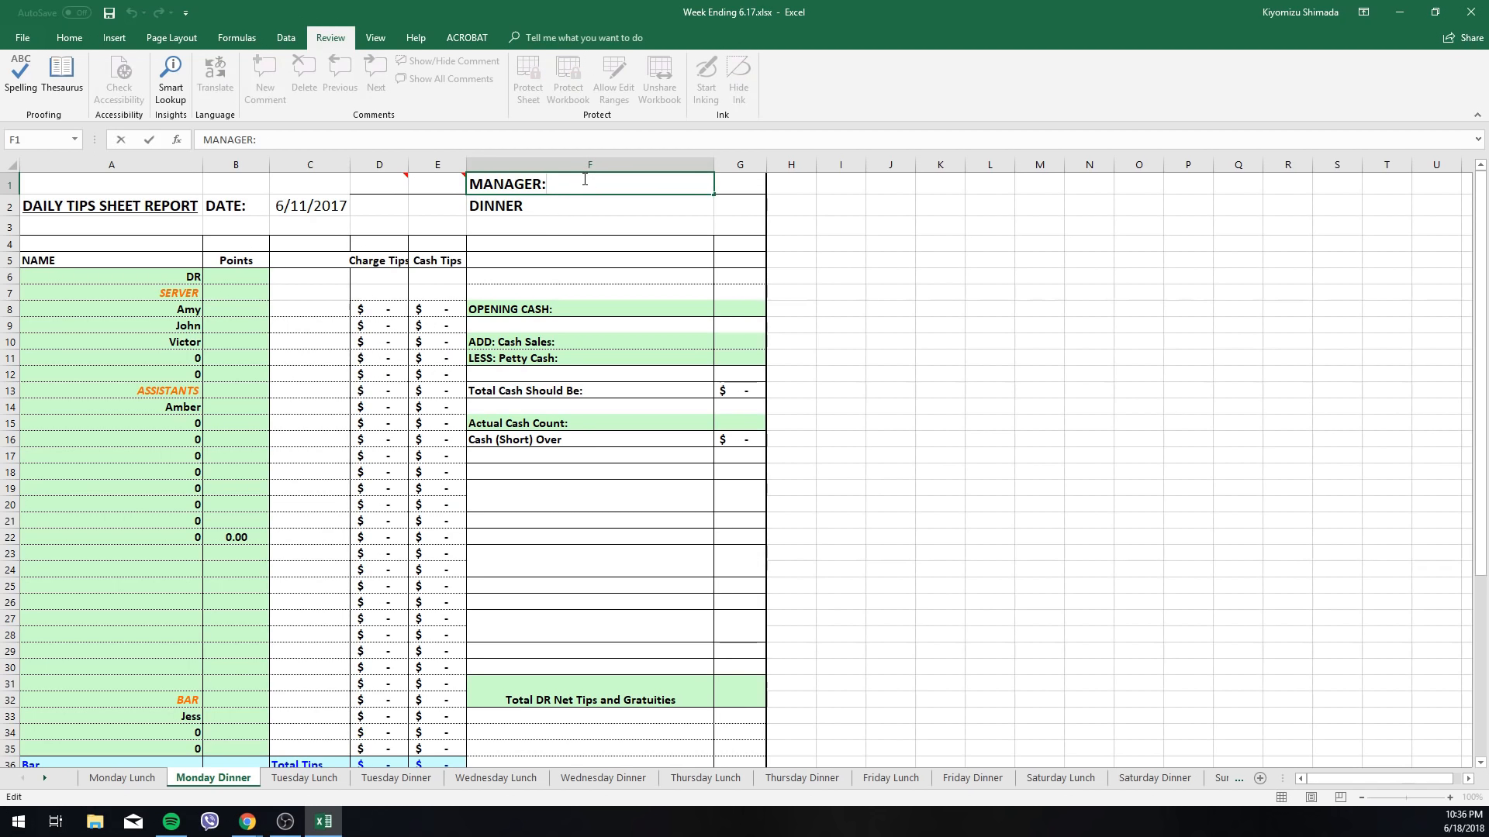
text(B)
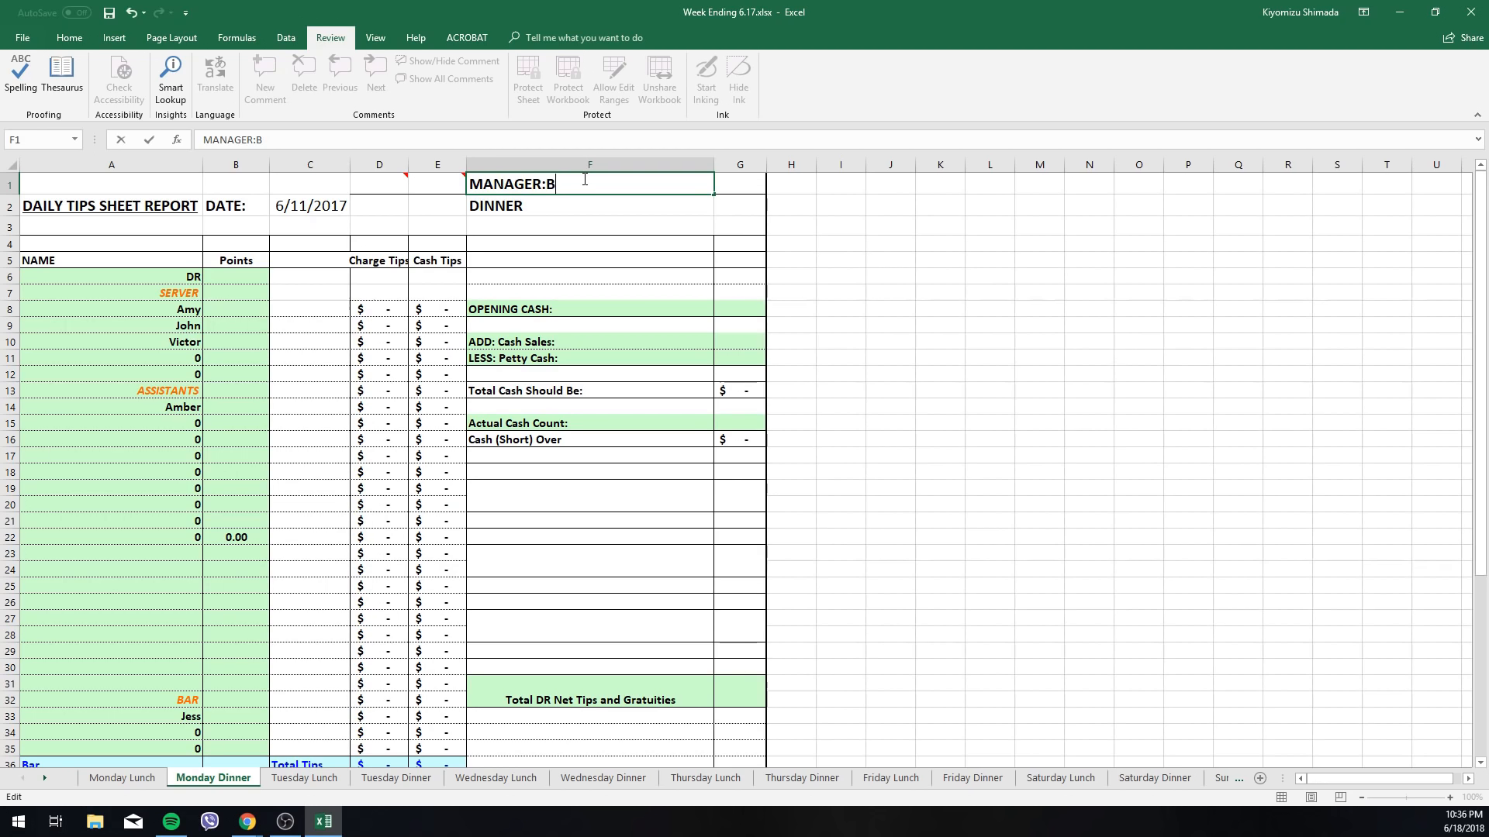
text(il)
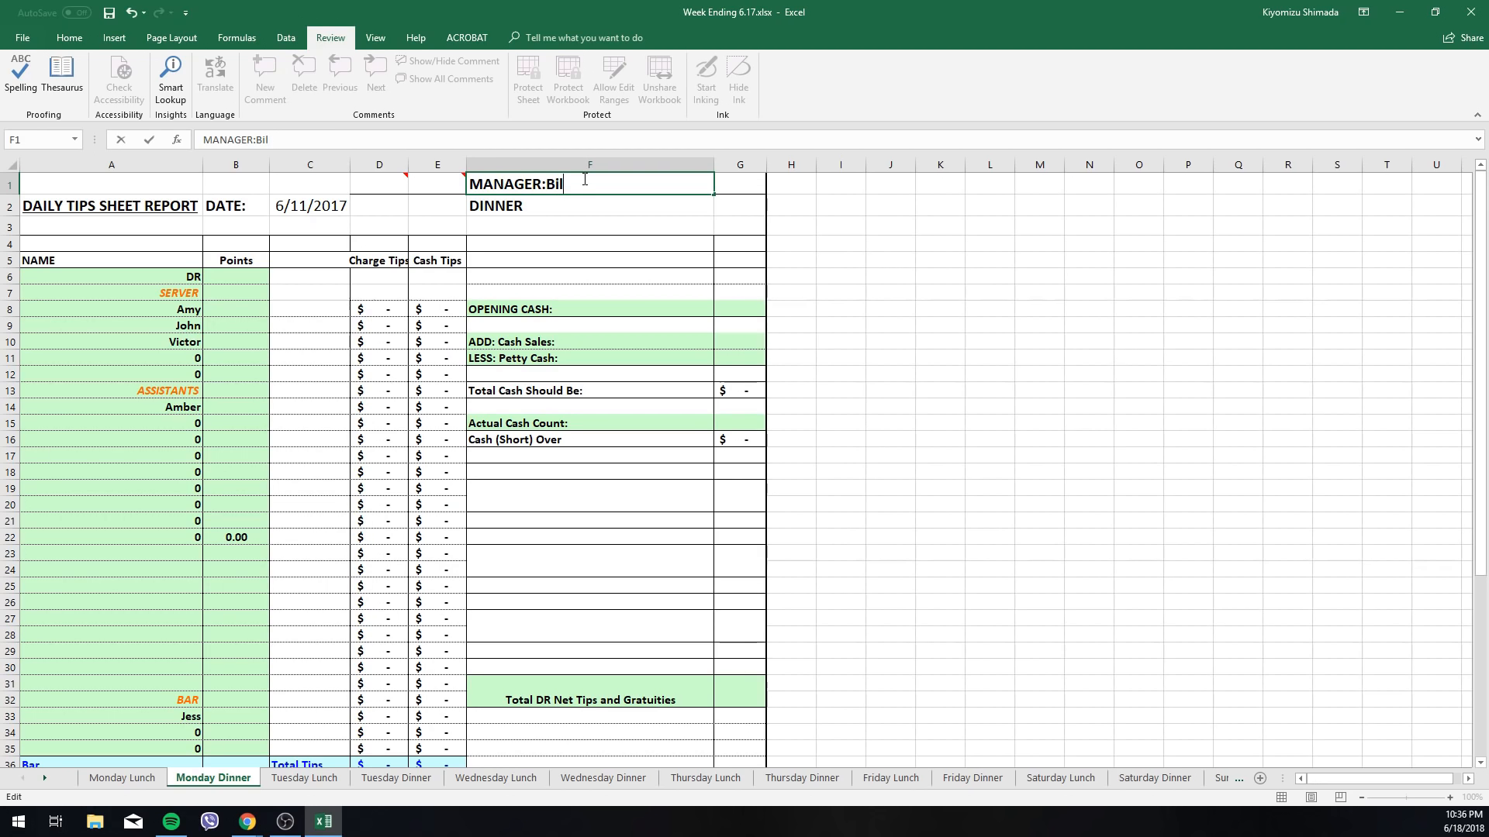
click(588, 206)
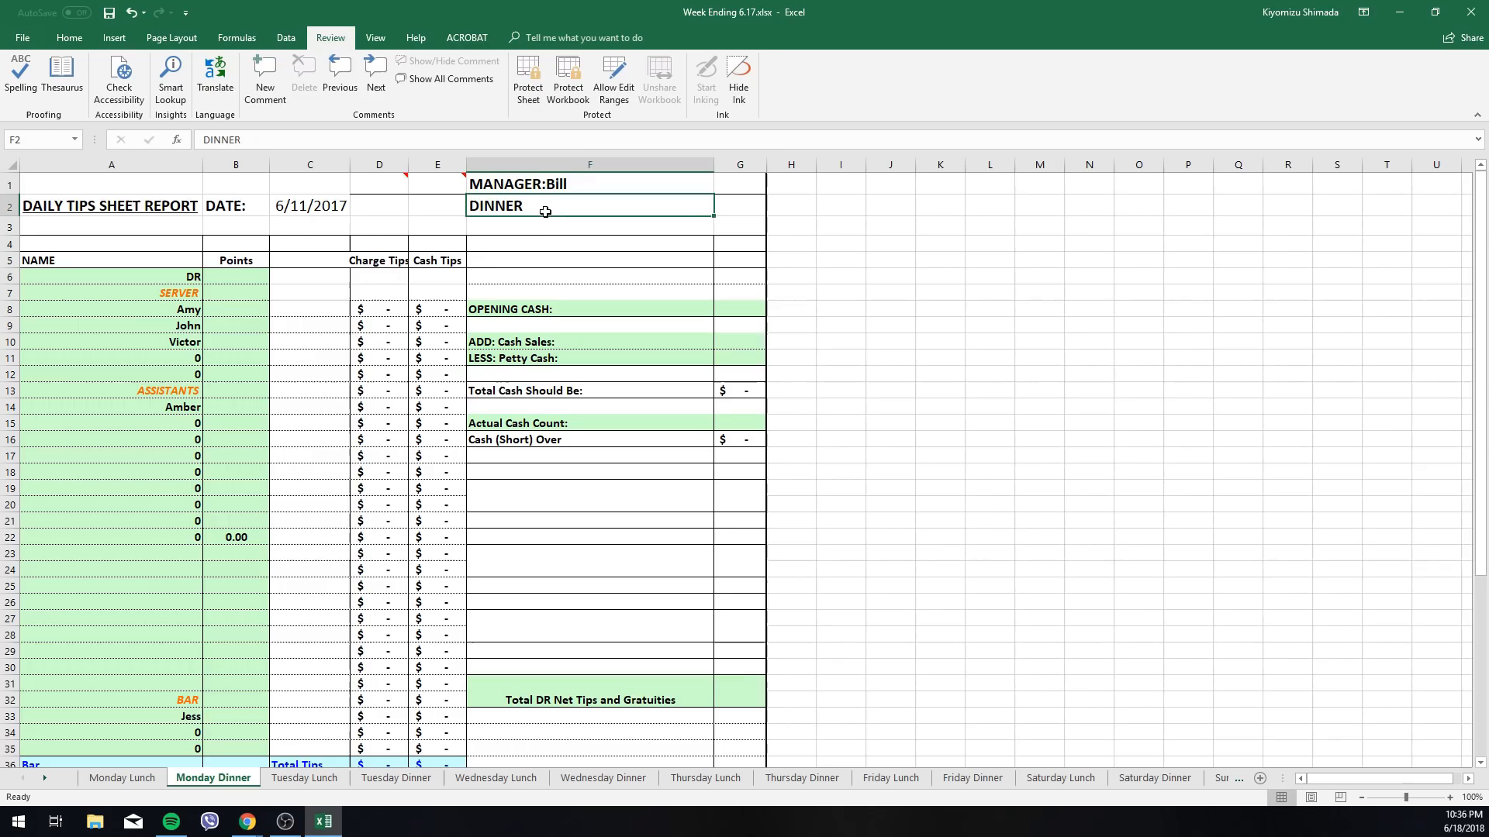
Enter Monday Dinner points: Amy 12, John 12, Victor 8, Amber 7, Jess 12.
click(236, 309)
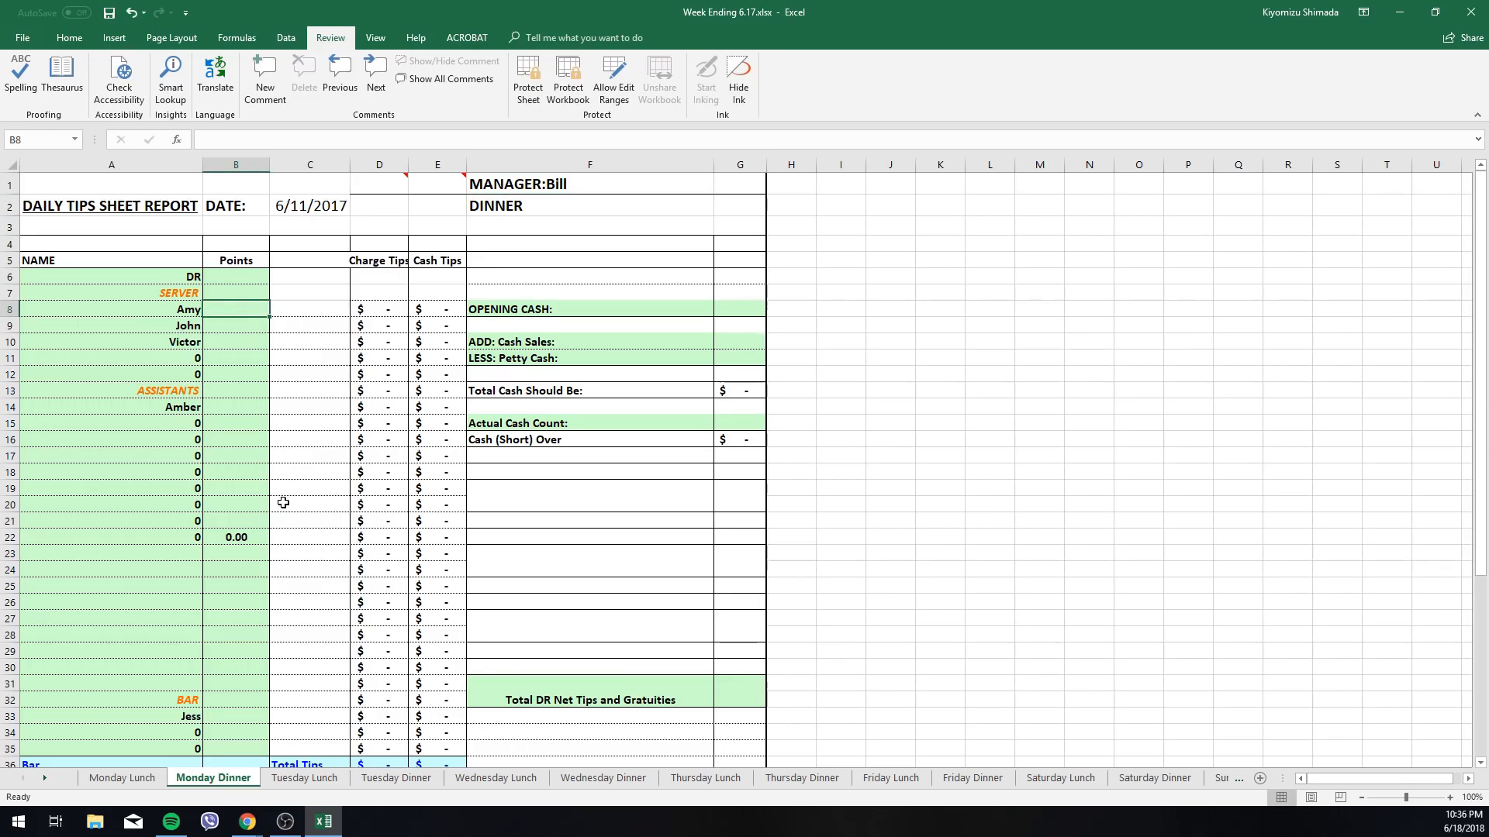
text(12.00)
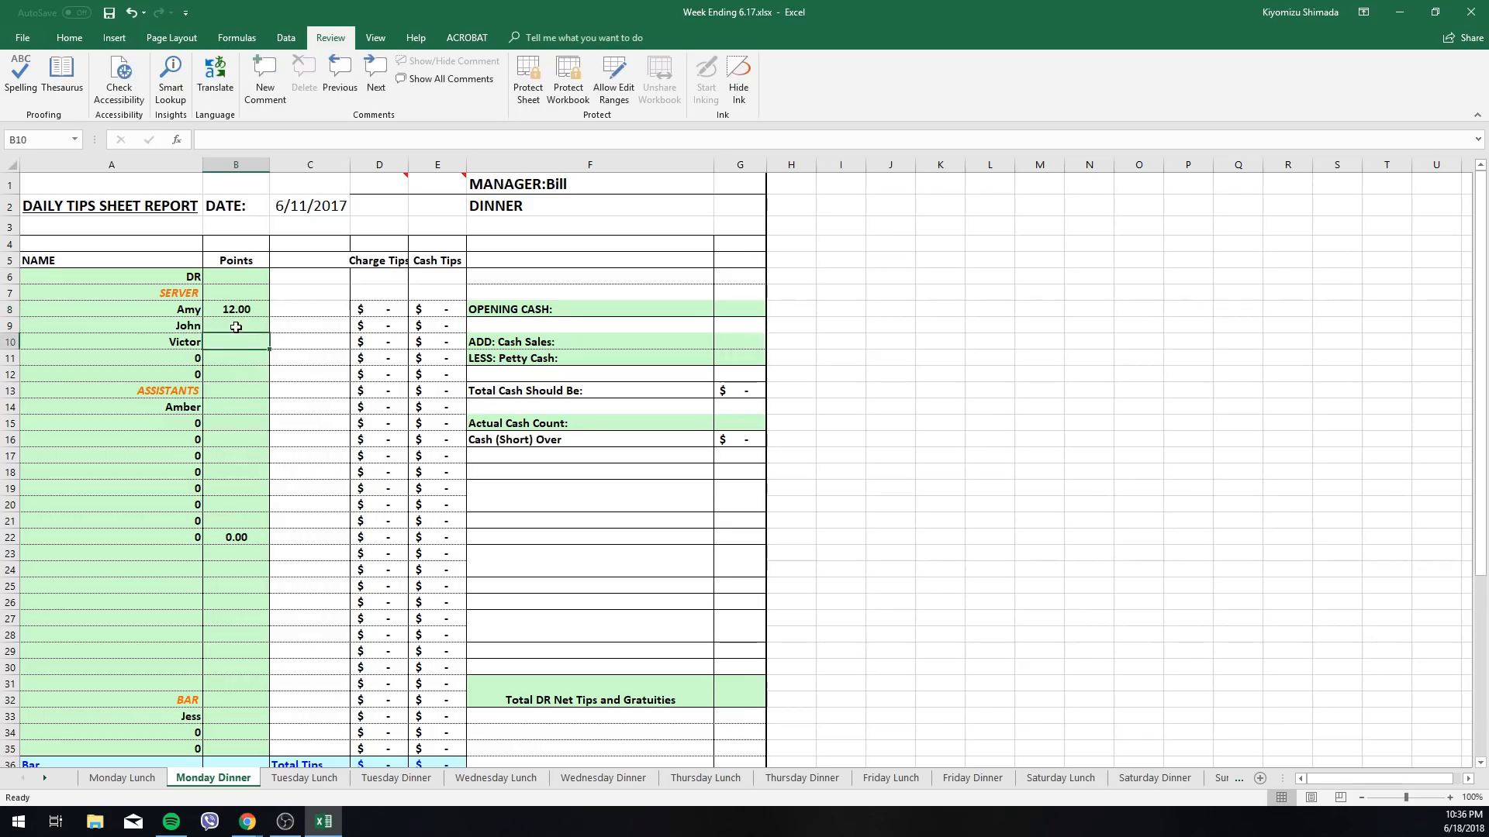
text(12.00)
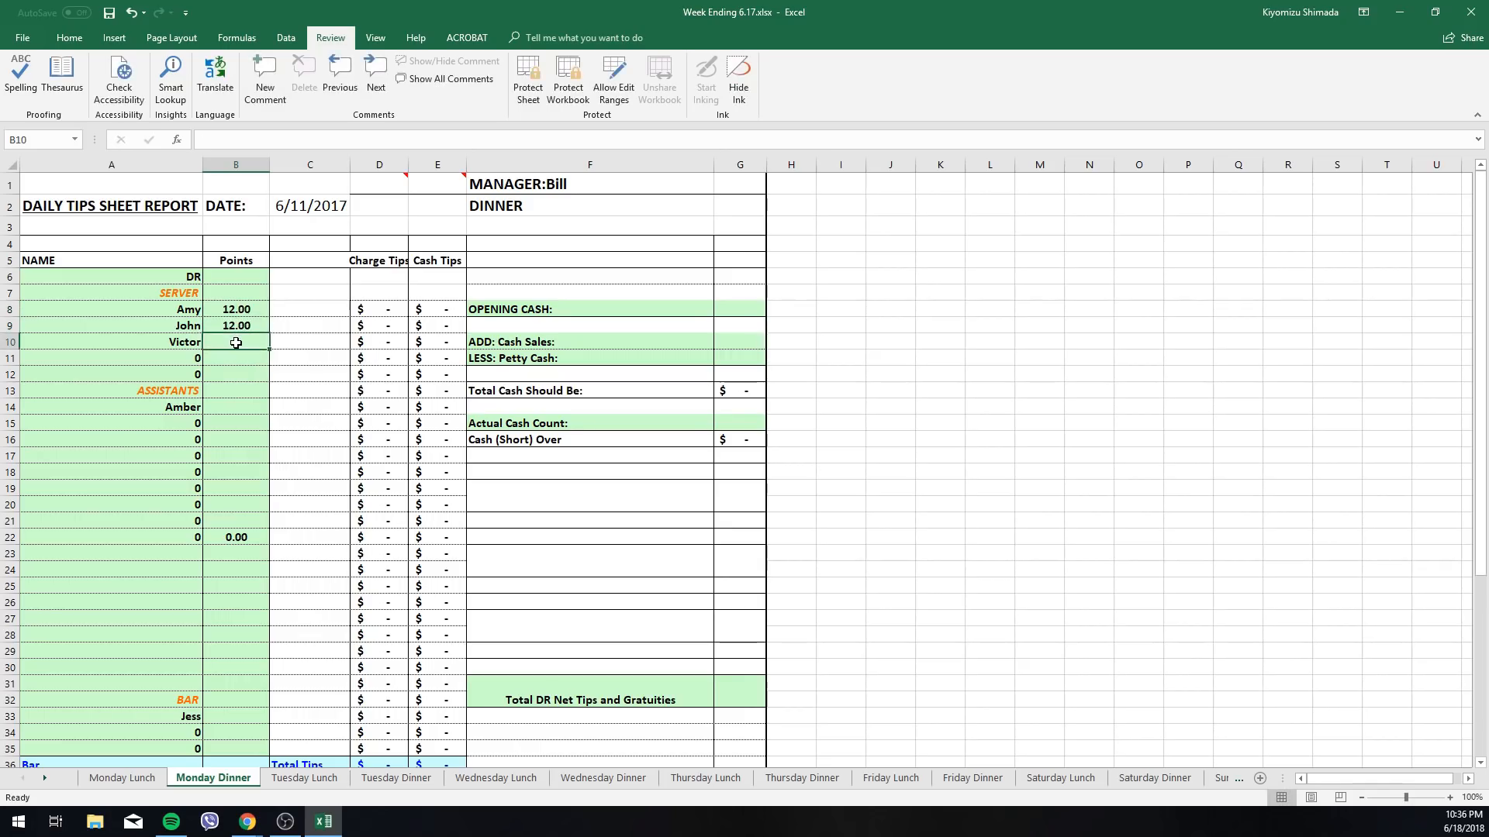
text(8.00)
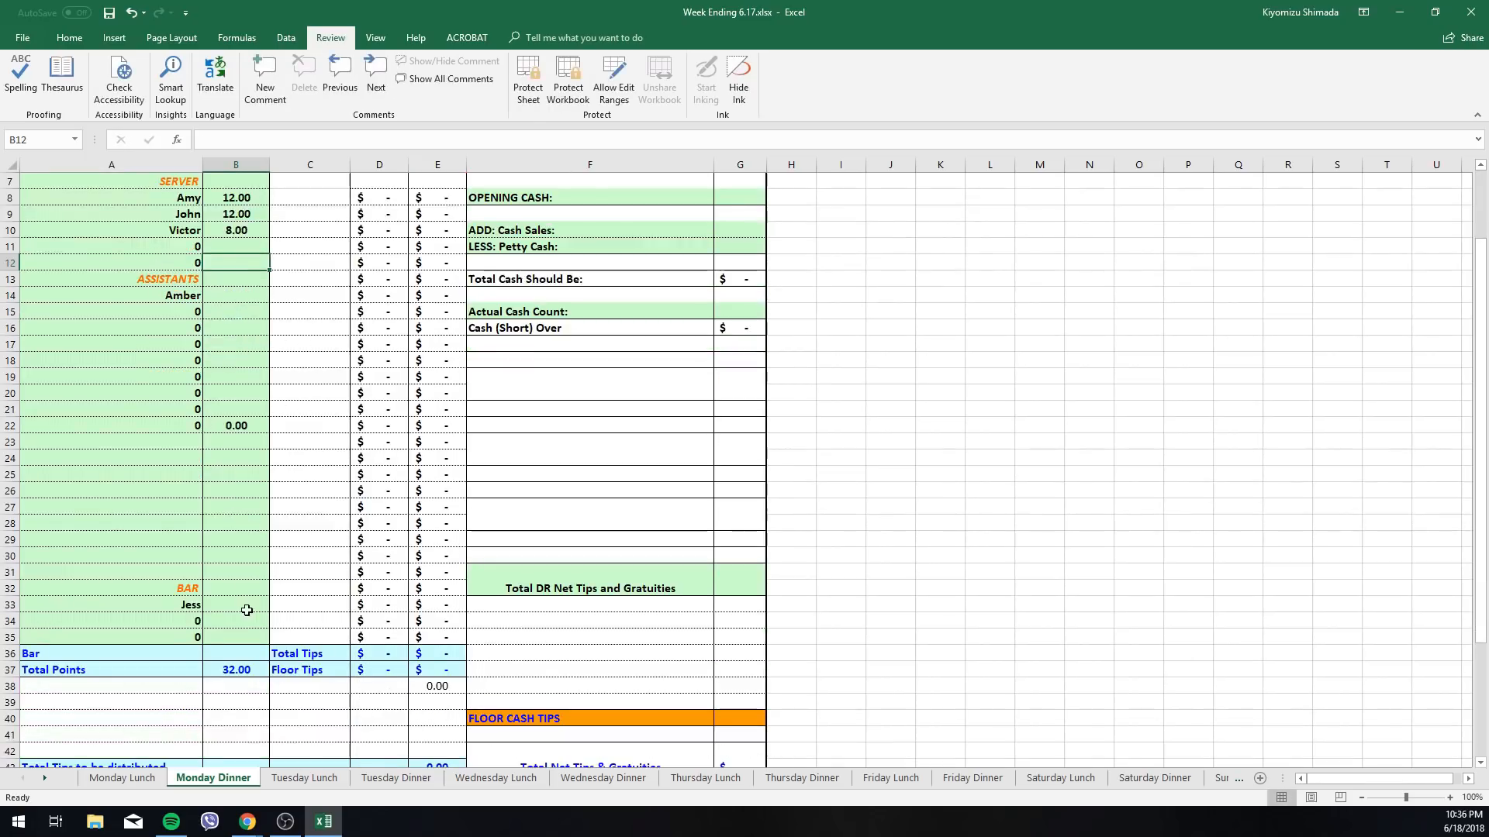
click(236, 296)
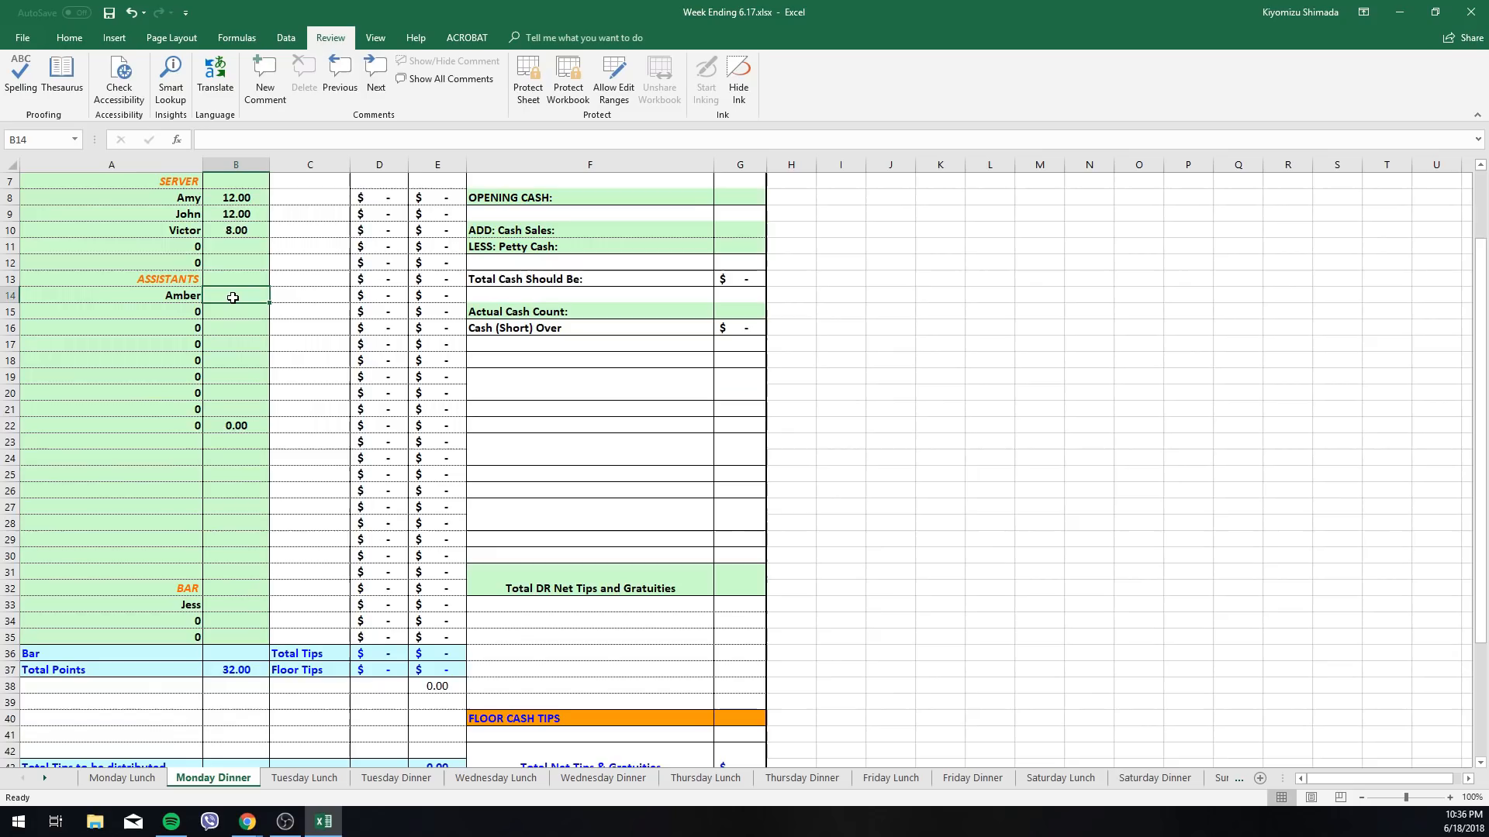
text(7.00)
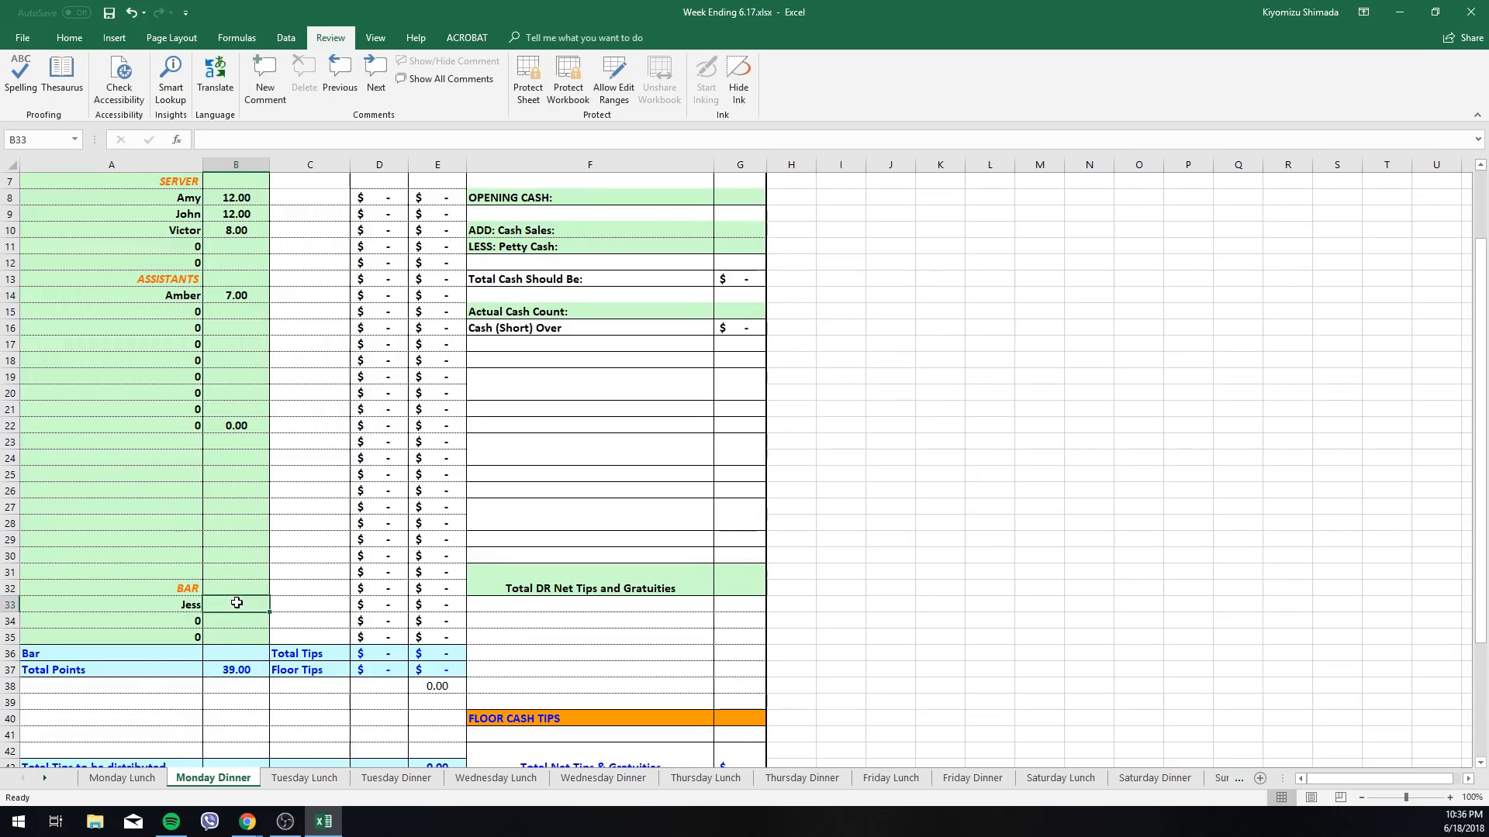
text(12.00)
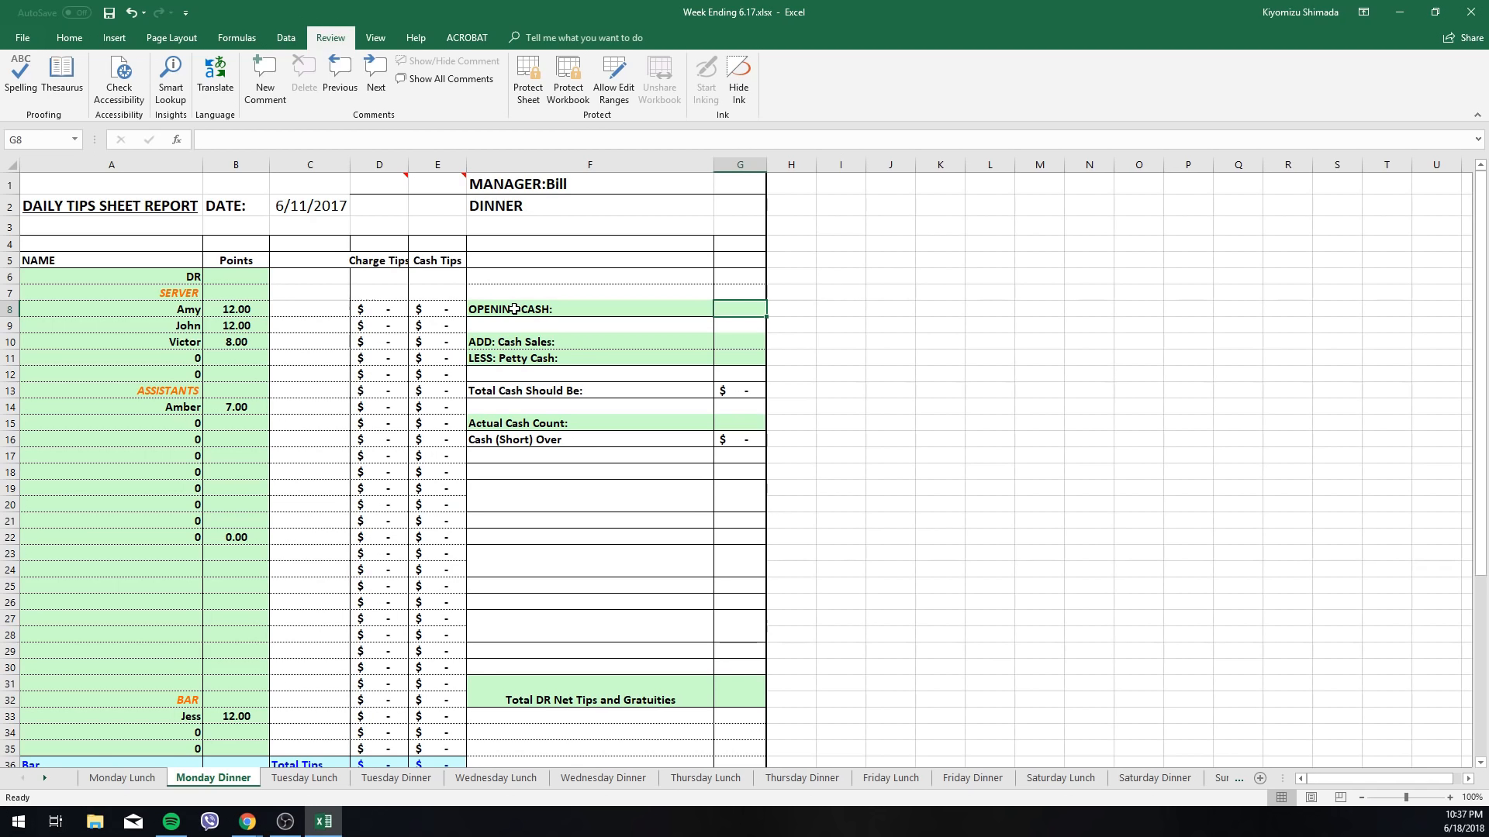
mouse_move(748, 359)
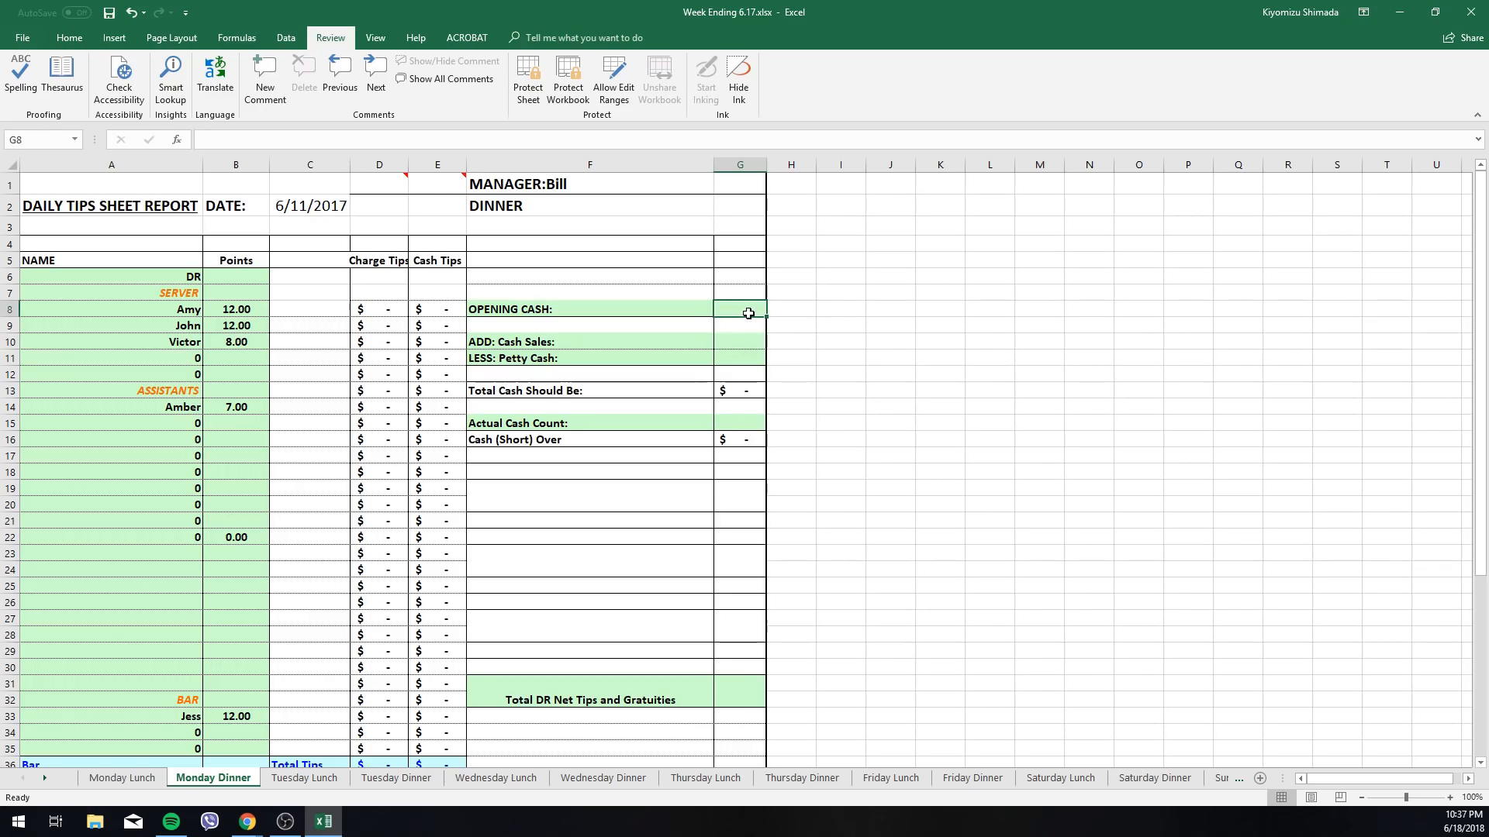
Enter Monday Dinner opening cash of $500 and cash sales of $210.
text(500)
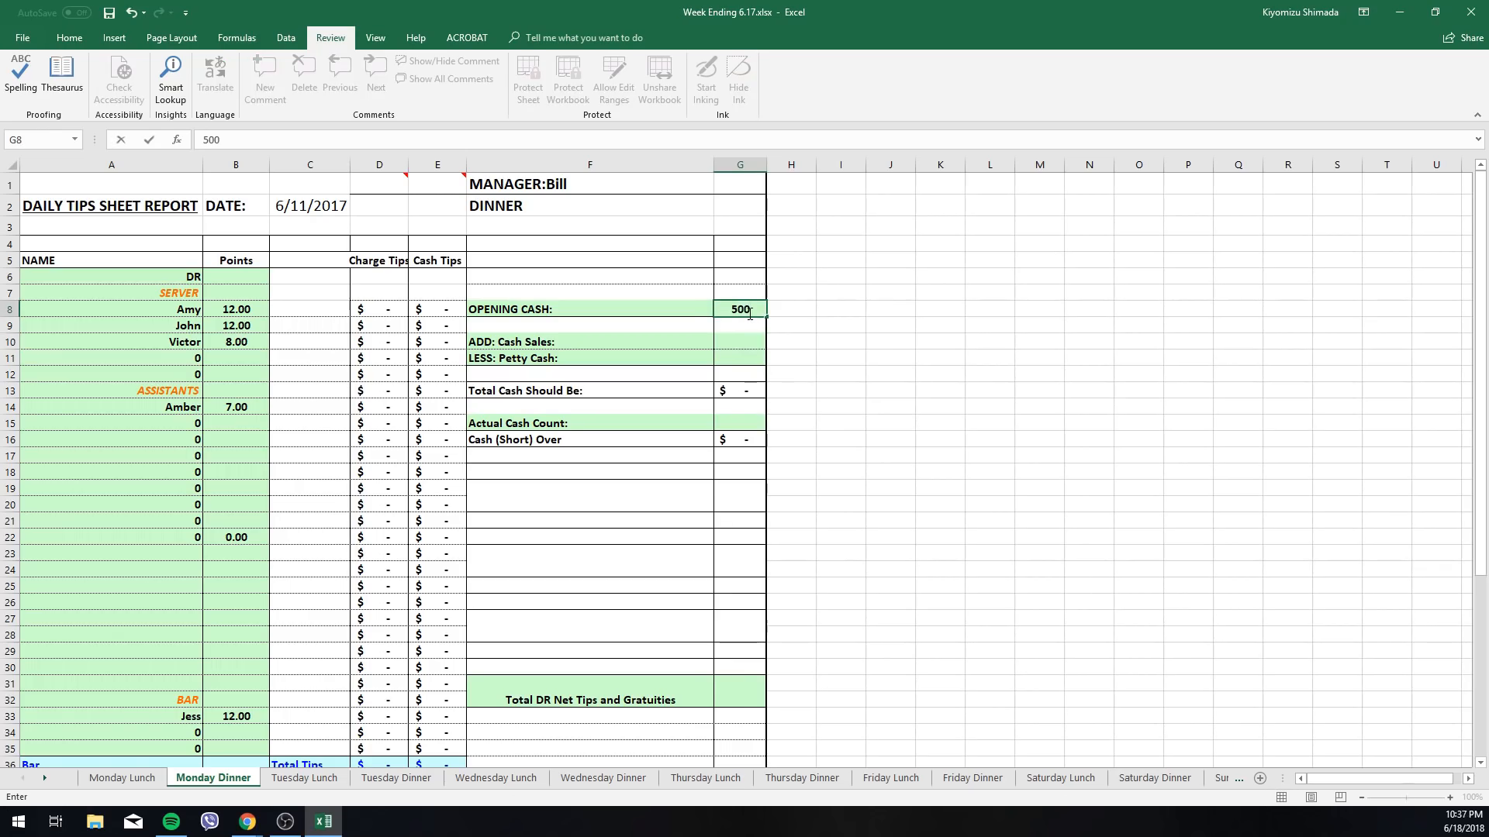
key(enter)
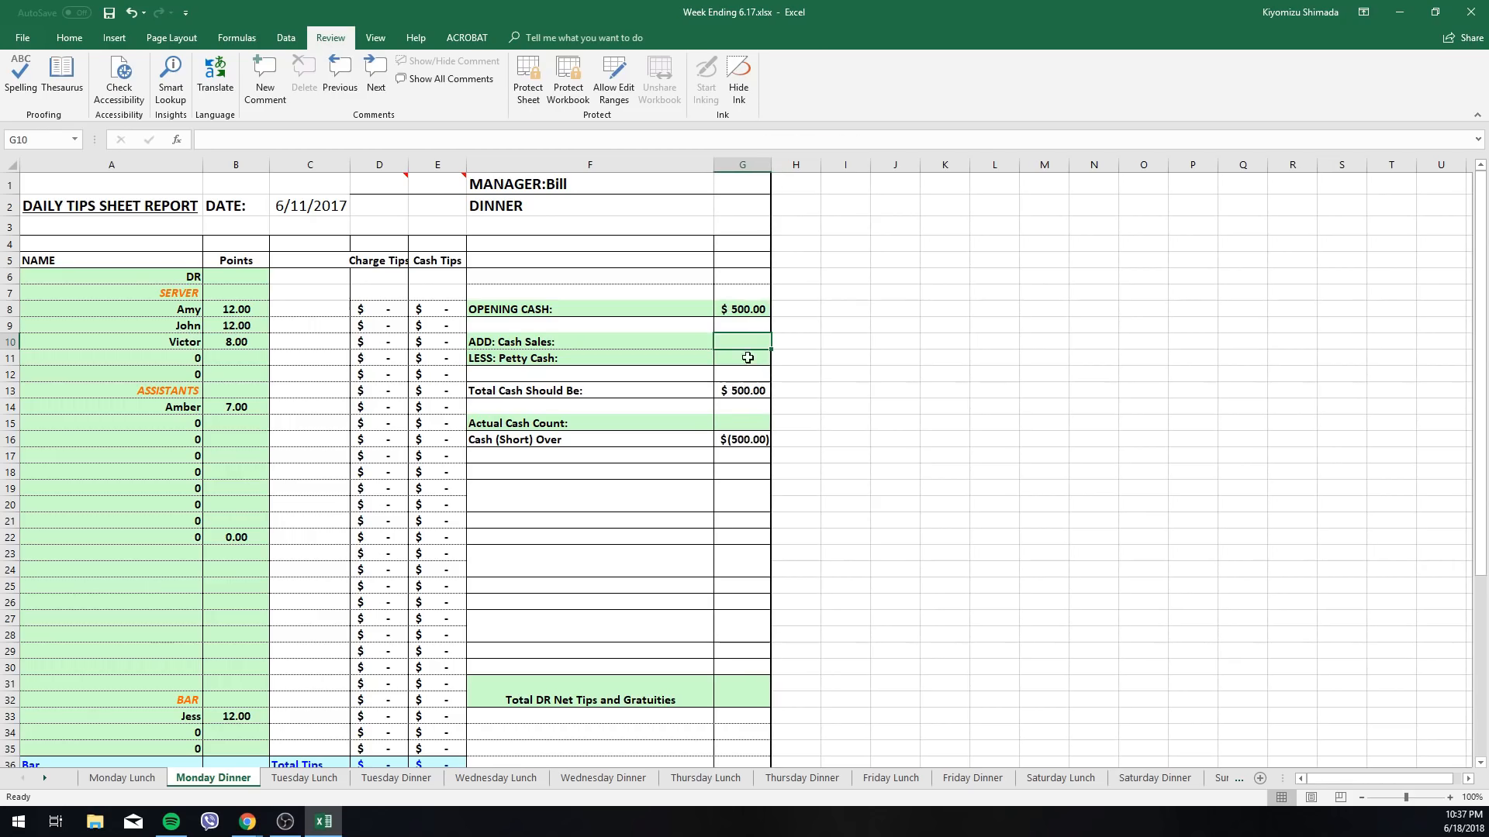
text(210.00)
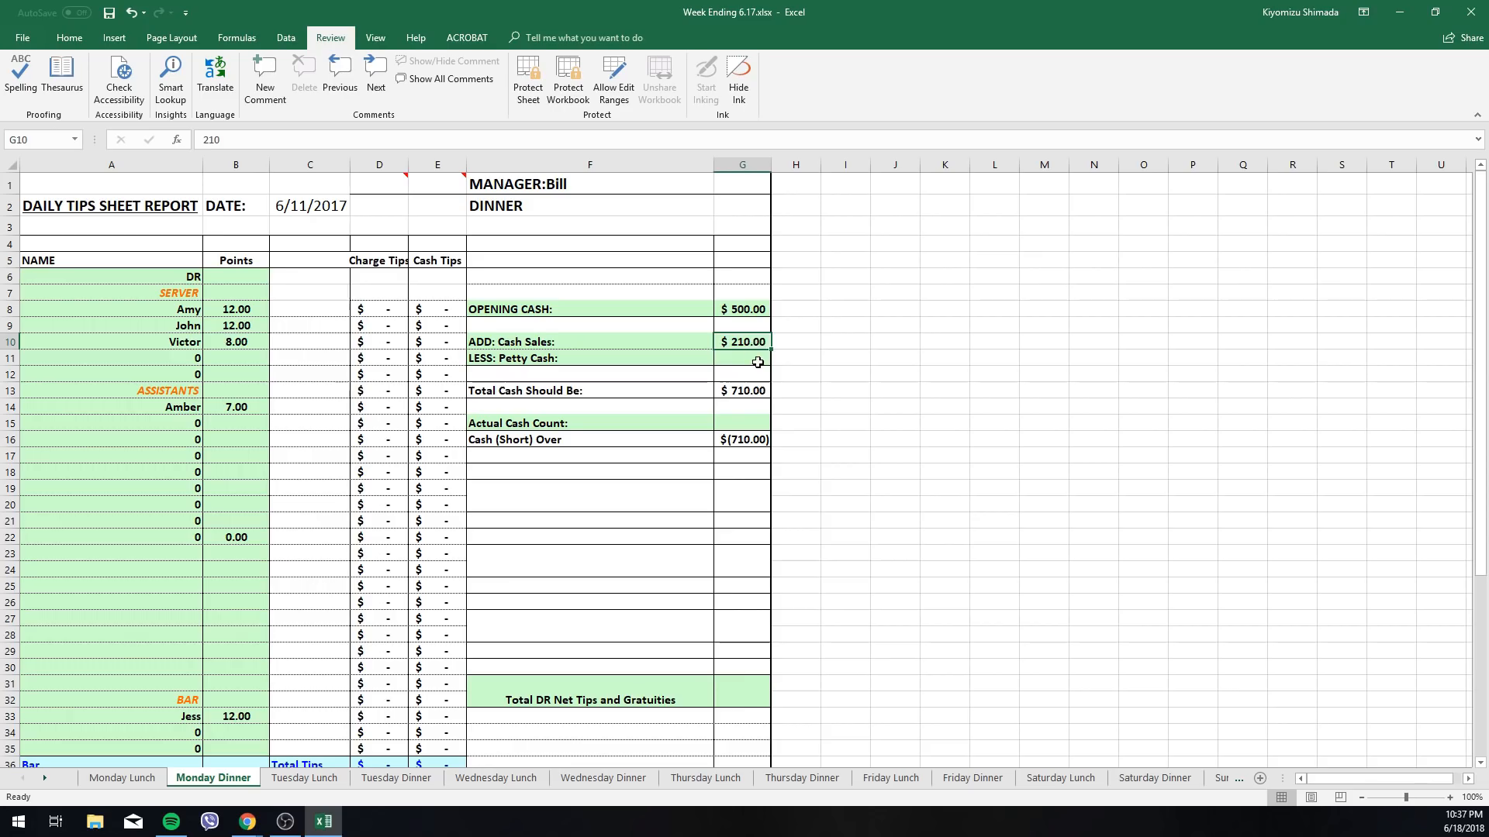
click(743, 358)
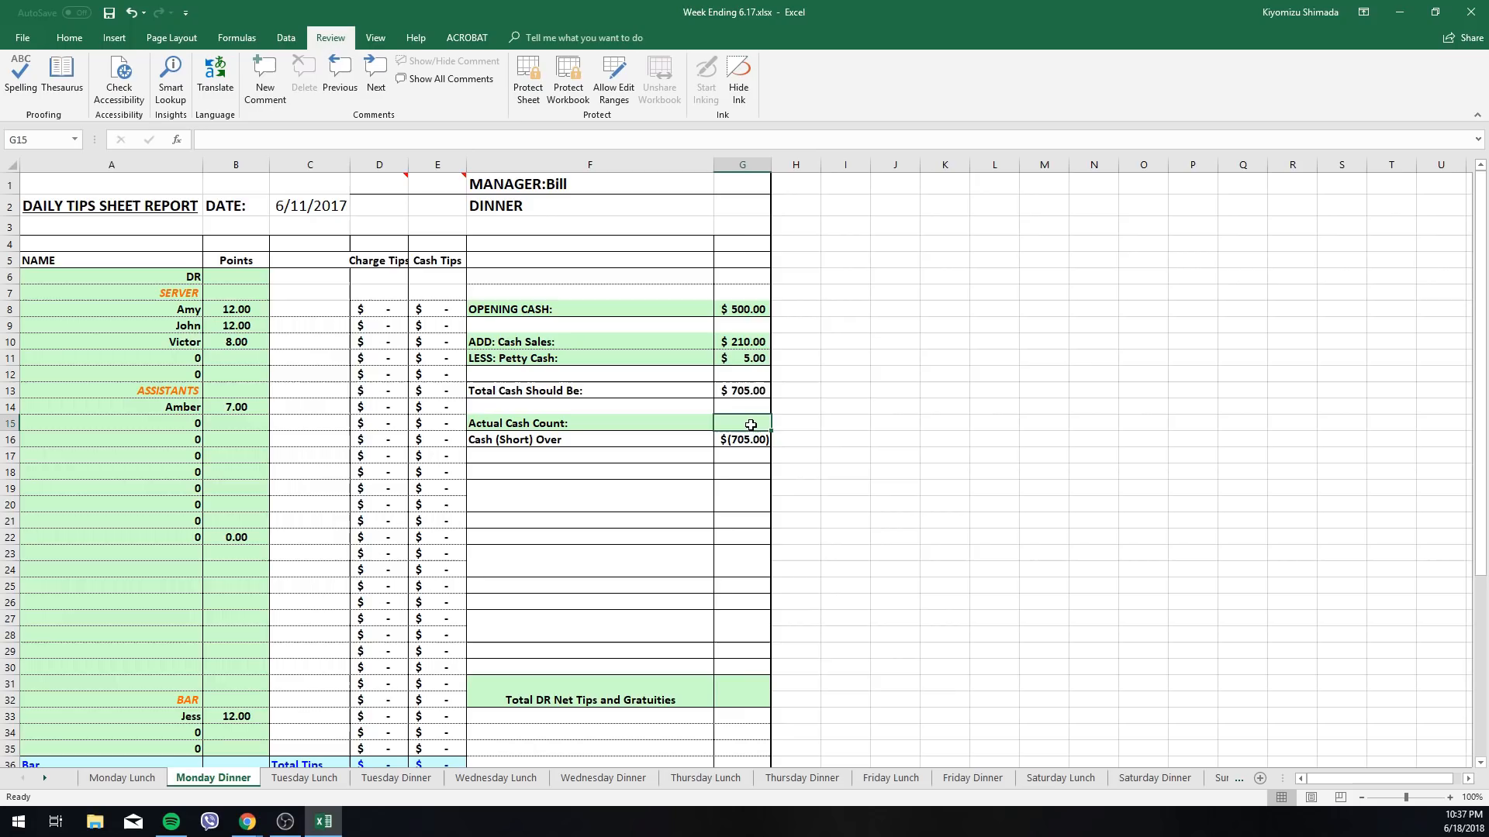
Re-enter the actual cash count as $710, showing $5 over.
text(705.00)
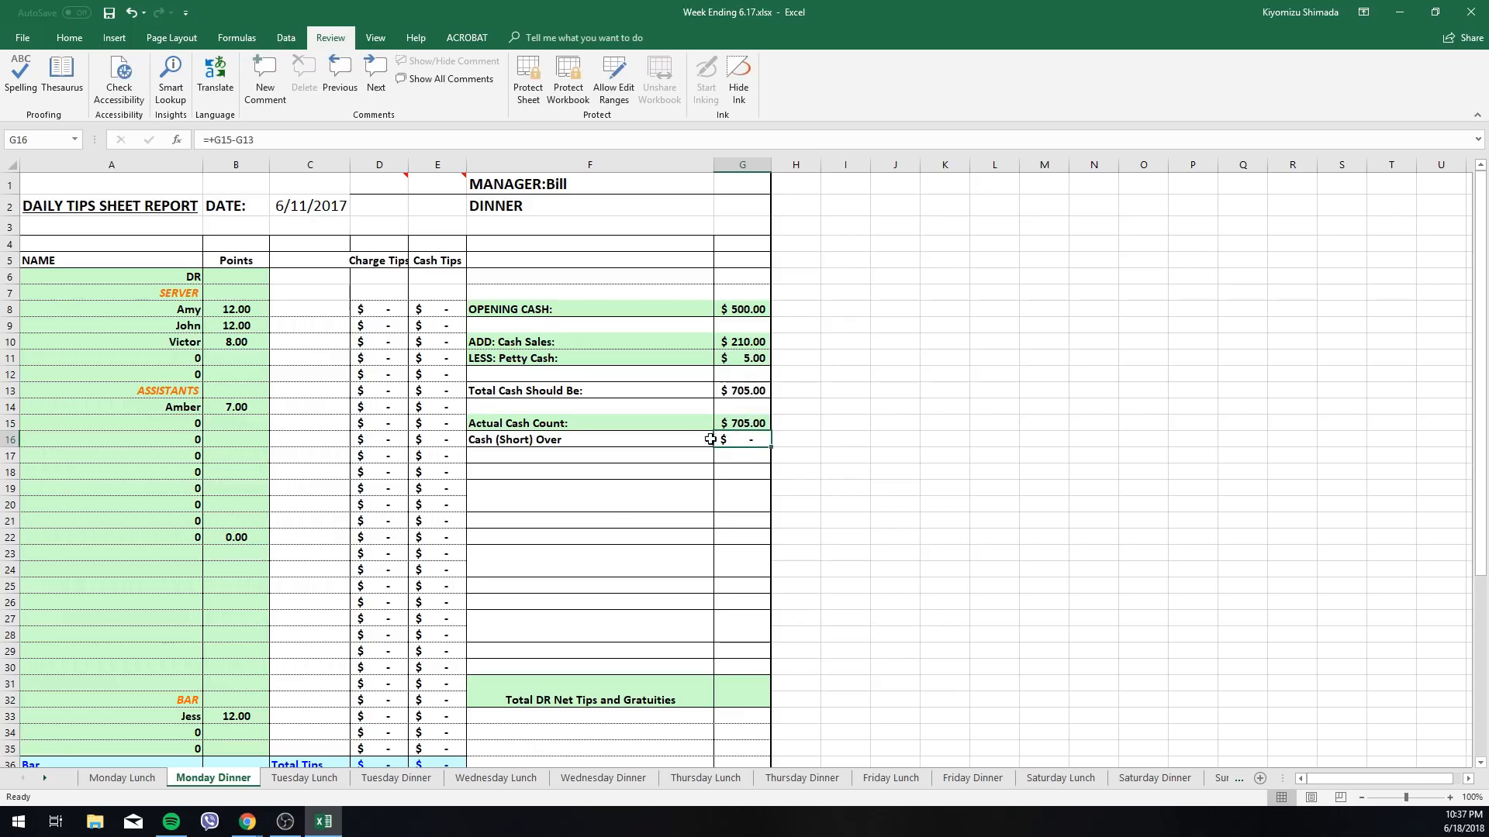
text(705)
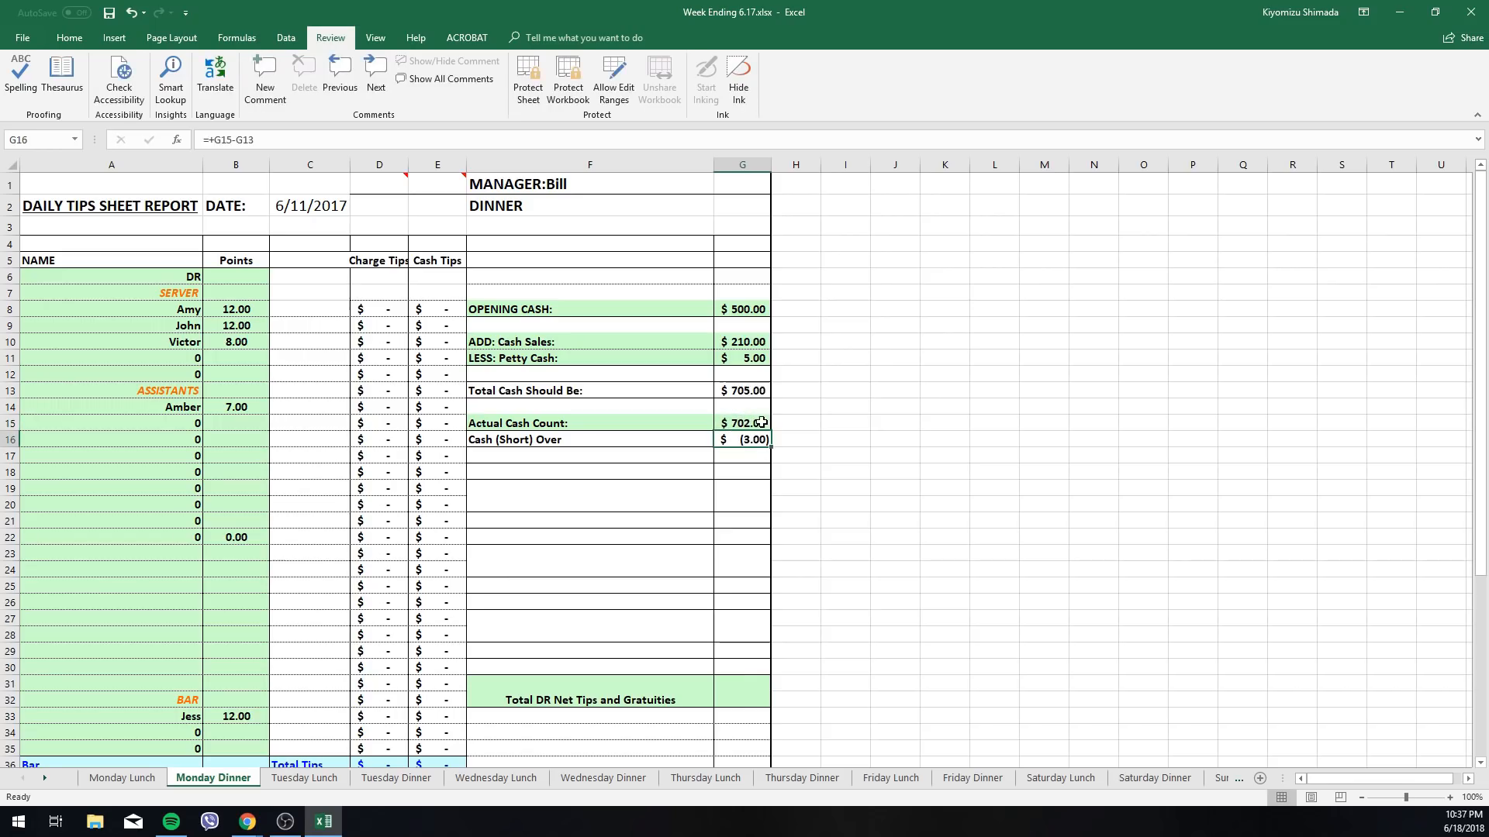
text(71)
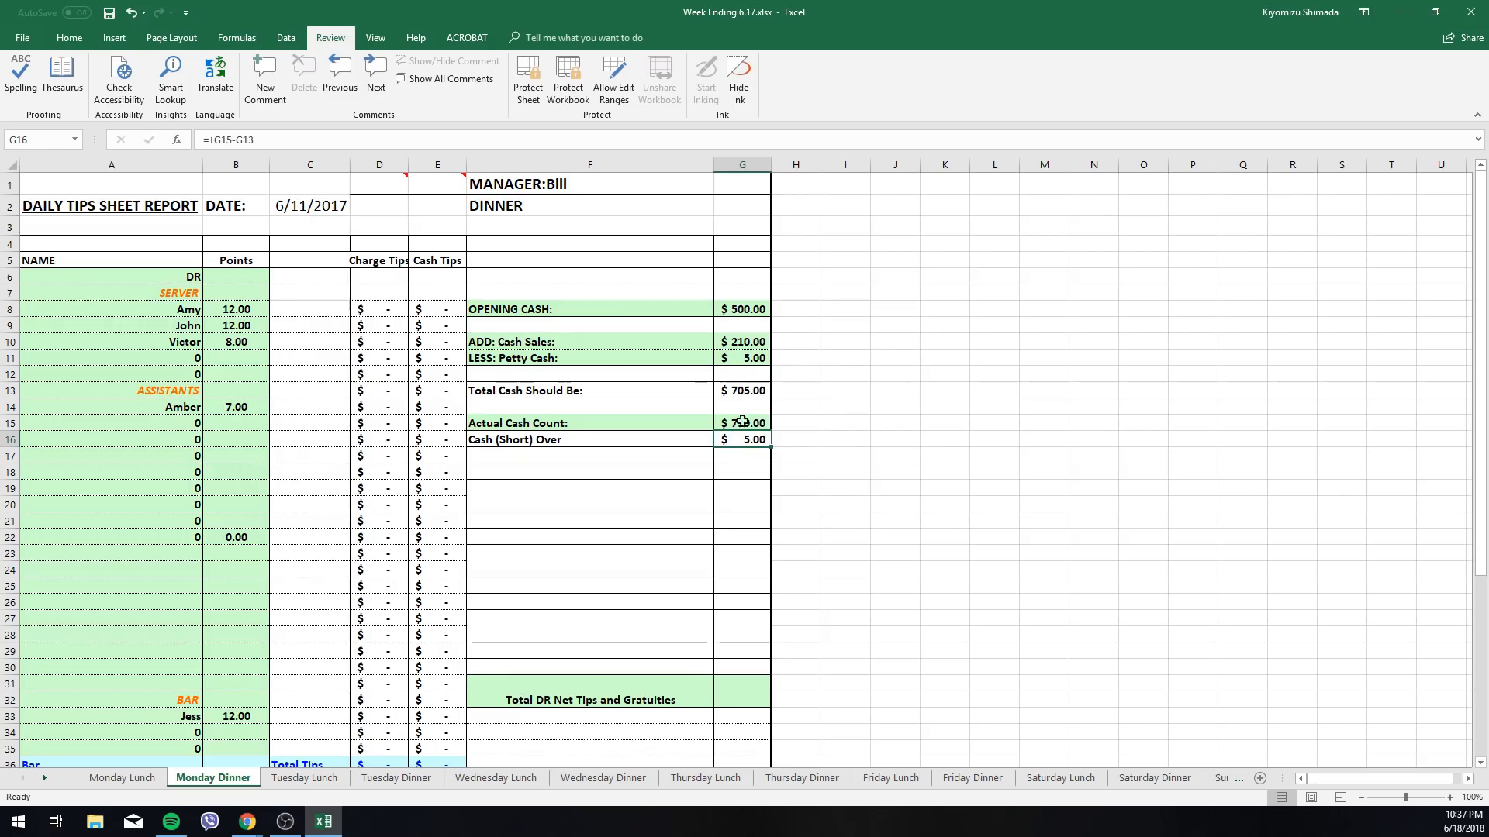
scroll(down, 3)
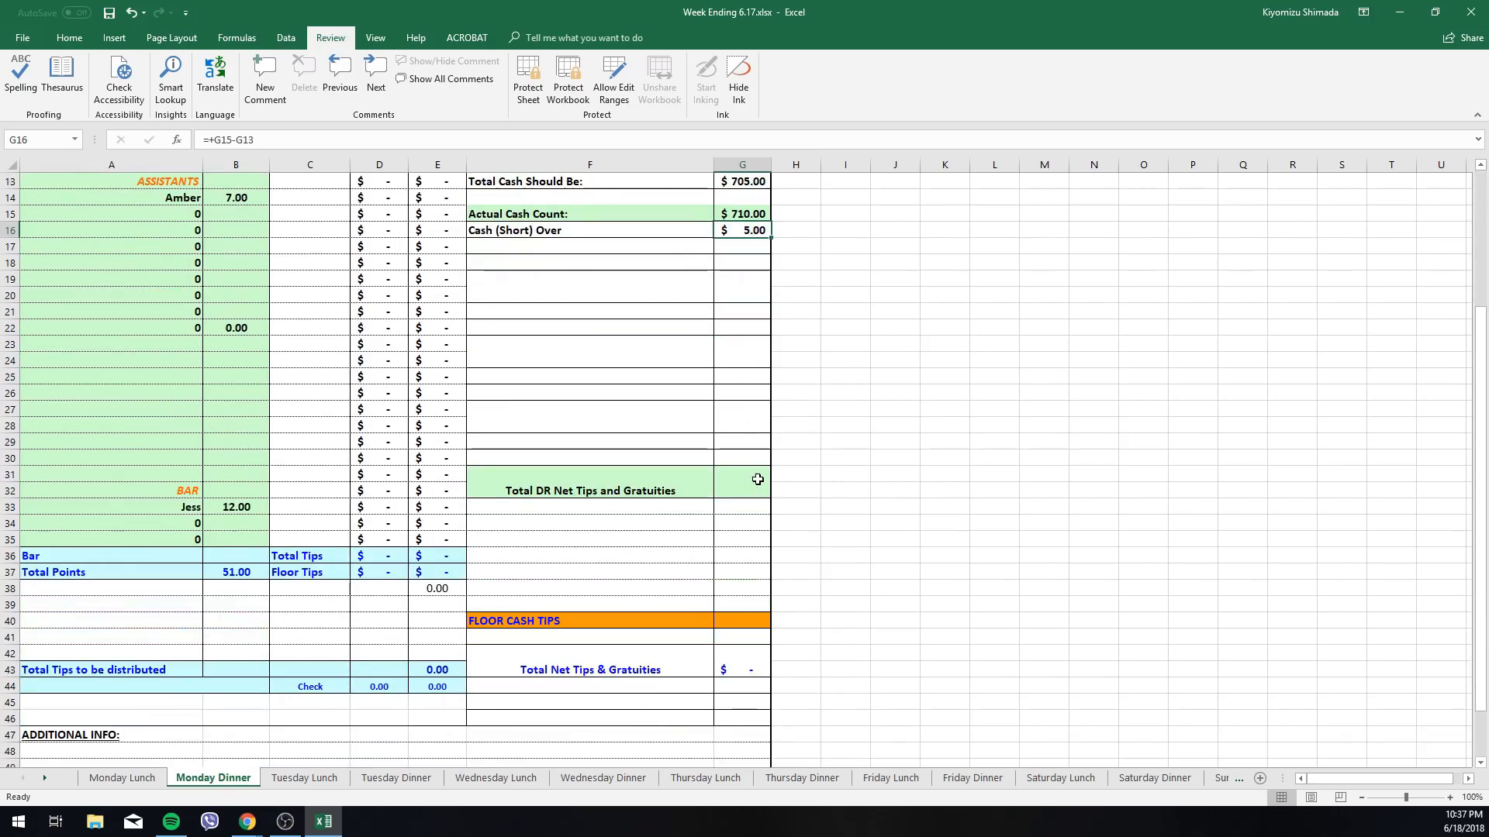
Enter $500 net tips and $60 floor cash tips, then check Victor's and Amy's tip formulas.
click(744, 484)
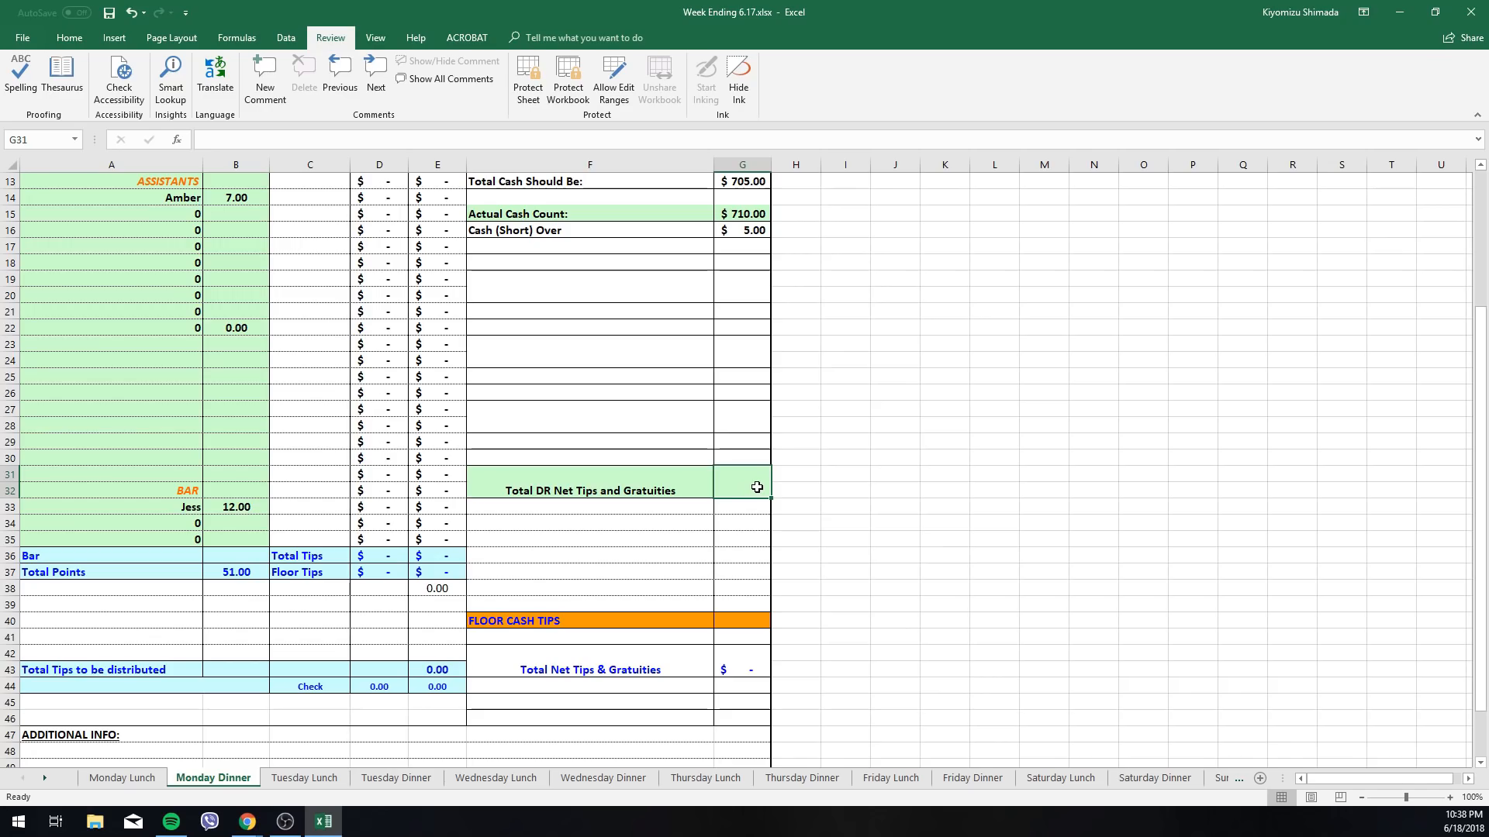
text(500.00)
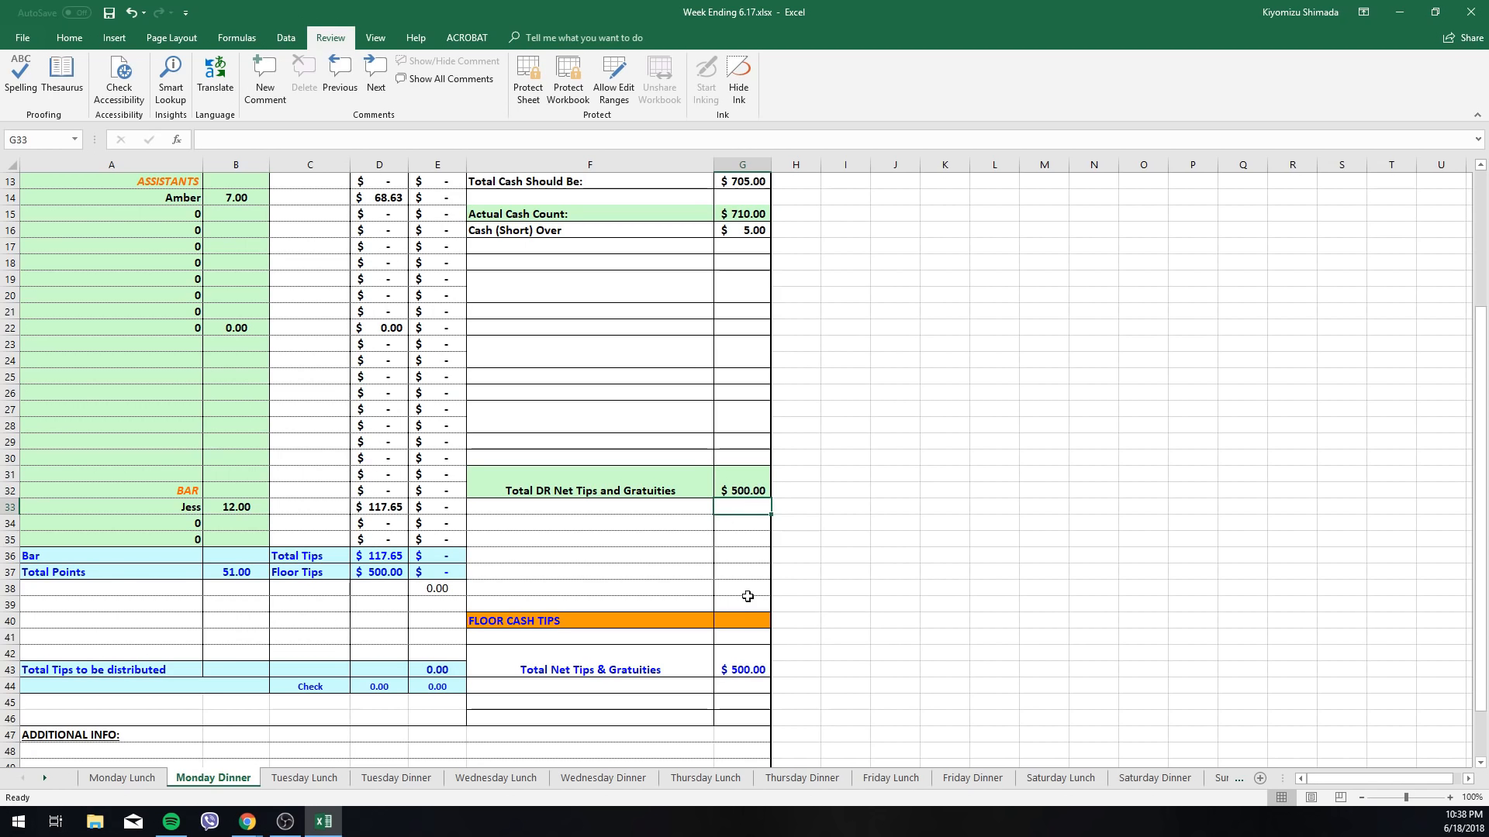
click(743, 621)
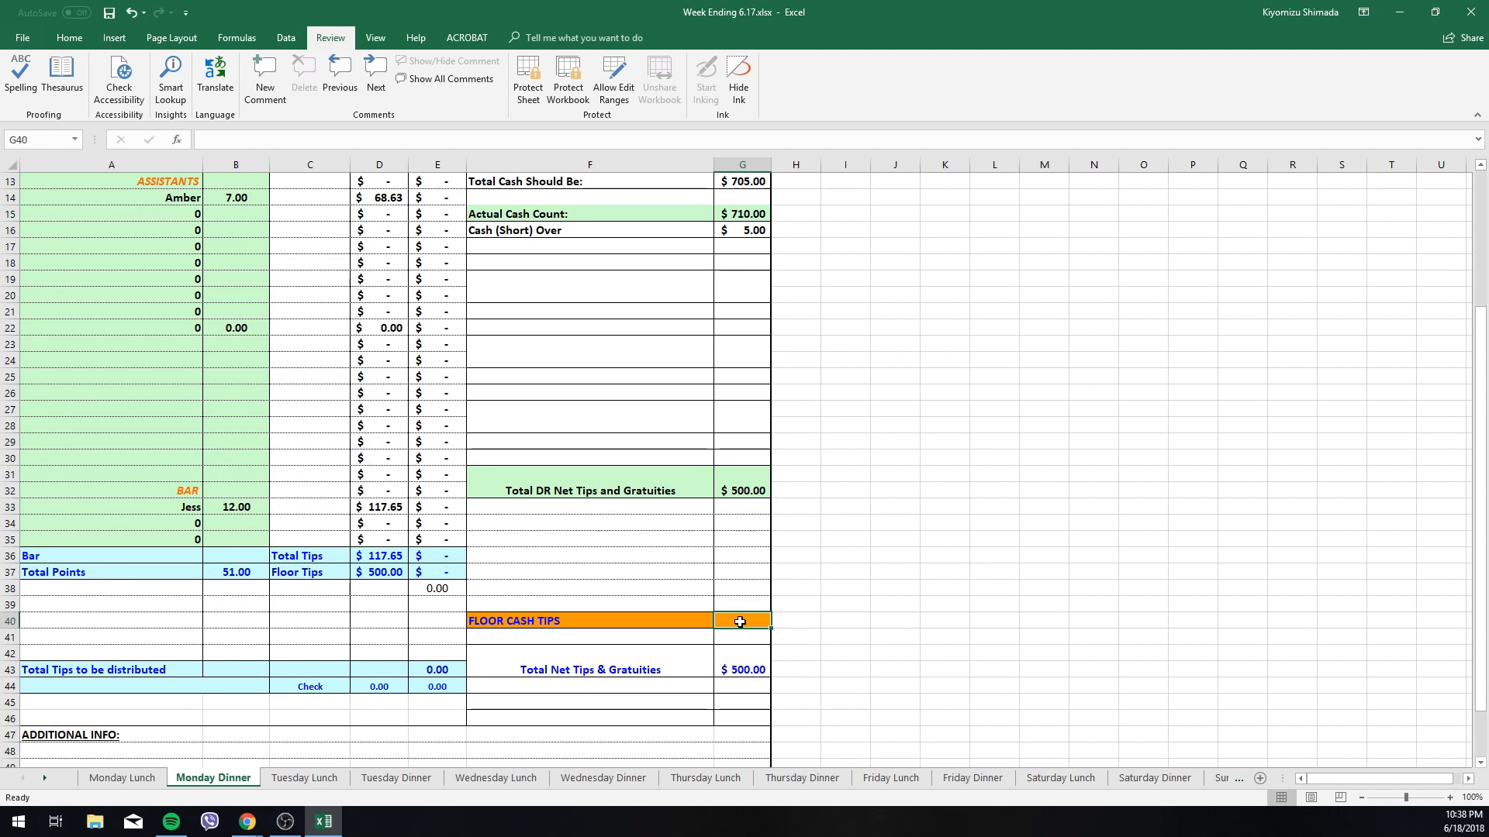
text(60)
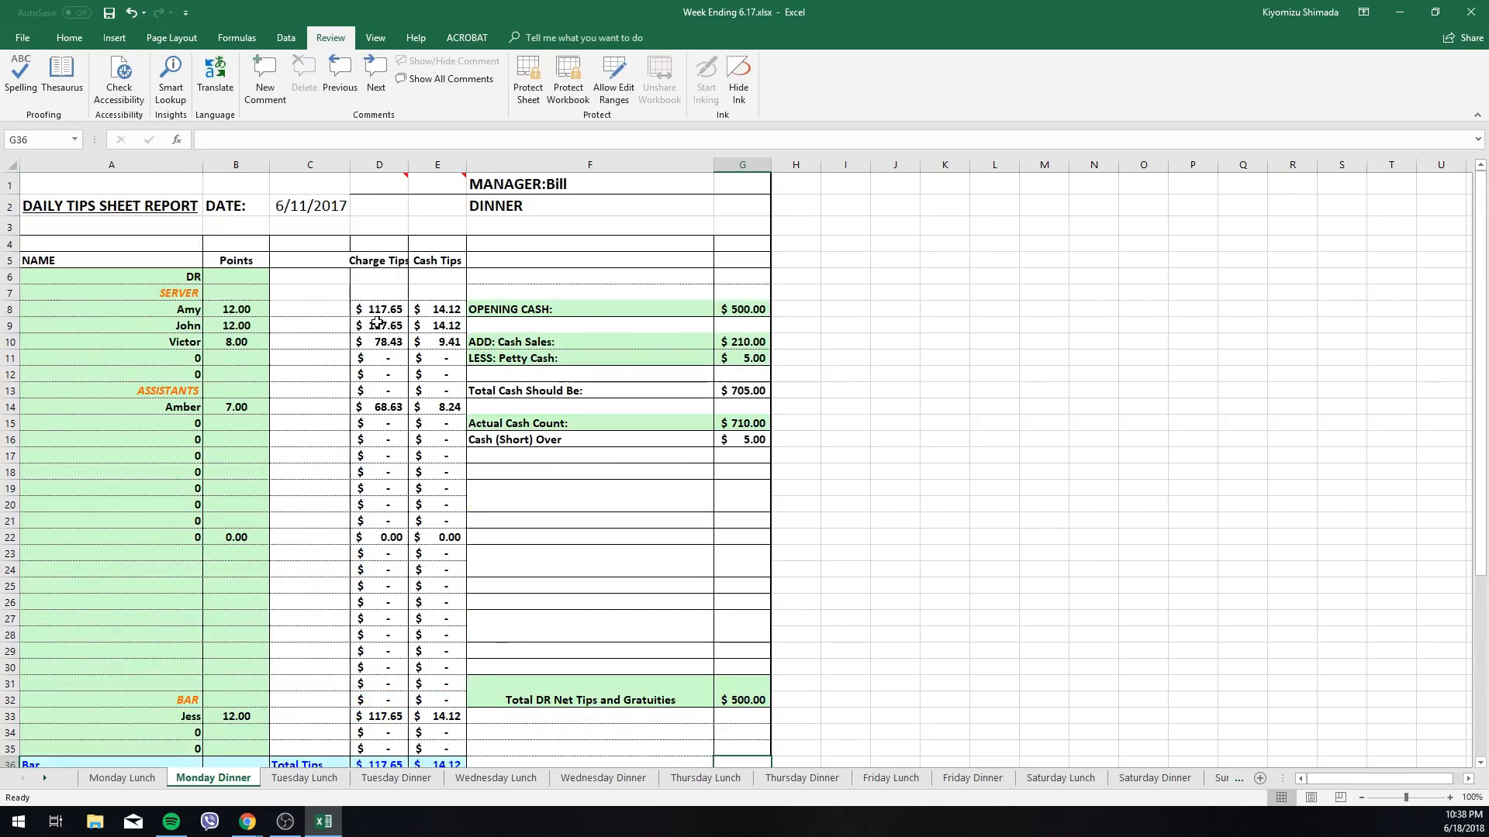
click(380, 341)
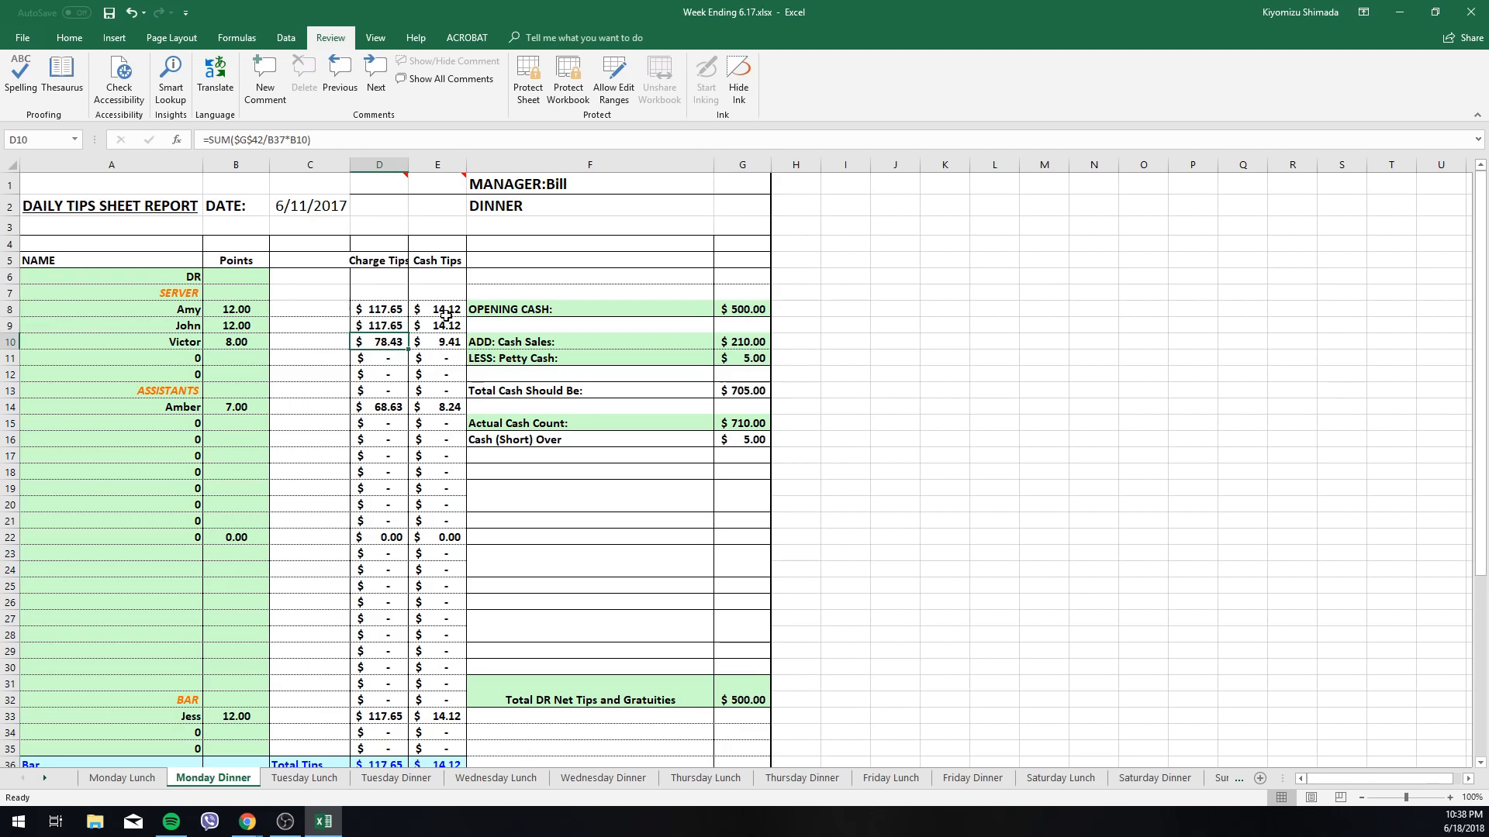
click(438, 309)
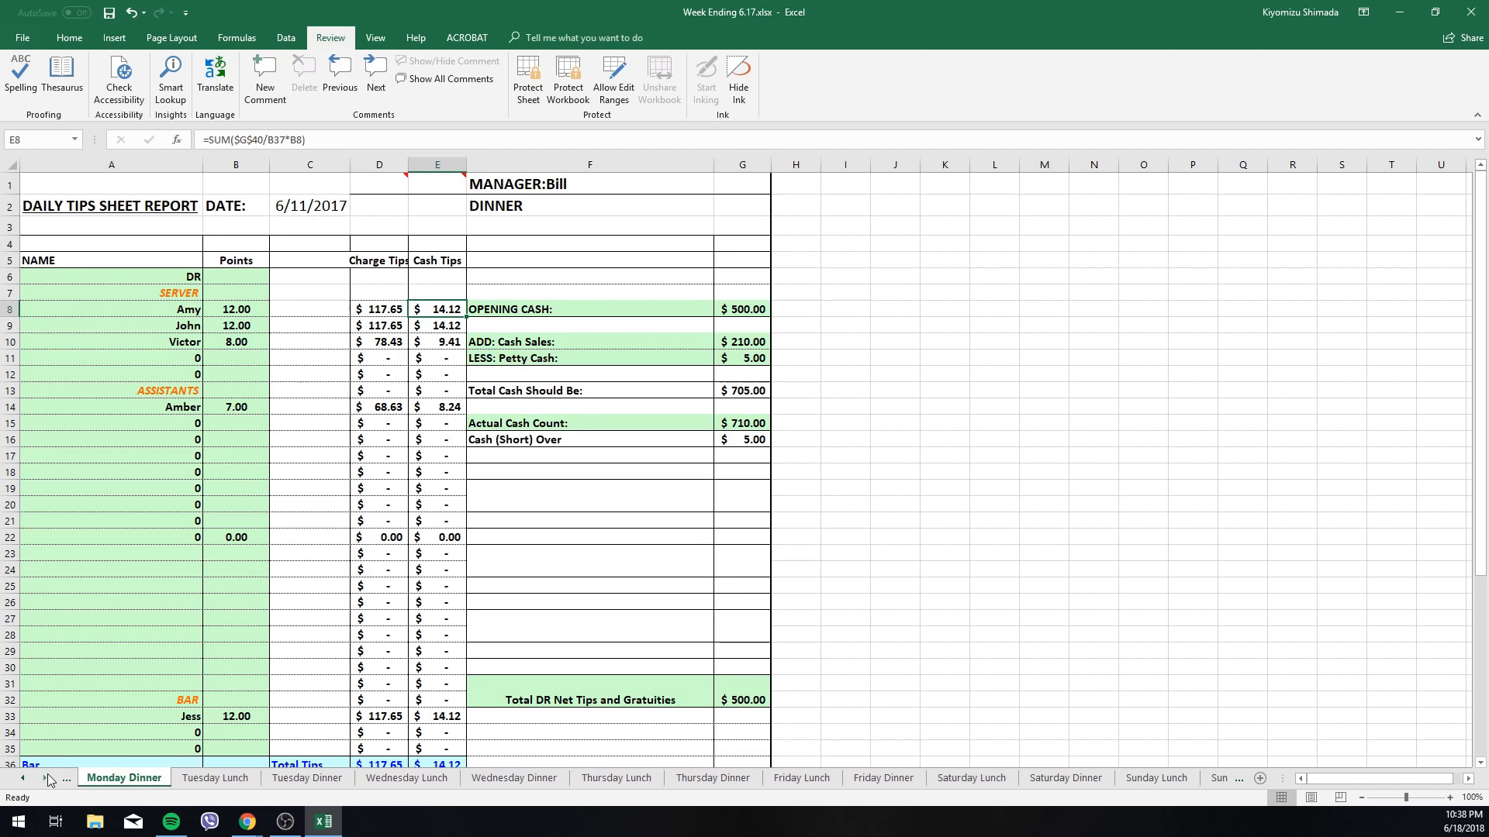
Sum the servers' weekly cash tips (S3:S7) on Total Cash Tips, then view Total CC Tips.
click(47, 778)
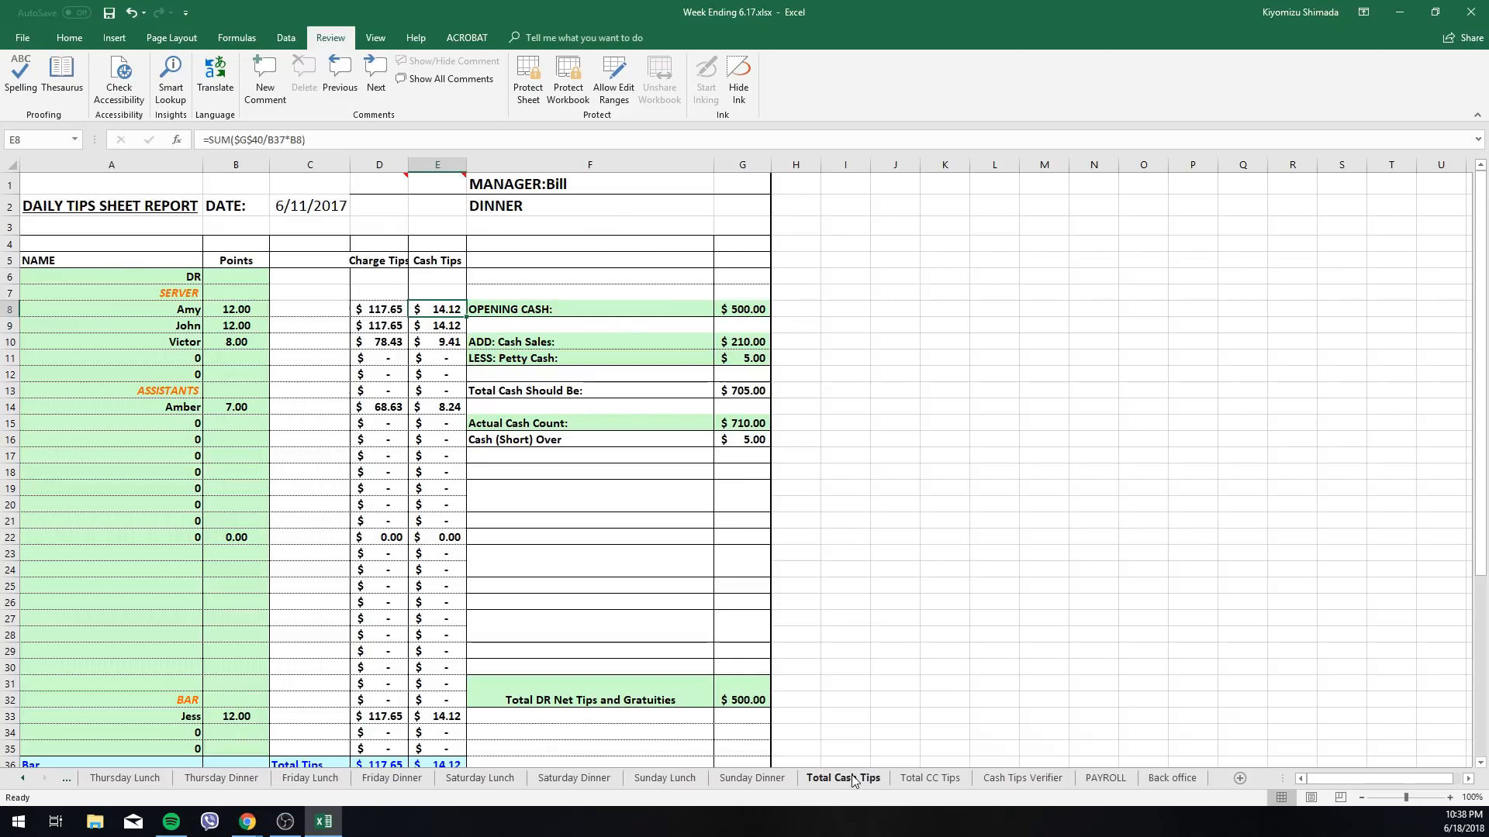
click(842, 777)
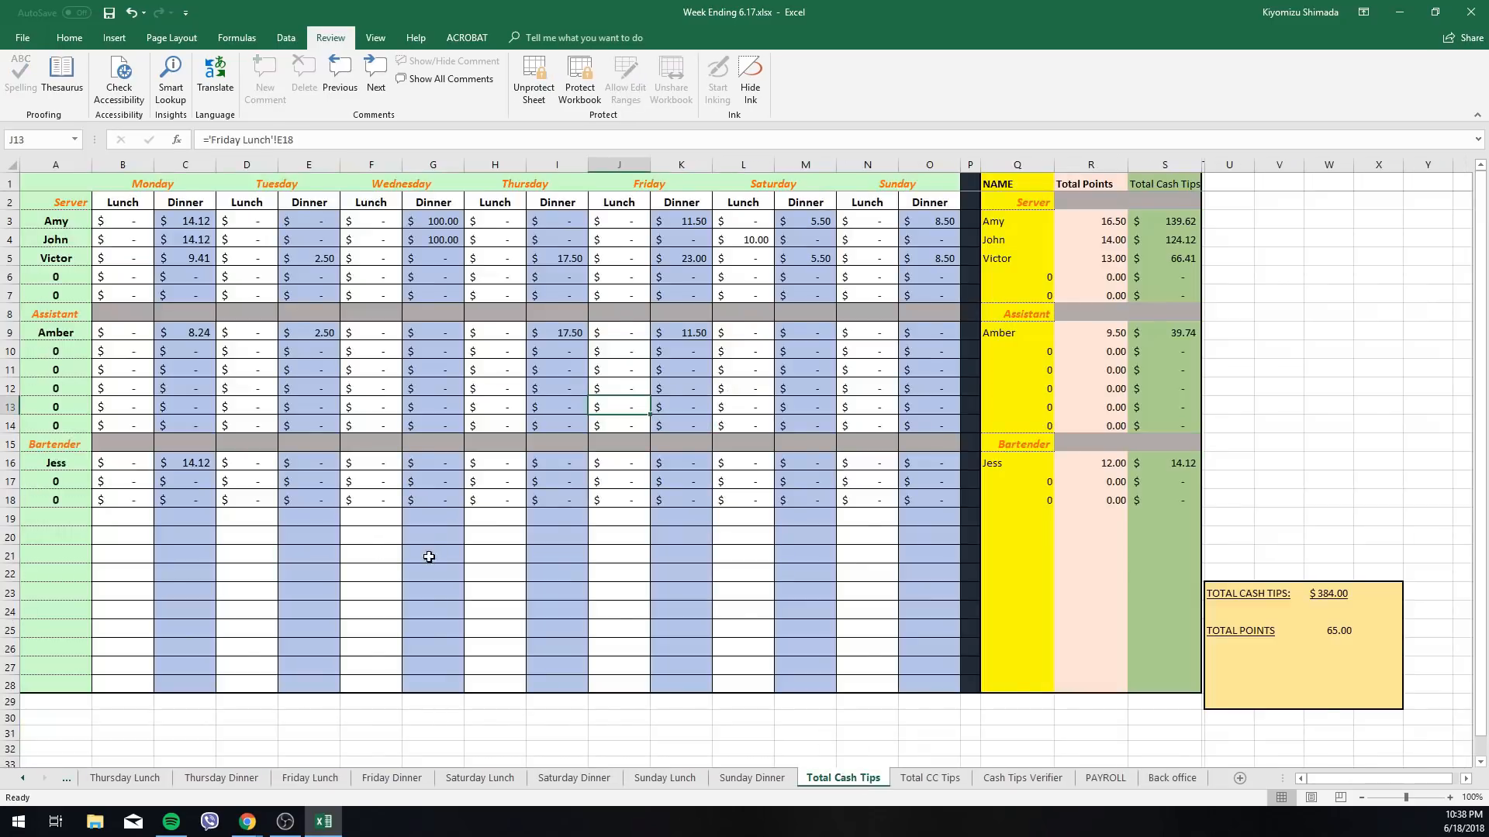
mouse_move(334, 664)
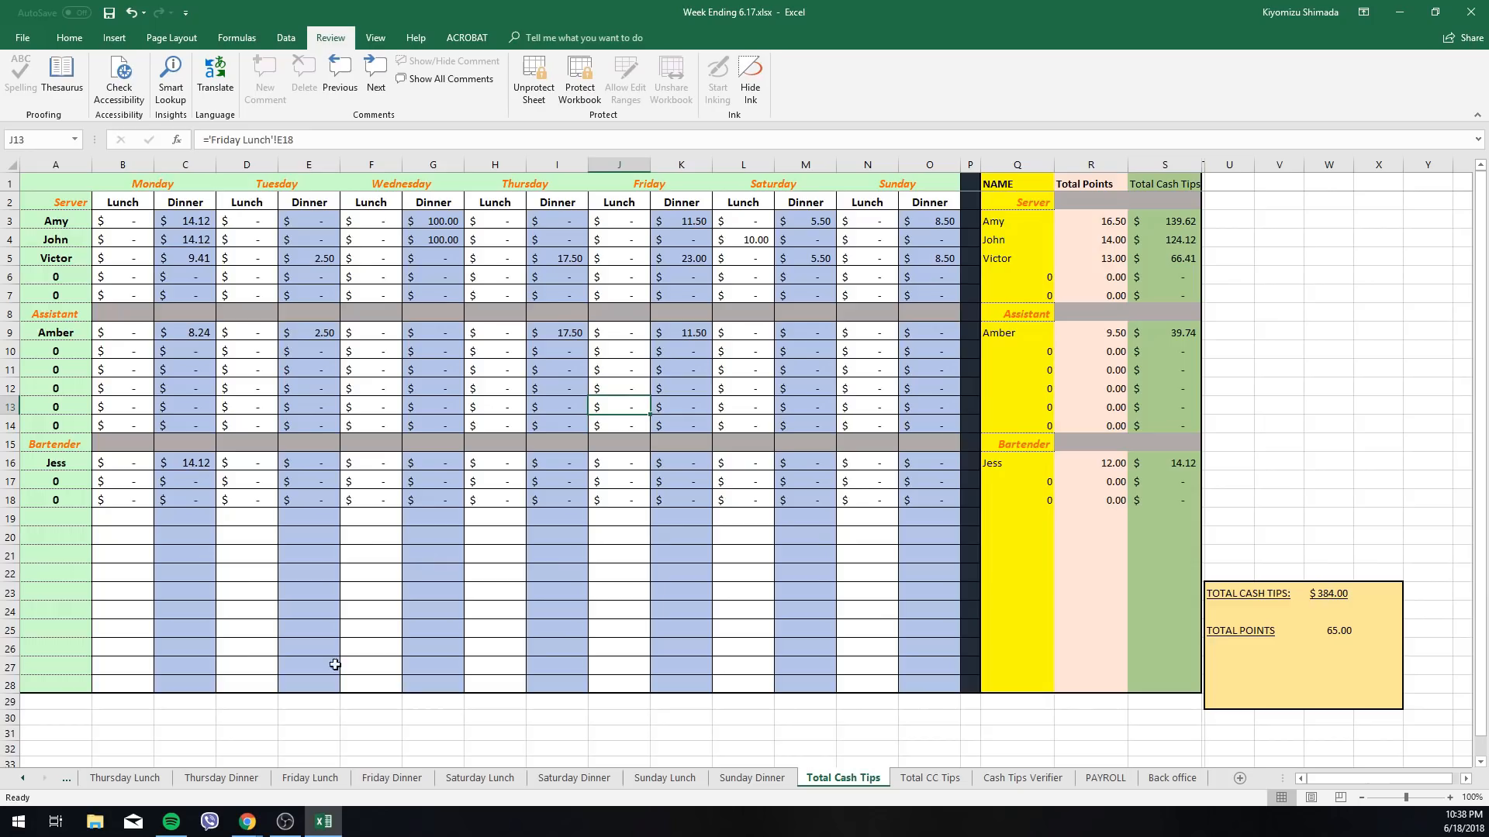
mouse_move(471, 297)
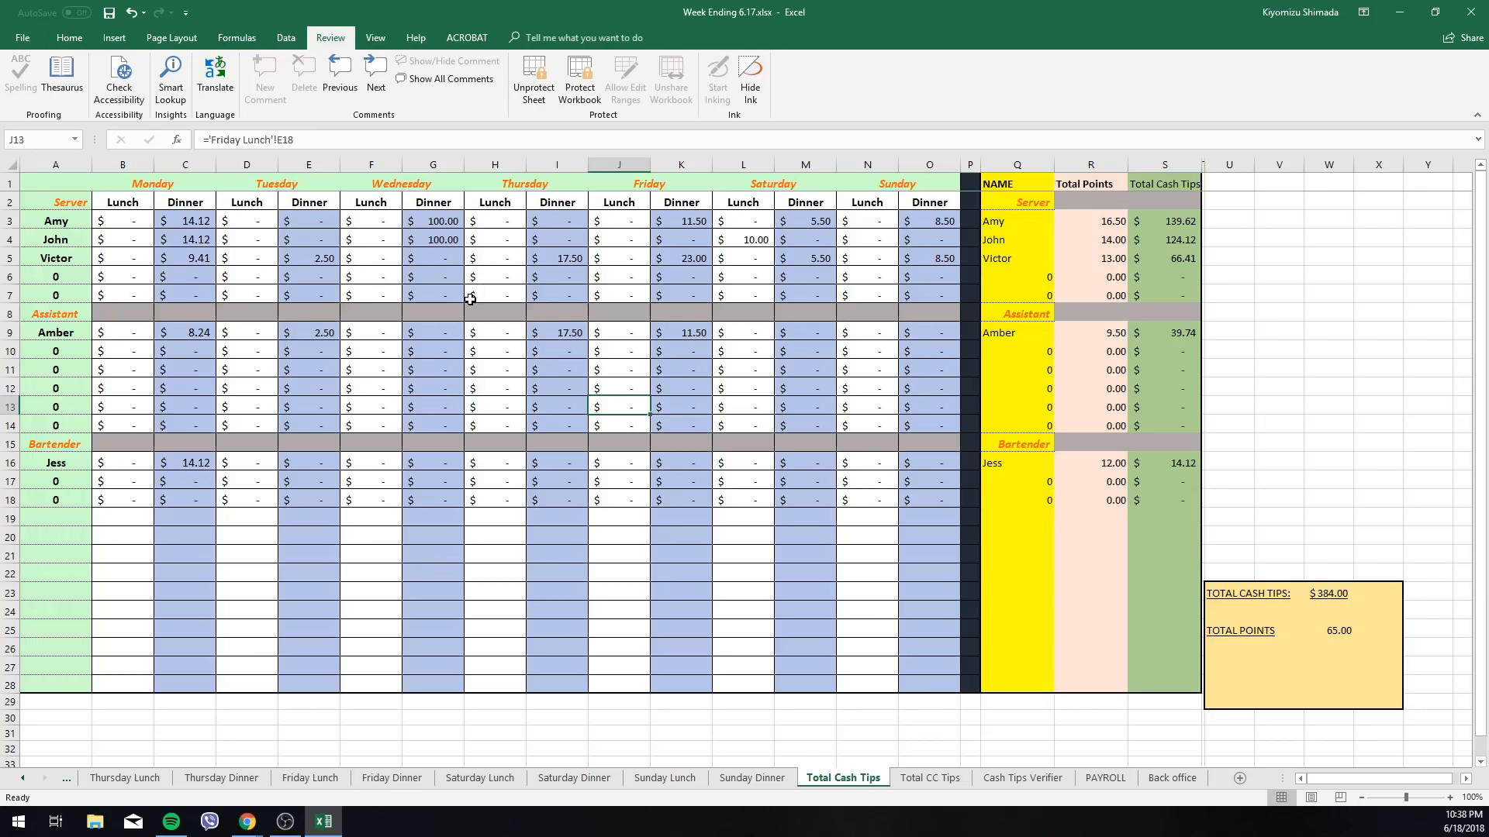
mouse_move(93, 220)
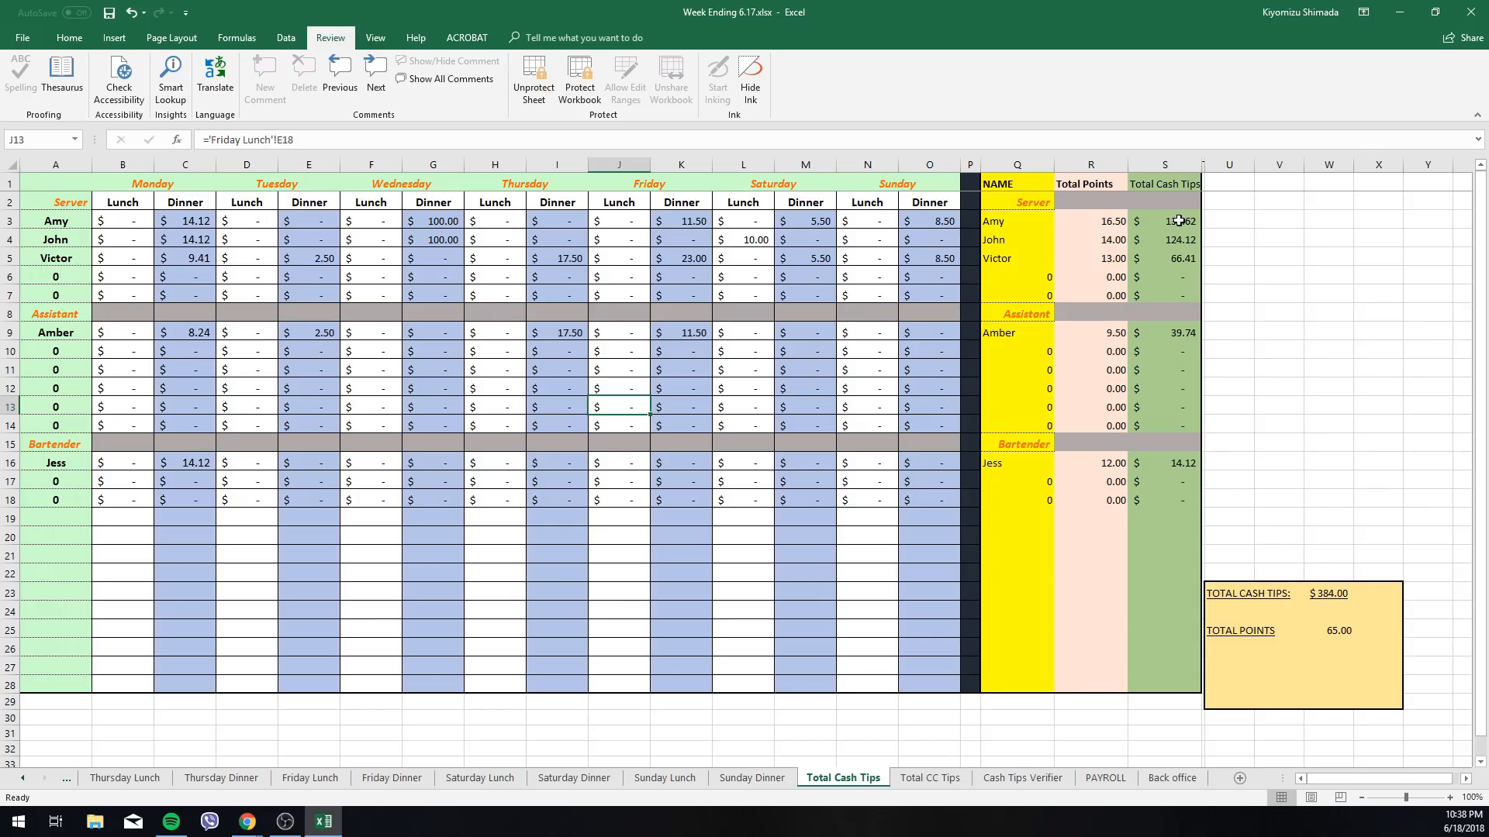
drag(1165, 221, 1165, 295)
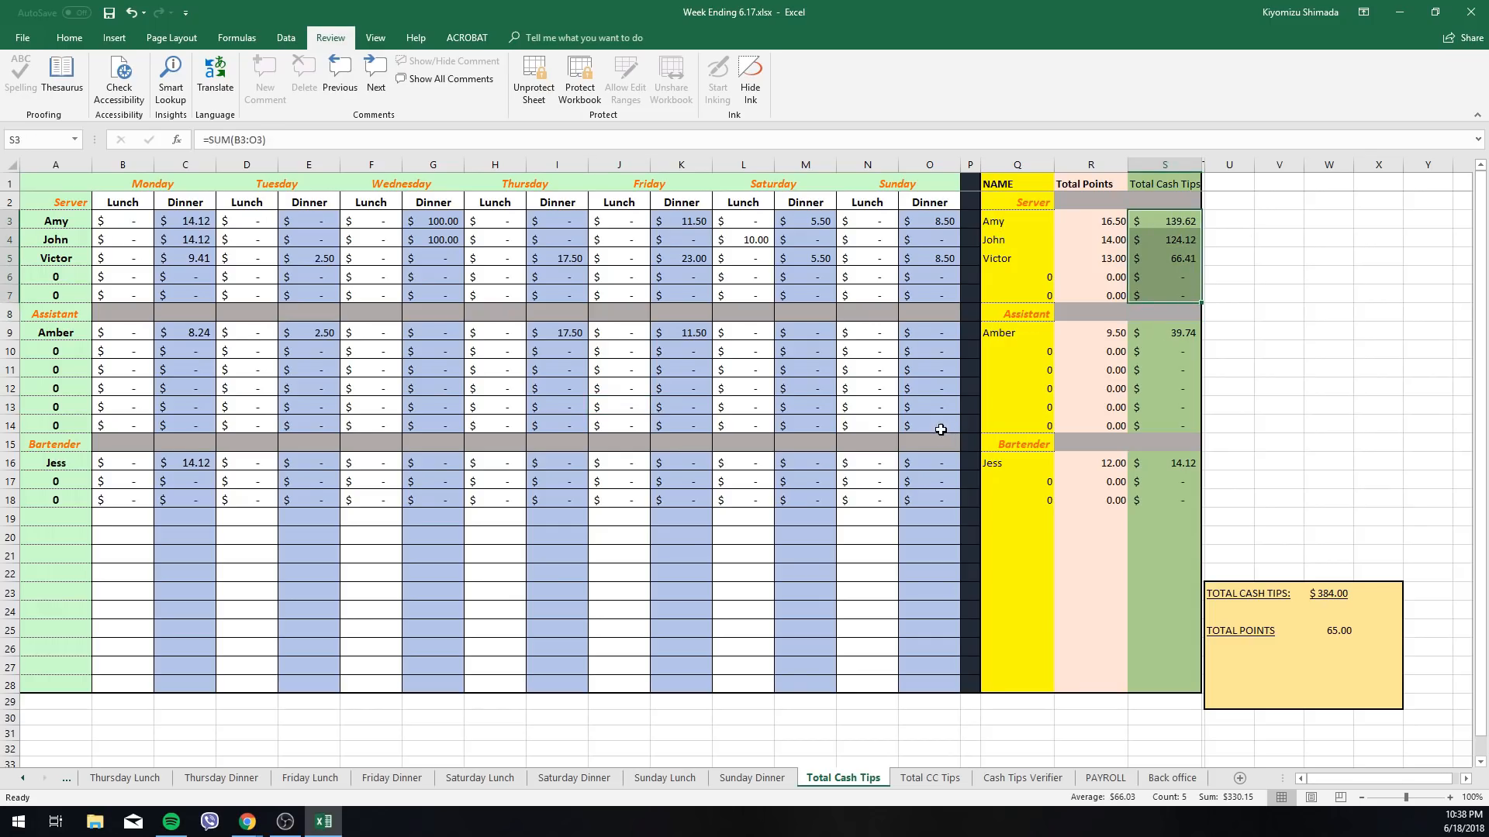
mouse_move(606, 534)
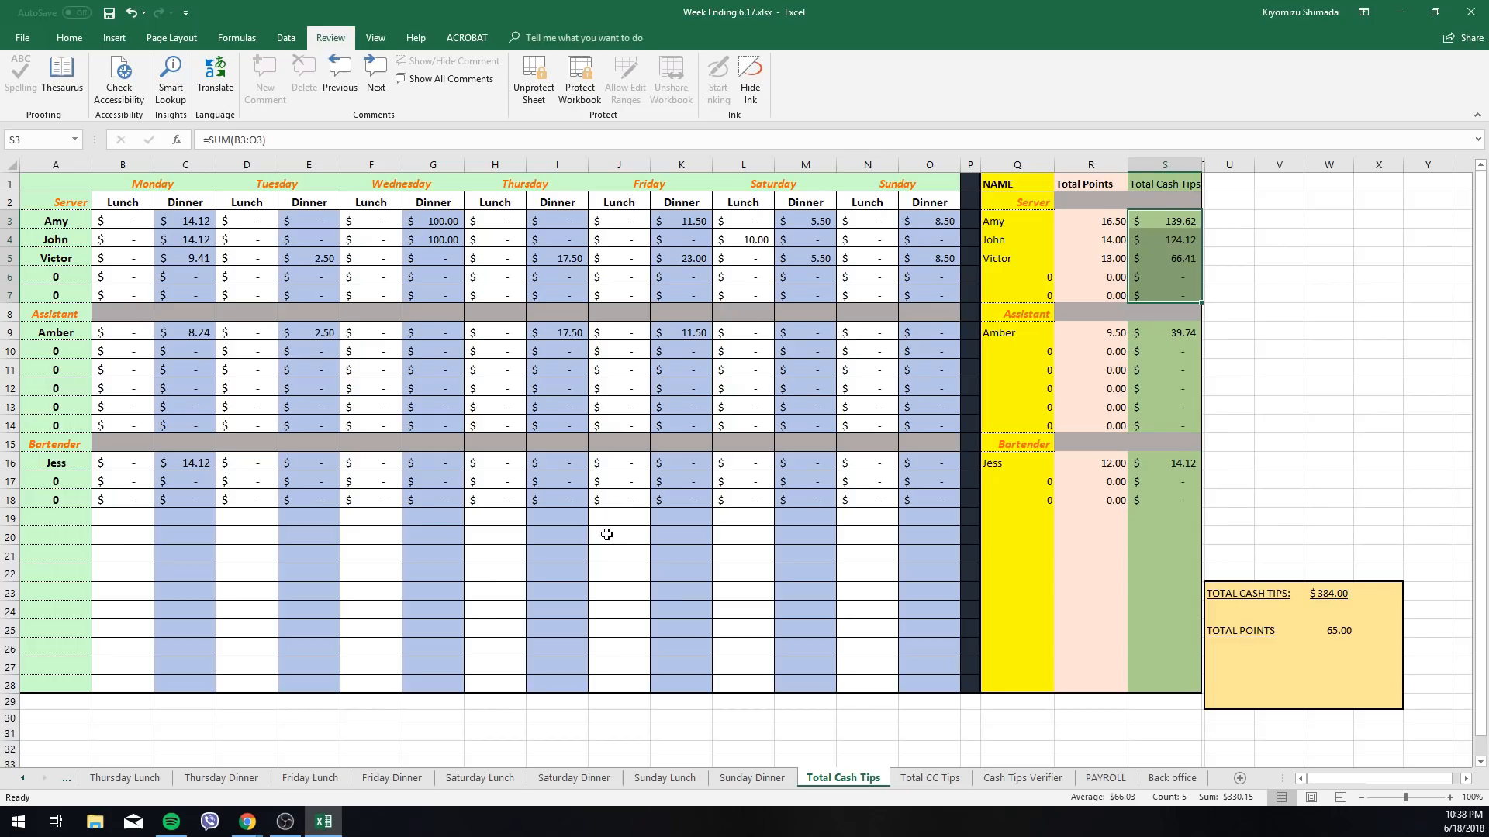
mouse_move(613, 551)
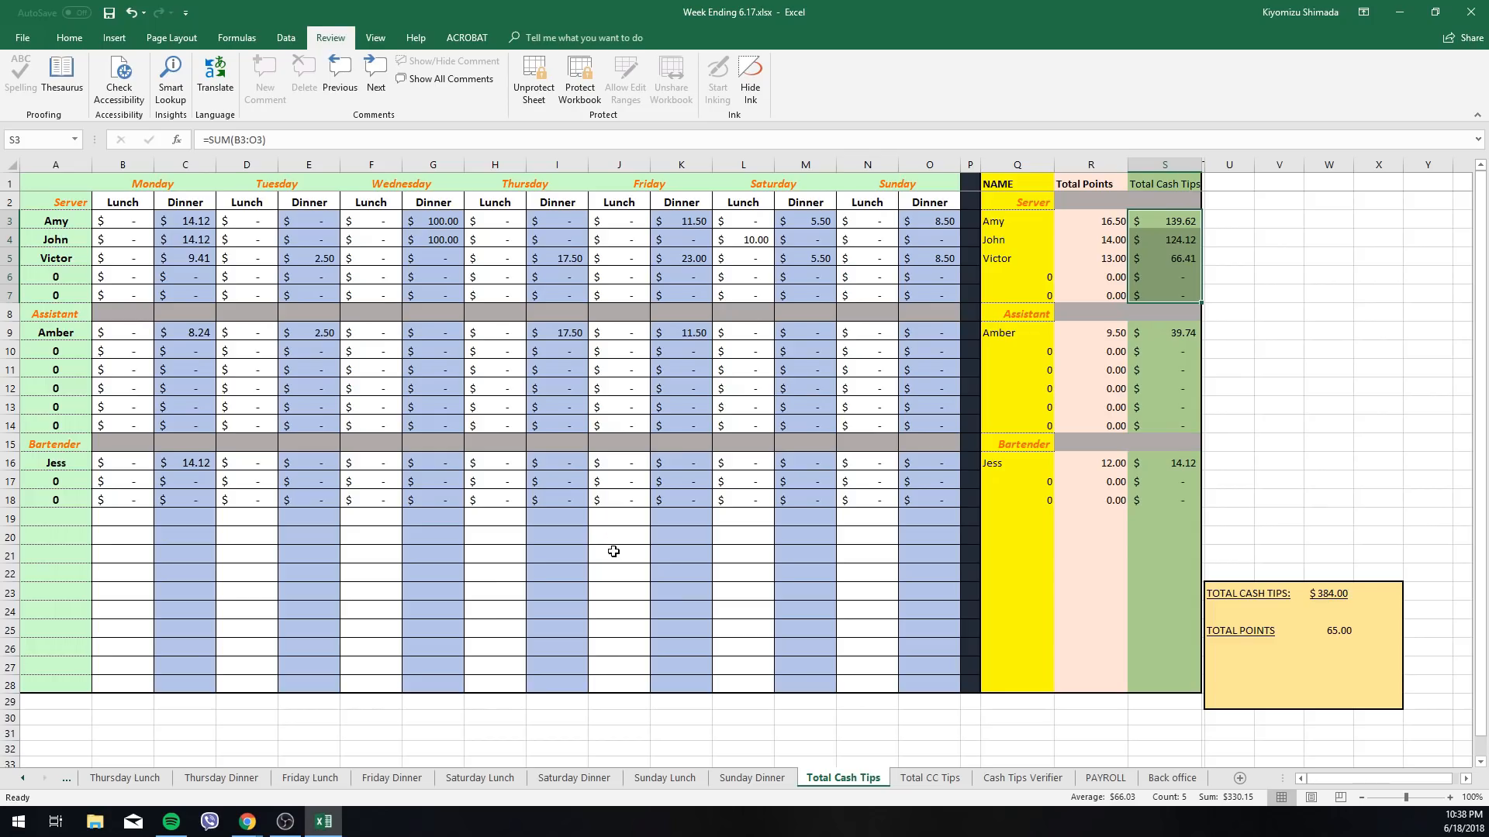
mouse_move(613, 542)
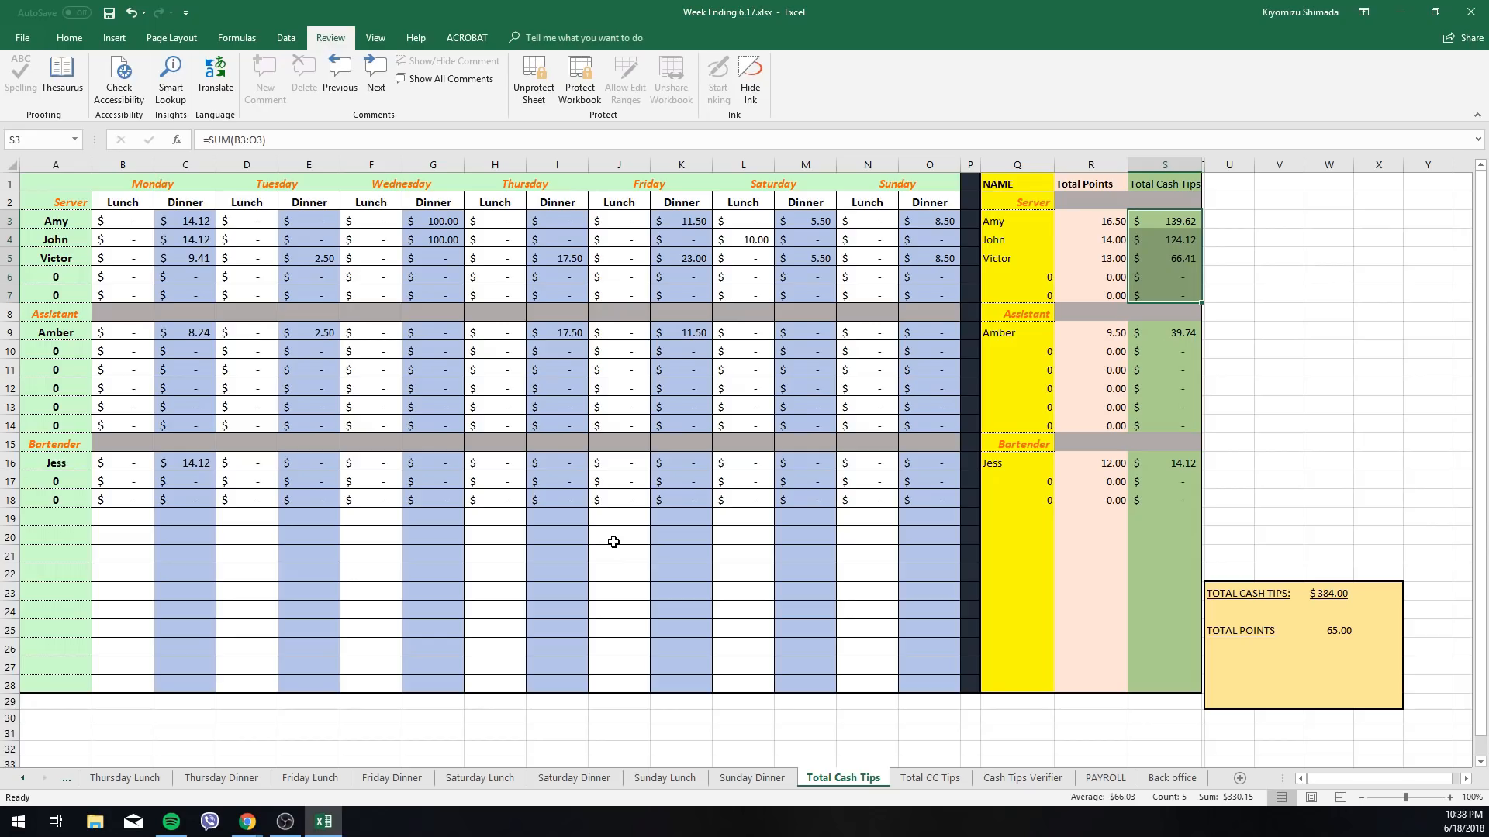
mouse_move(614, 537)
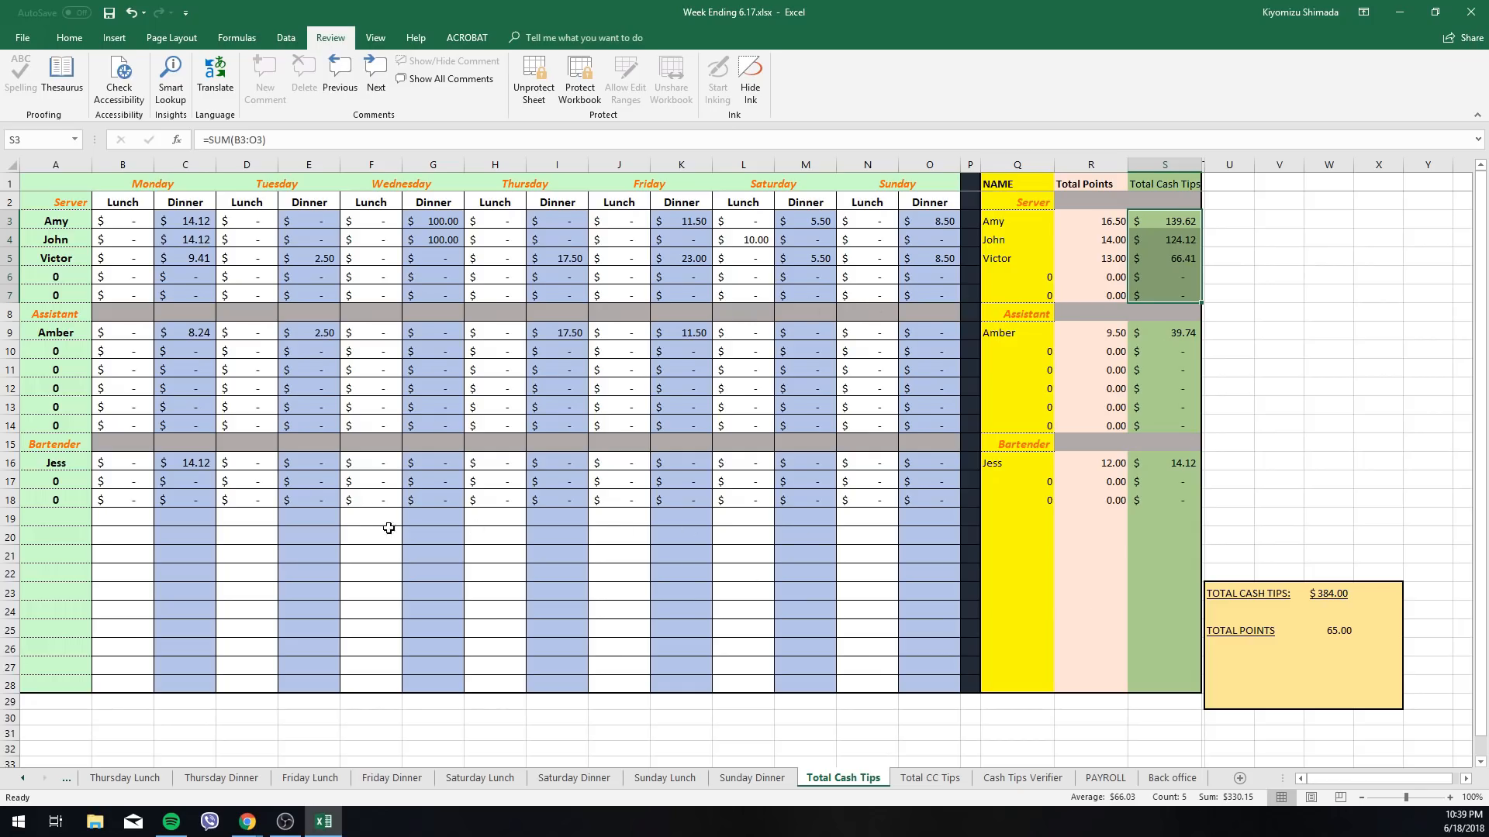
mouse_move(871, 740)
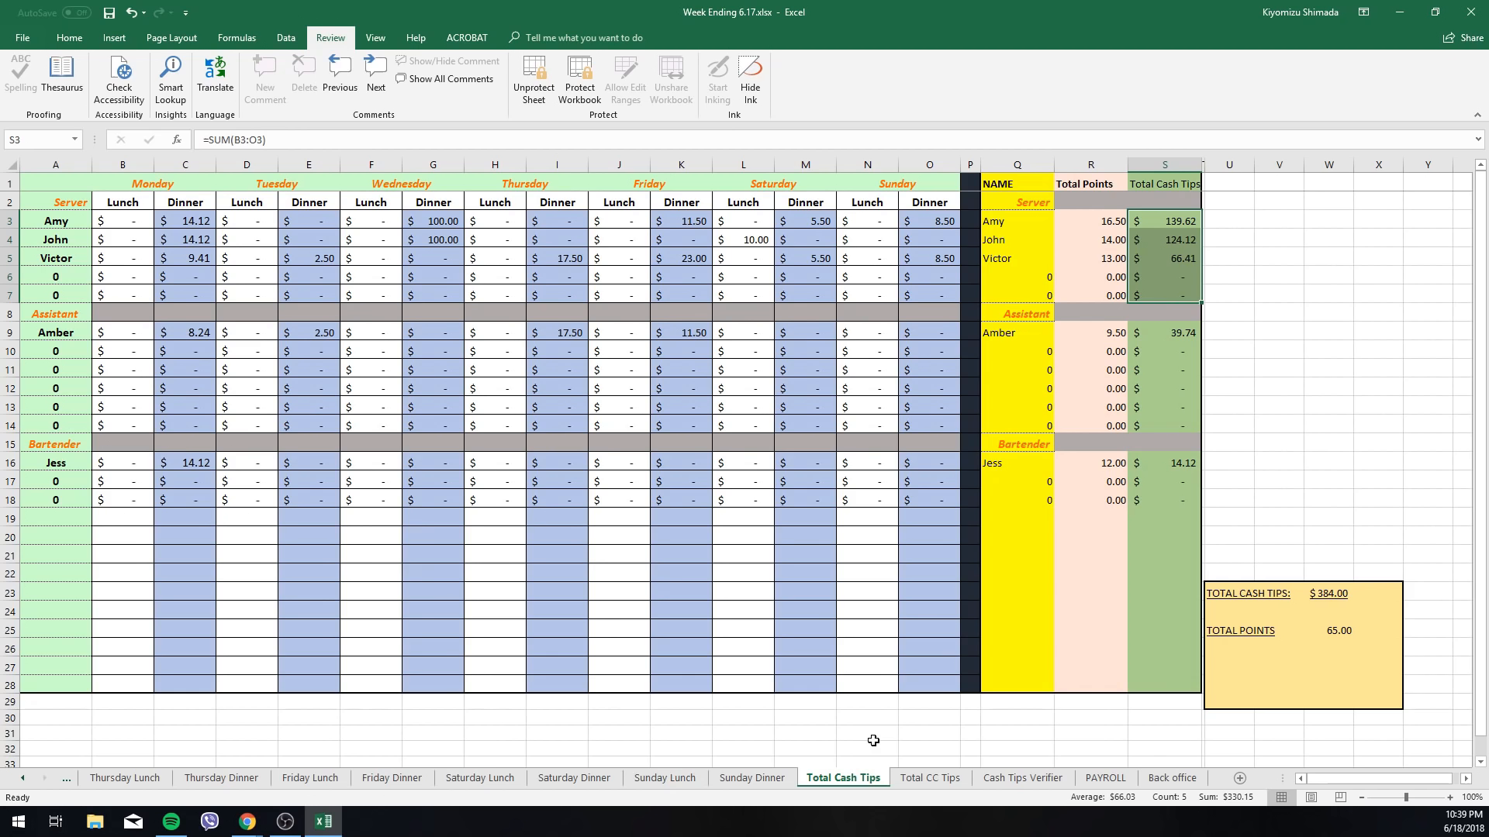
click(929, 778)
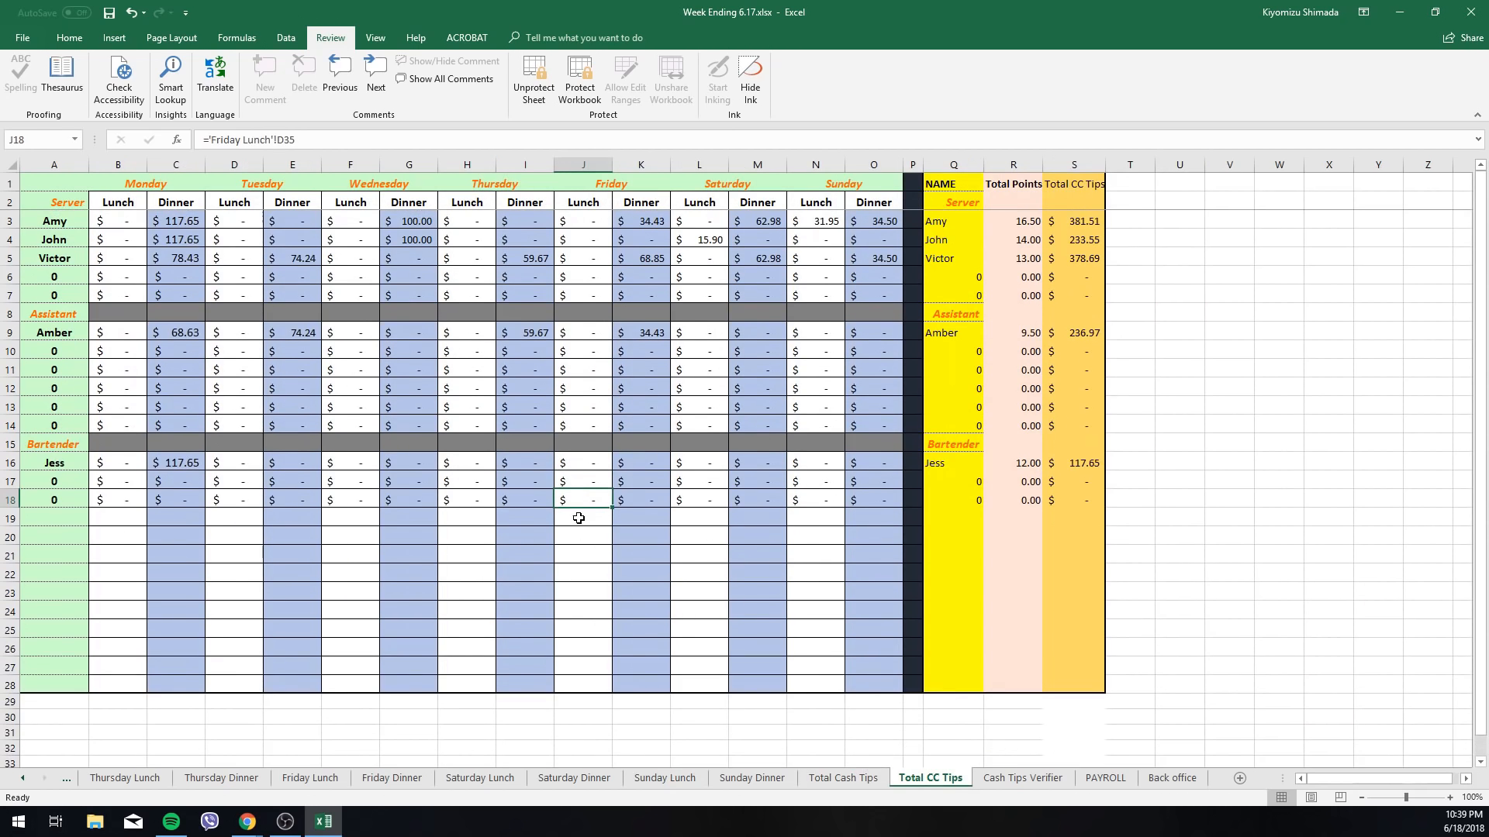
mouse_move(128, 259)
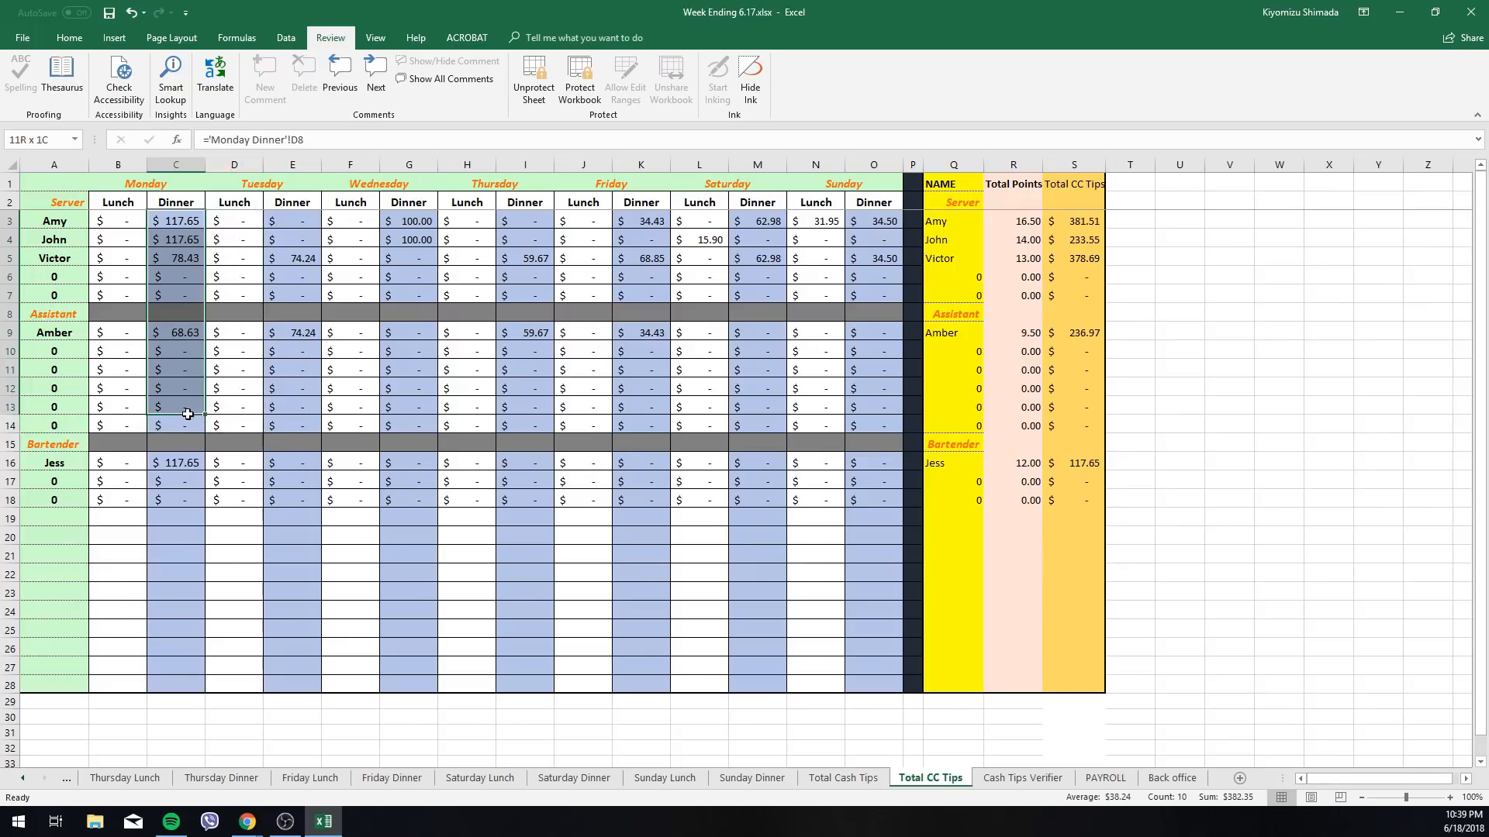
Inspect Victor's, Amy's and John's CC tip formulas on Total CC Tips.
click(292, 257)
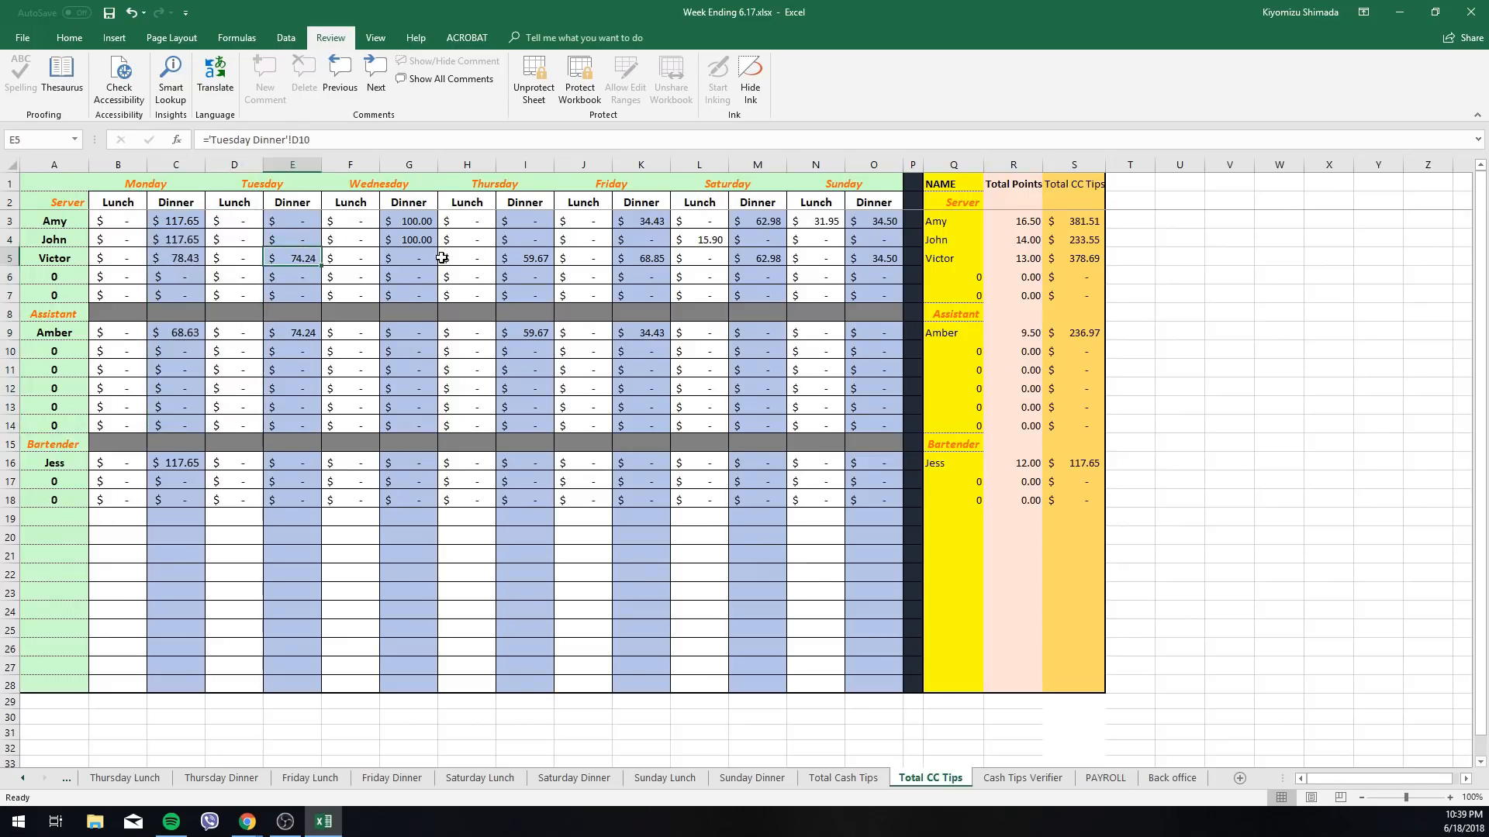
click(698, 220)
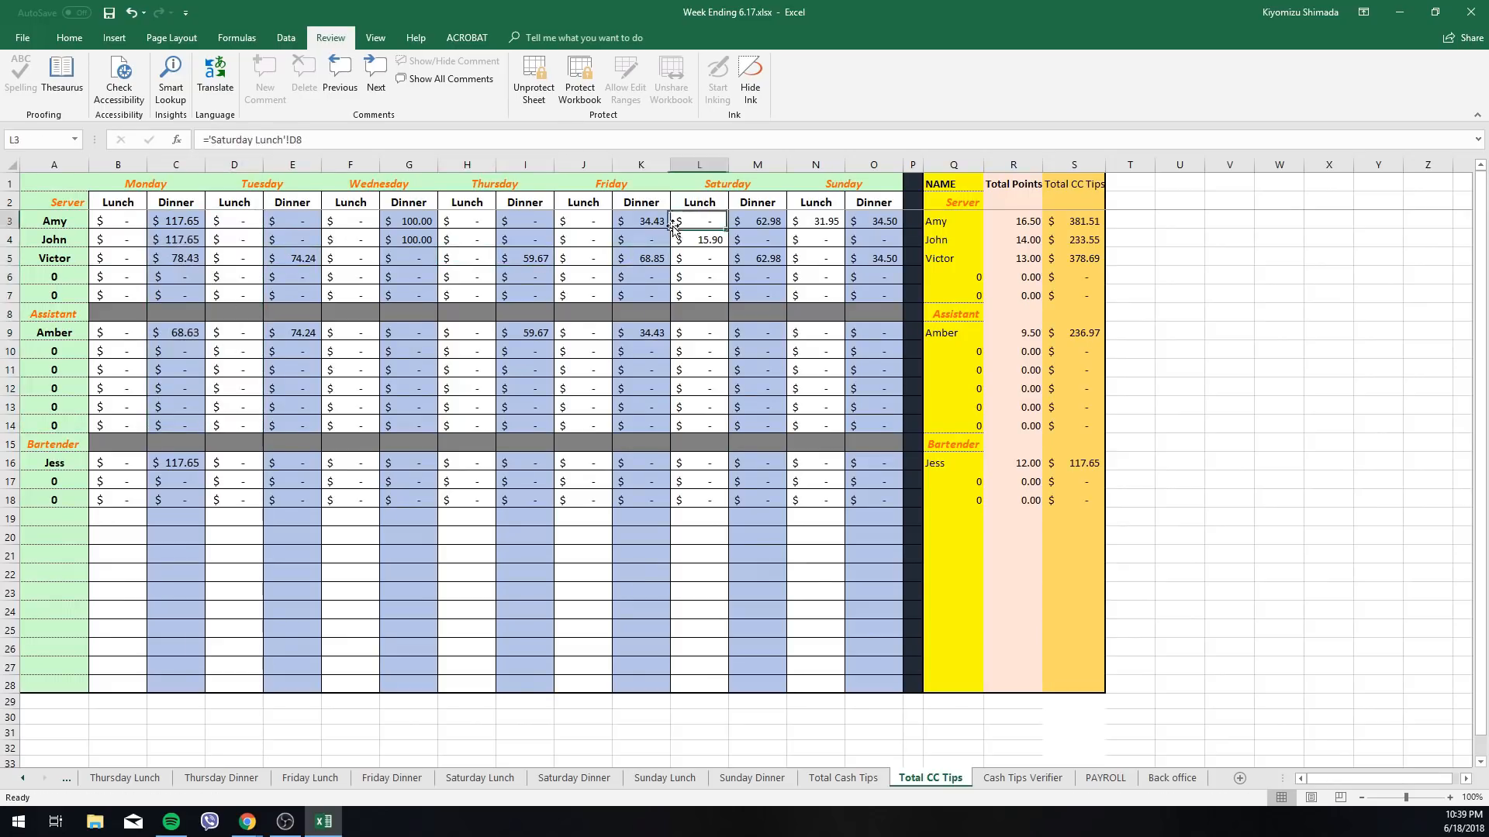
click(912, 258)
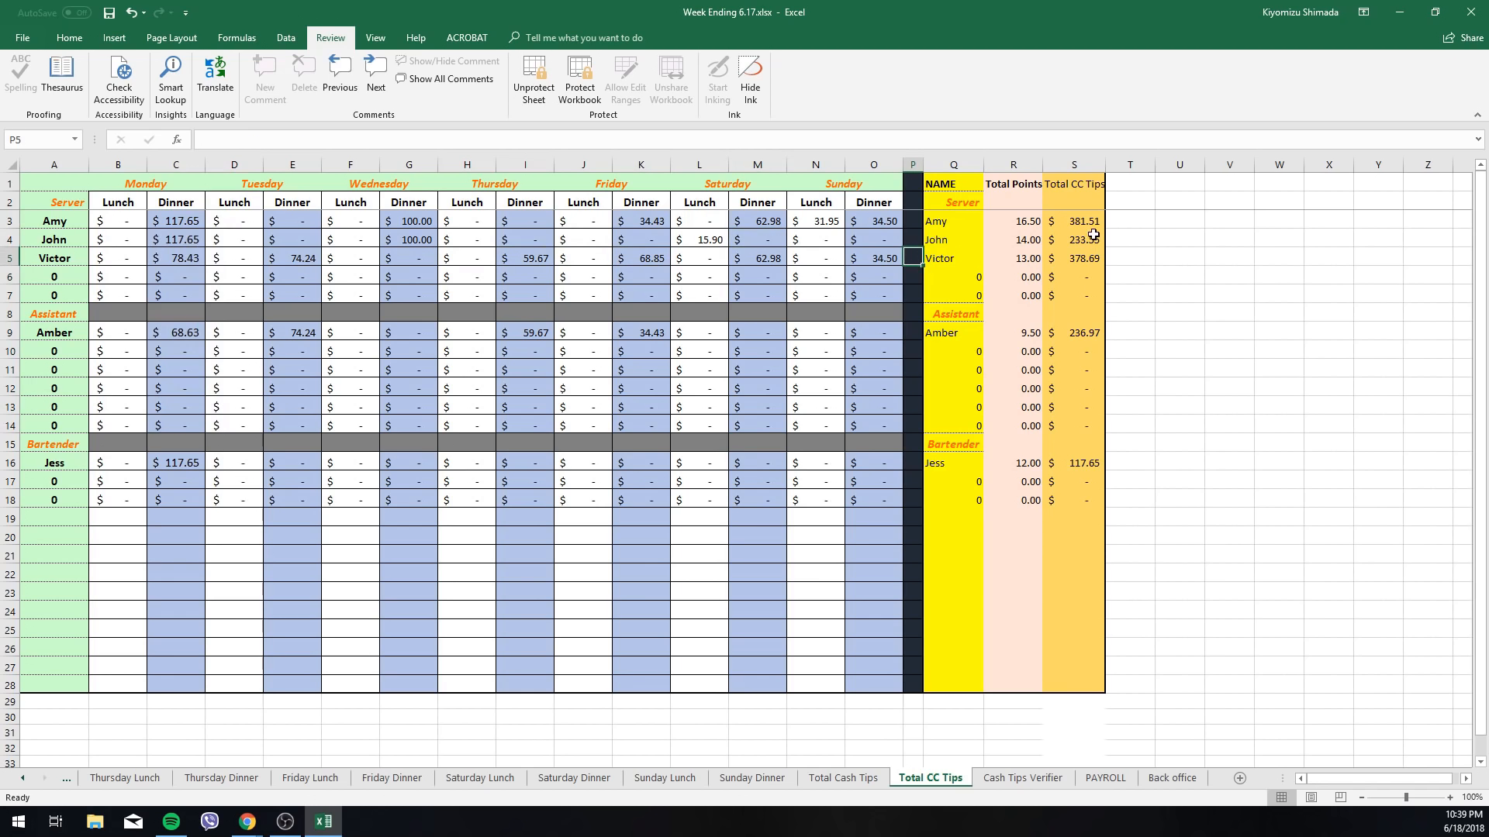
click(1073, 240)
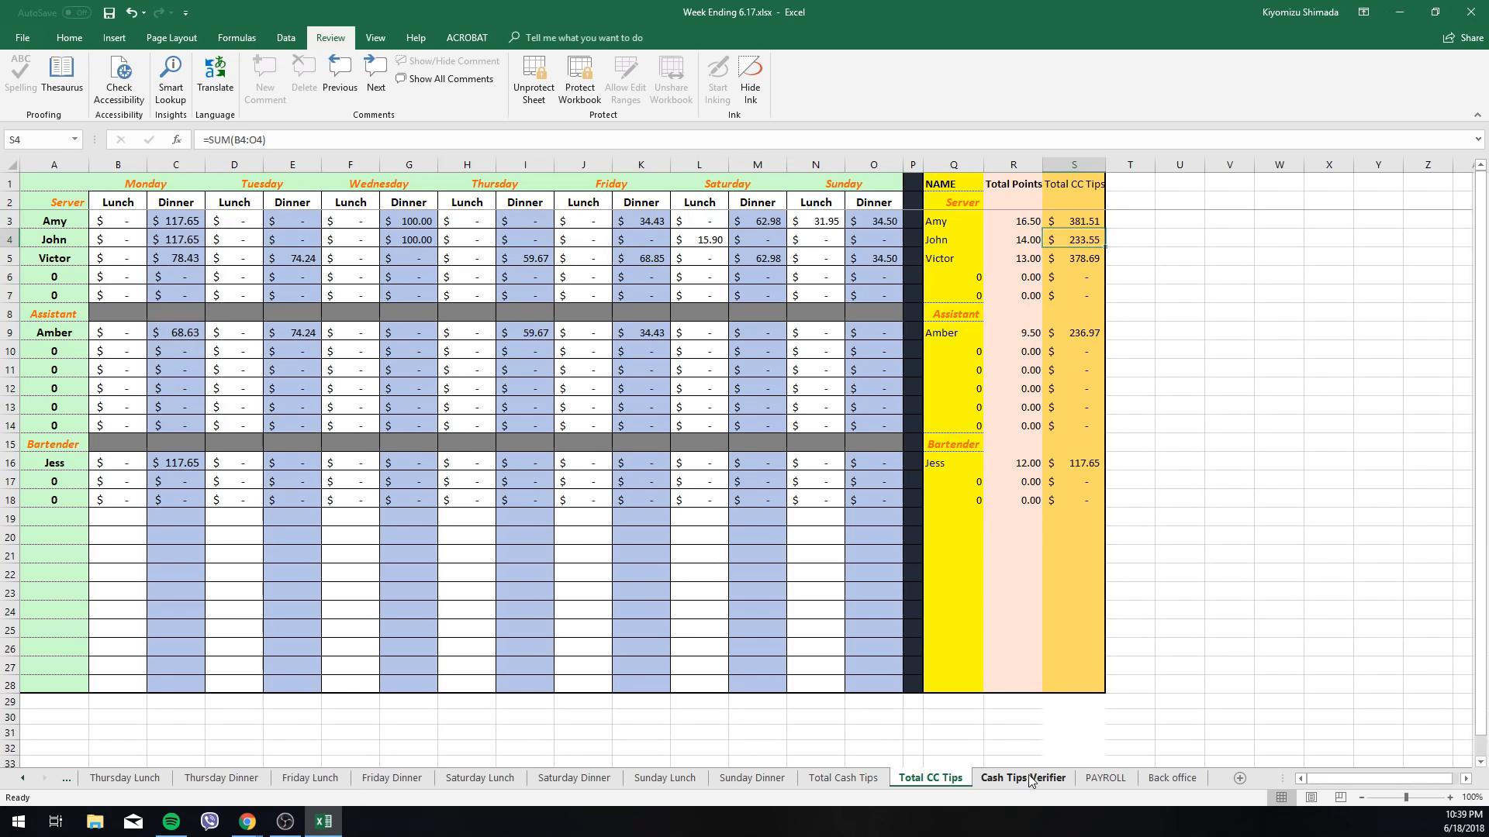
click(1023, 778)
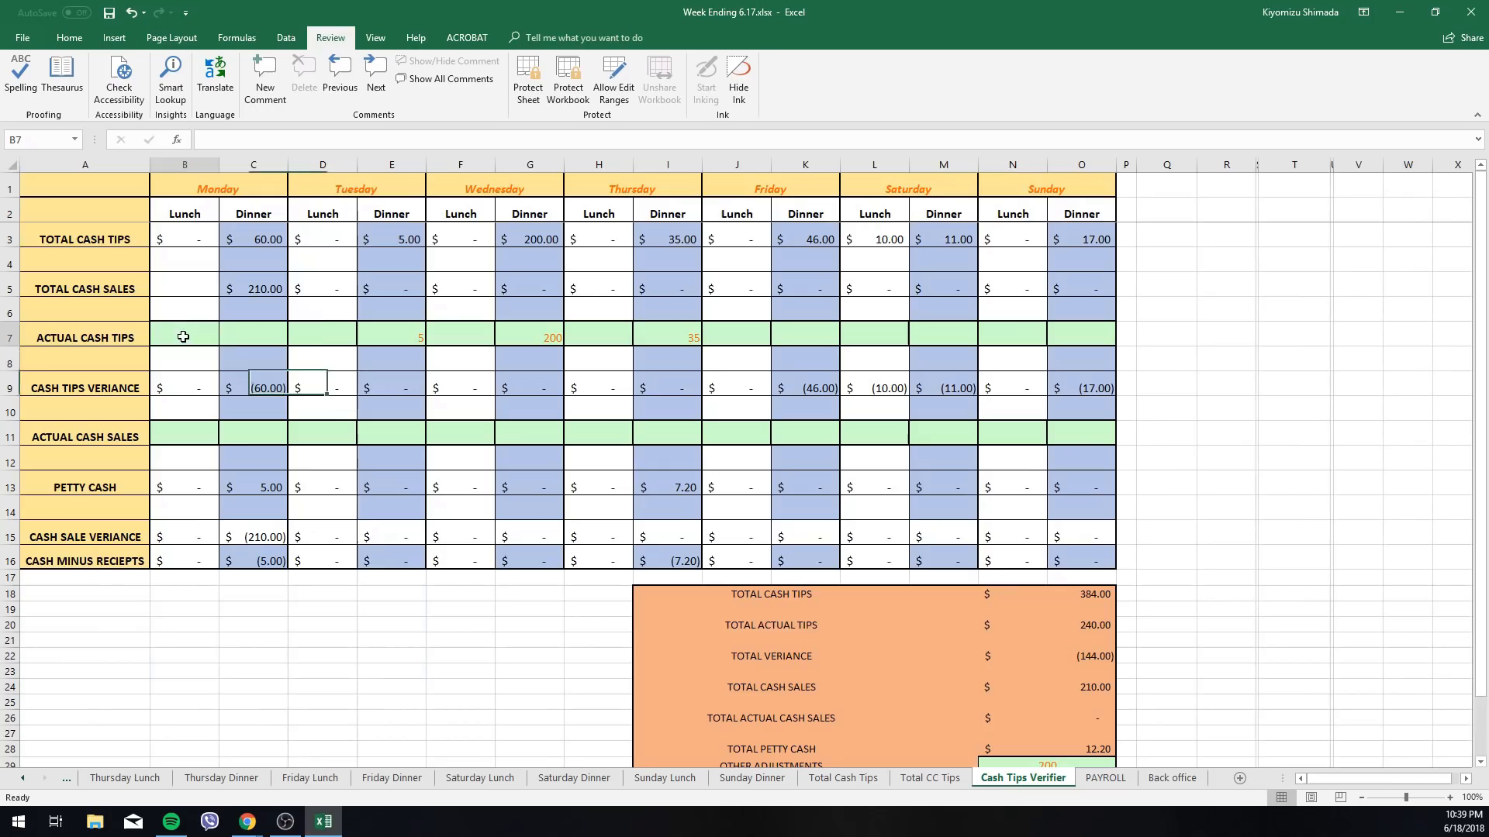
click(252, 338)
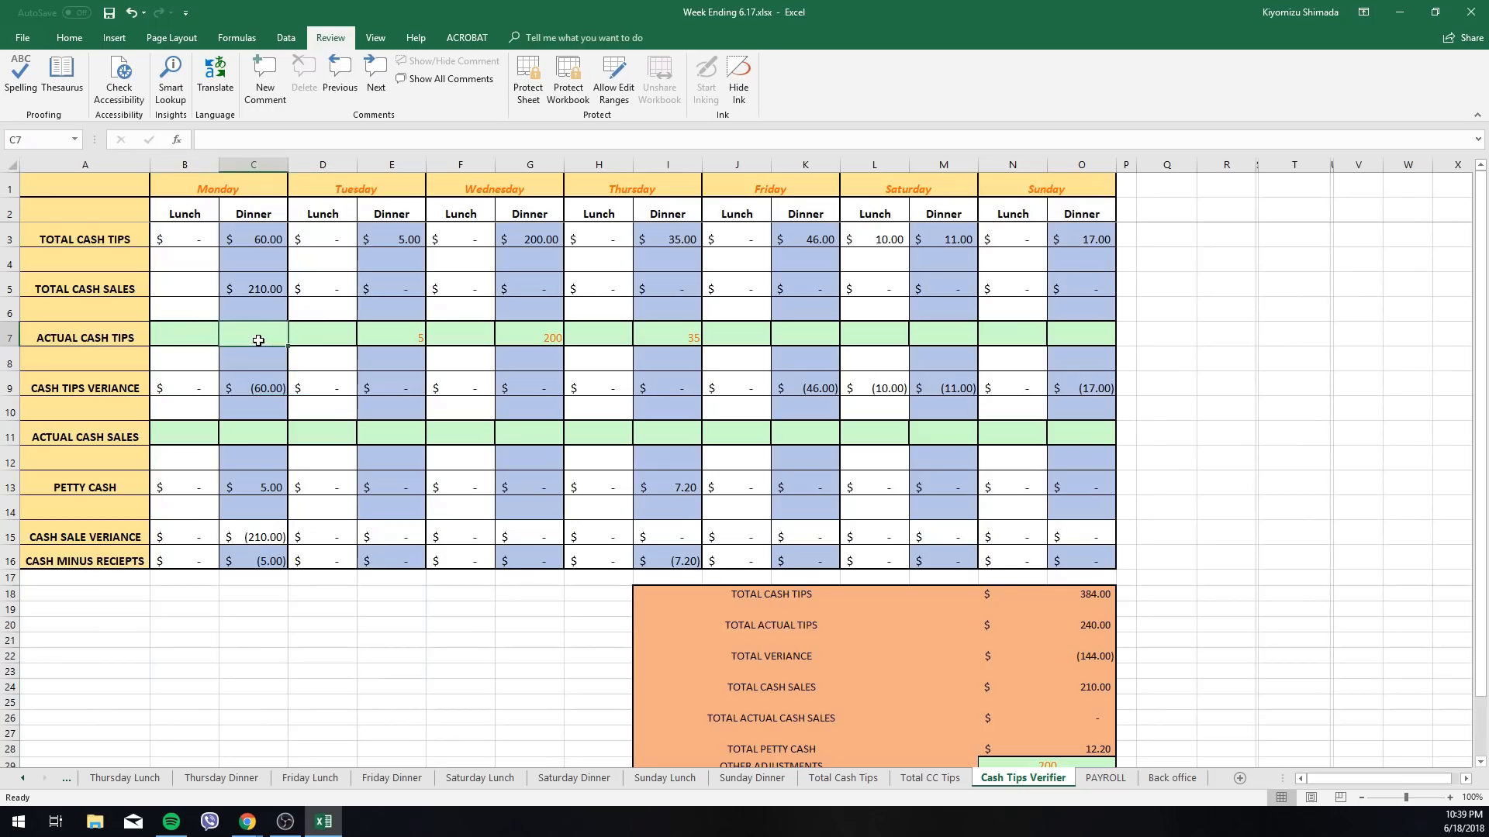
click(184, 338)
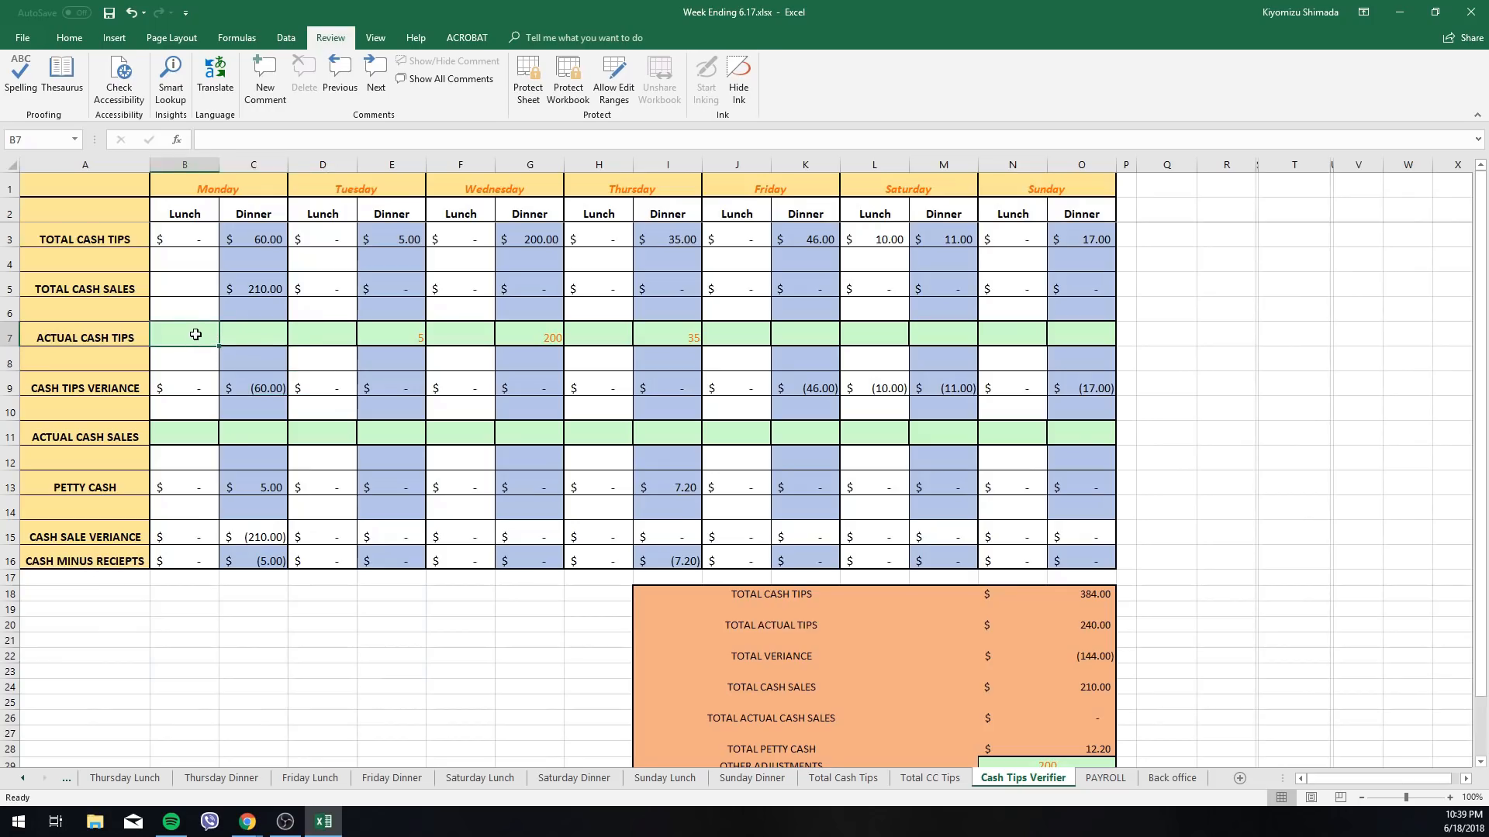
click(253, 333)
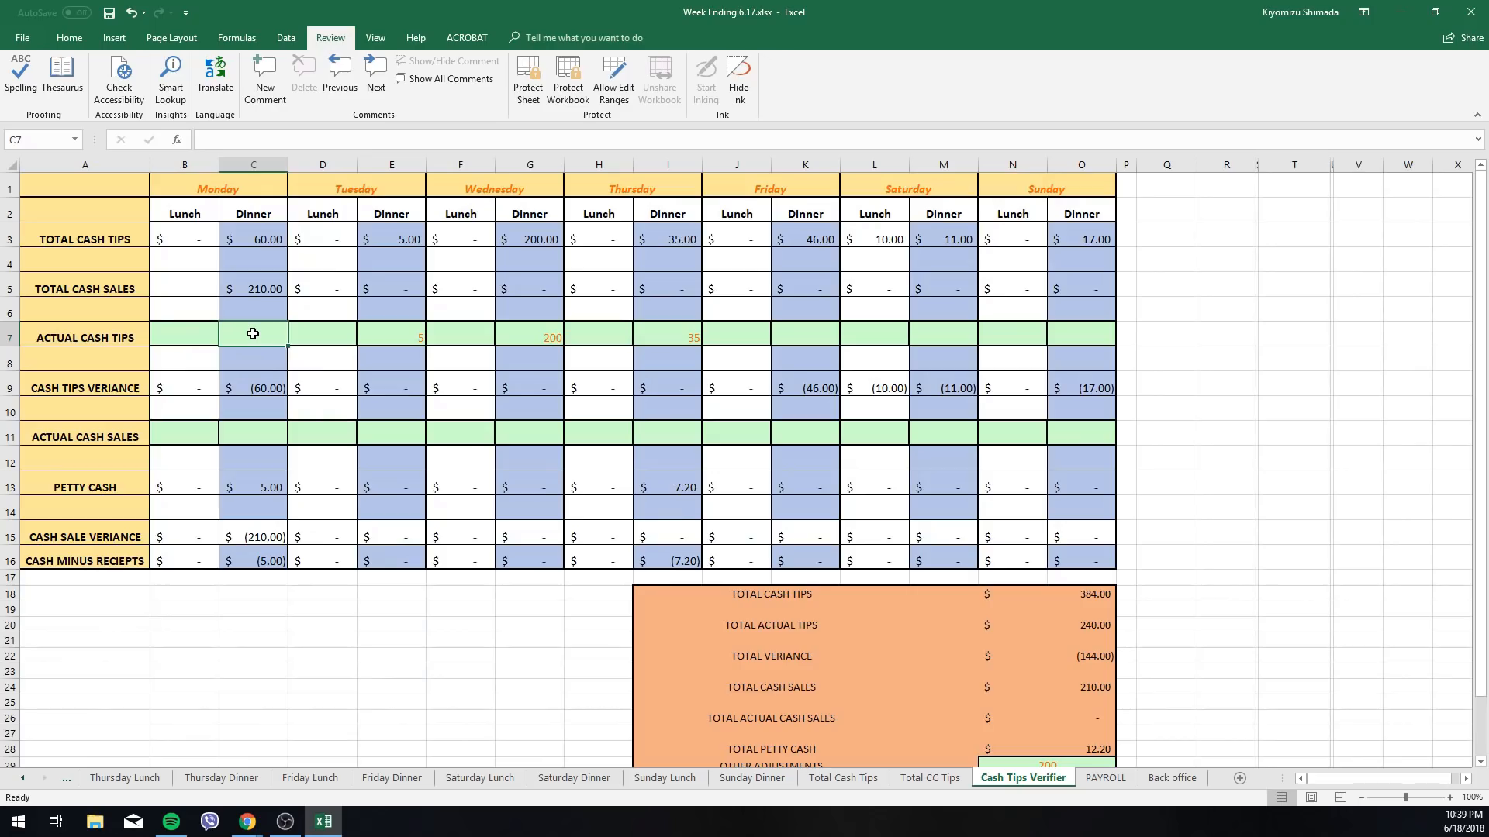
click(252, 211)
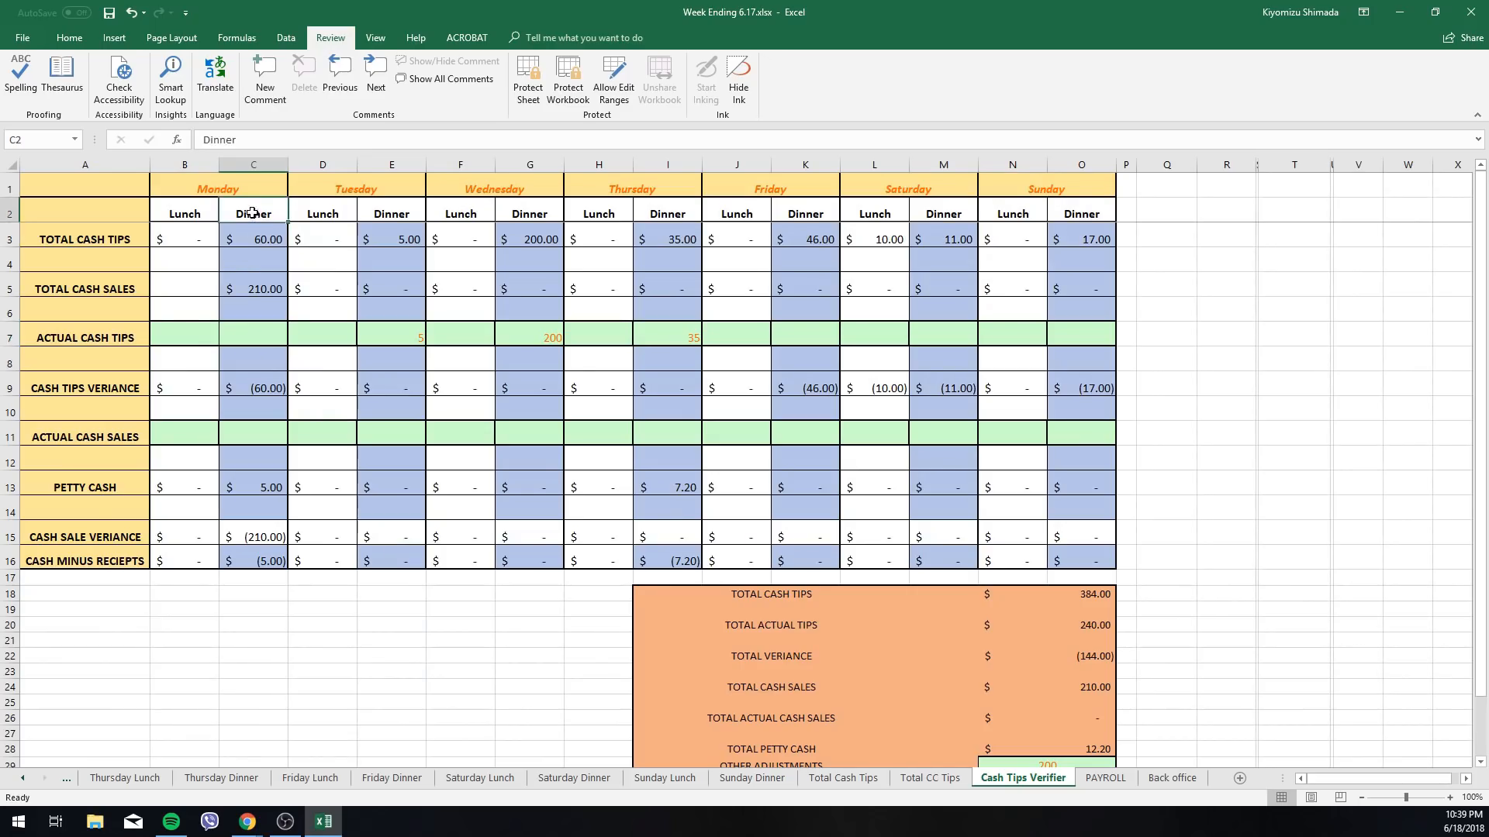
click(253, 238)
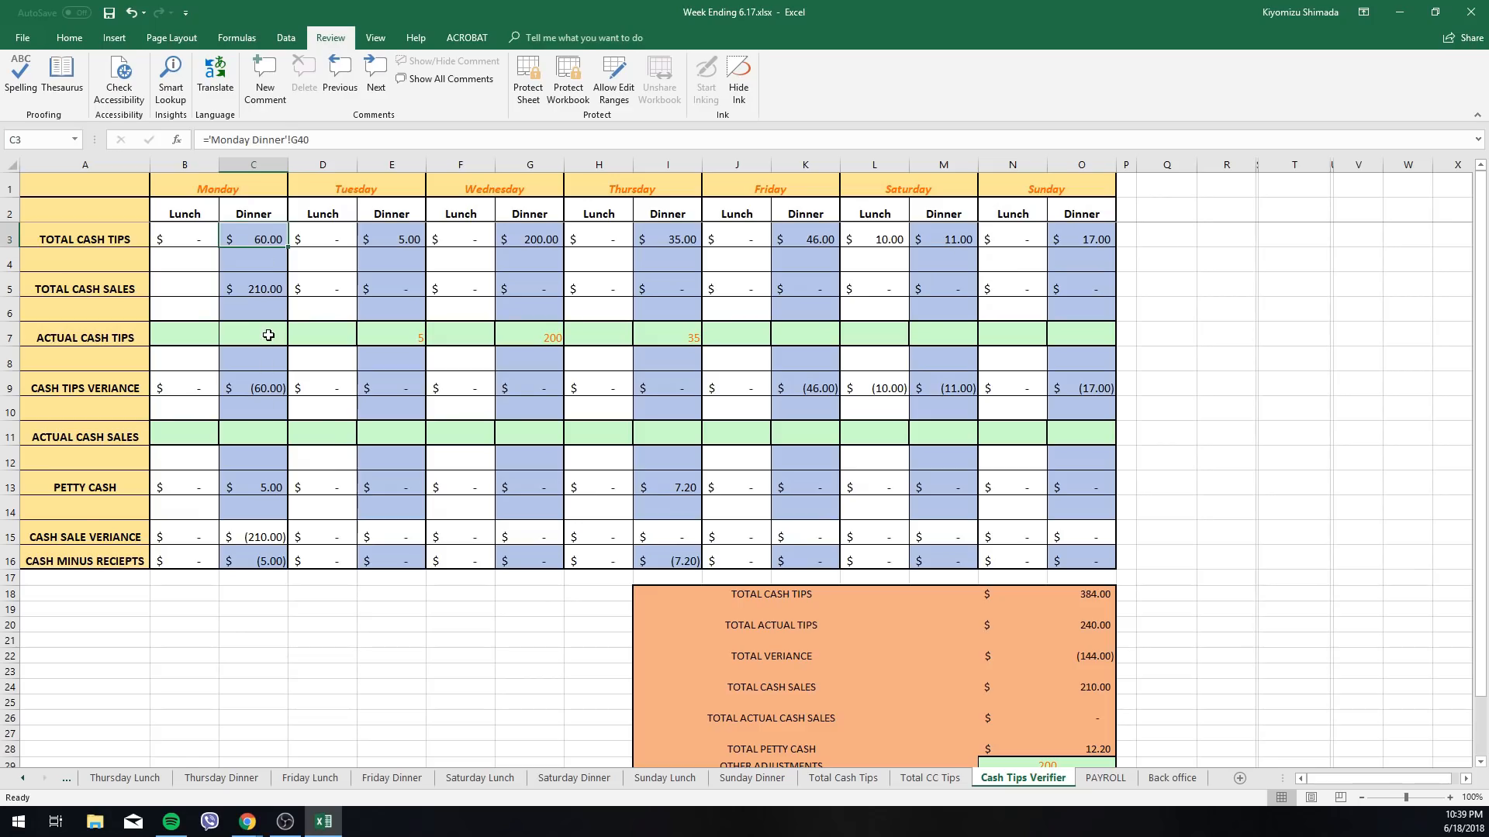
click(253, 337)
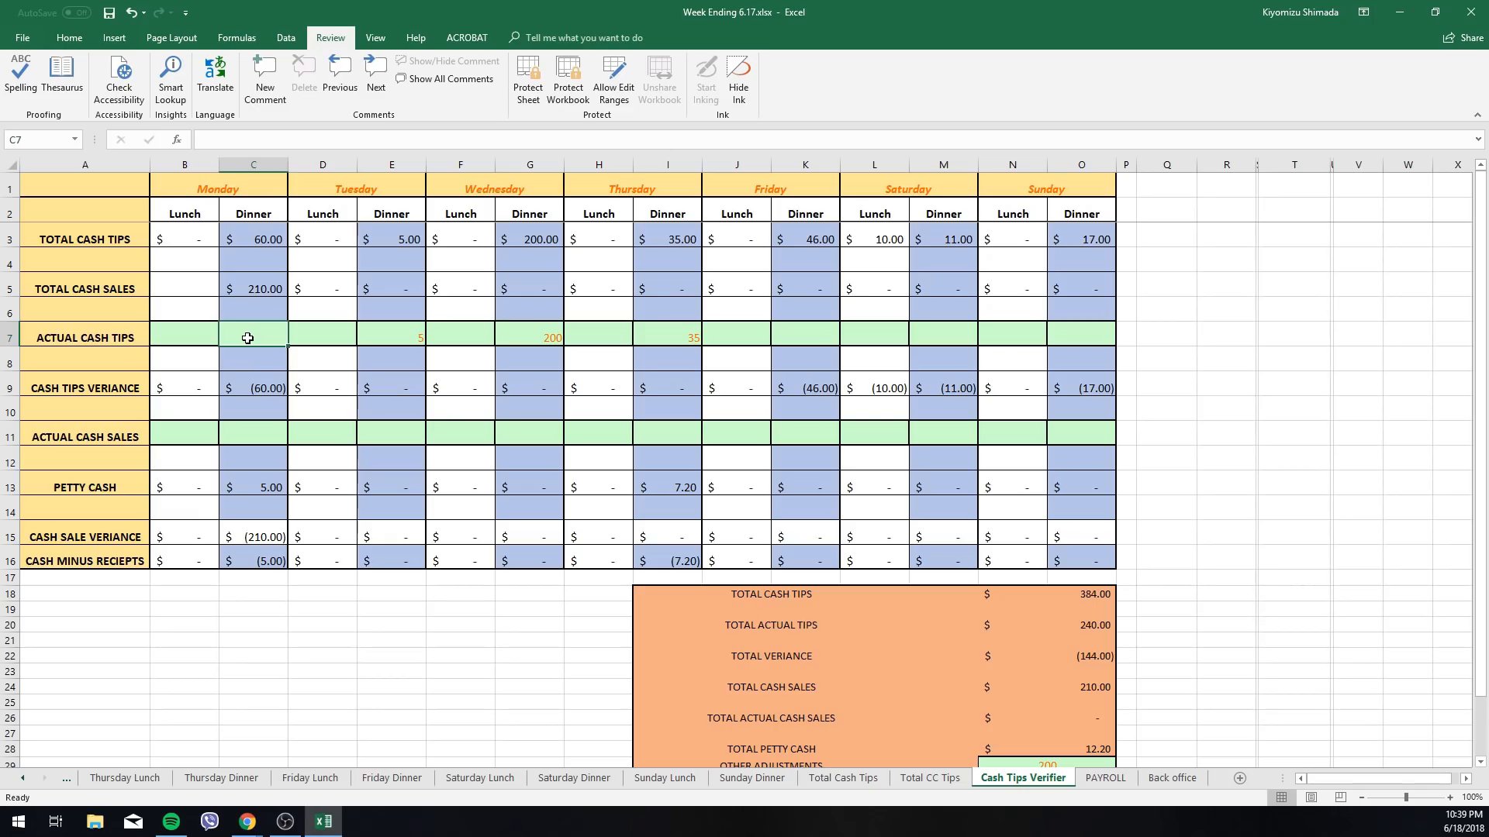
Enter 60 as Monday Dinner actual cash tips and confirm the variance is zero.
text(60)
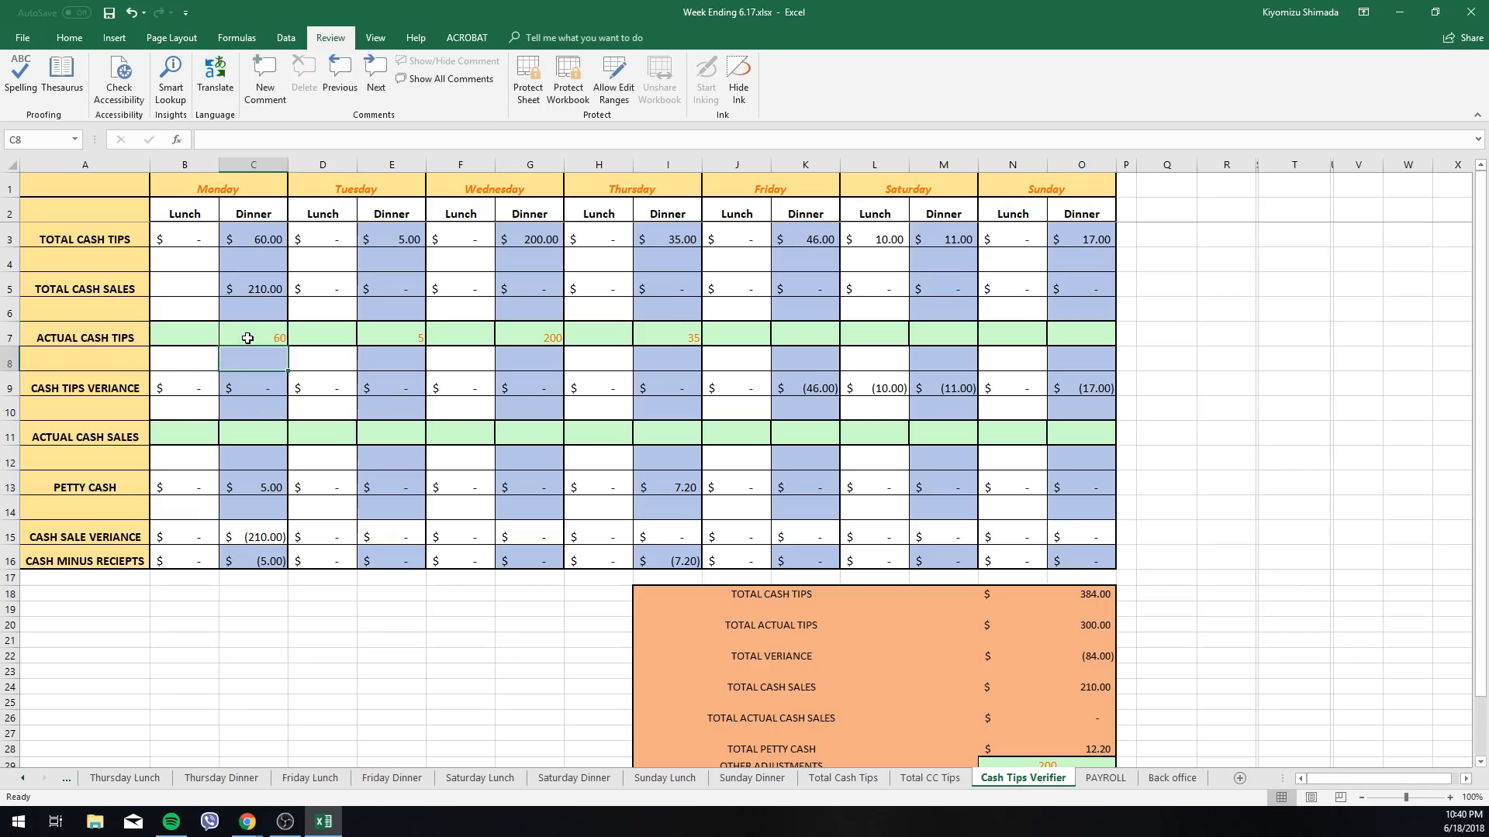
click(253, 387)
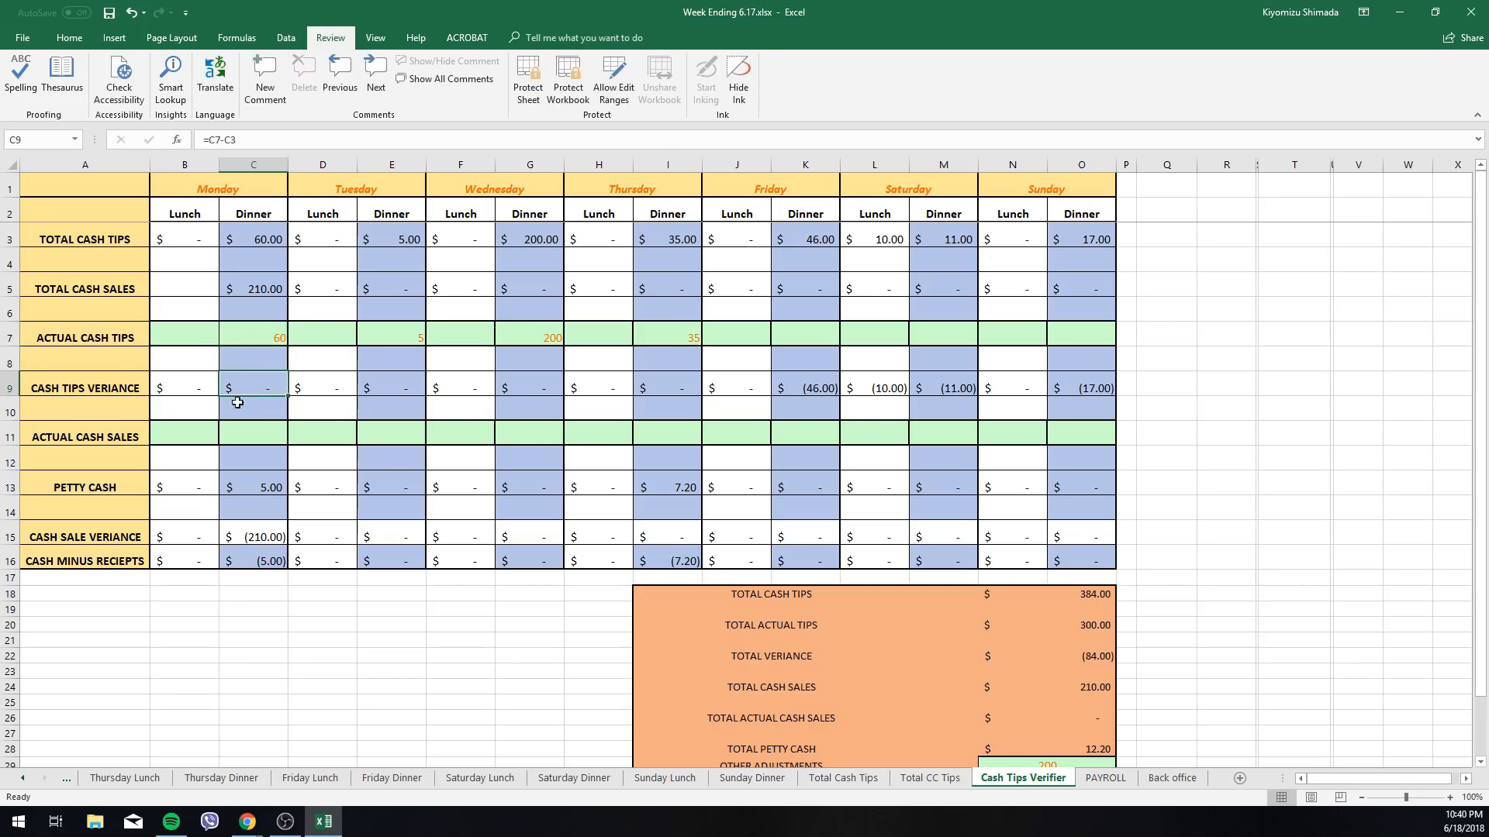
click(253, 334)
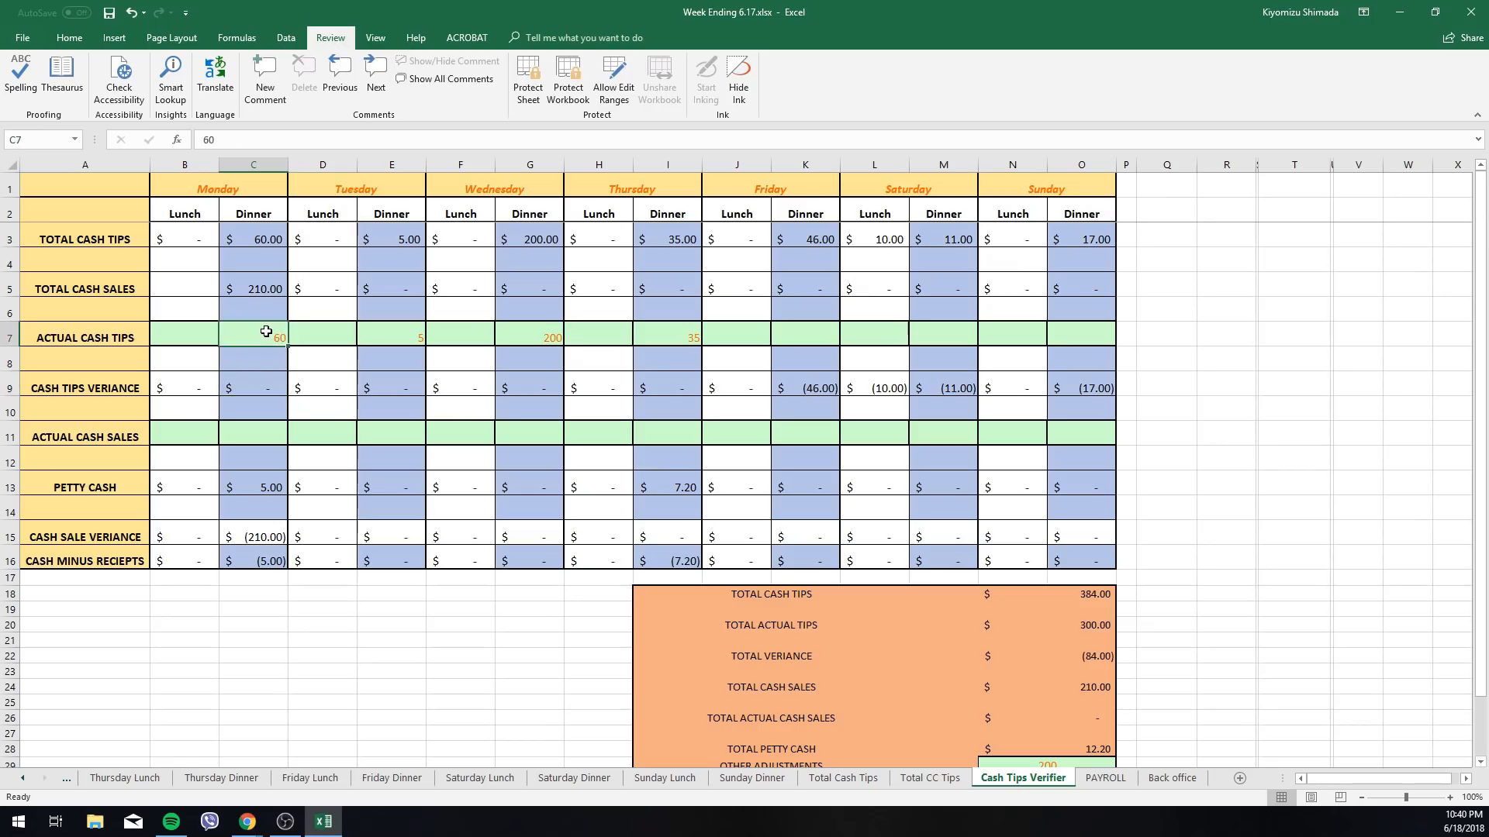
mouse_move(317, 414)
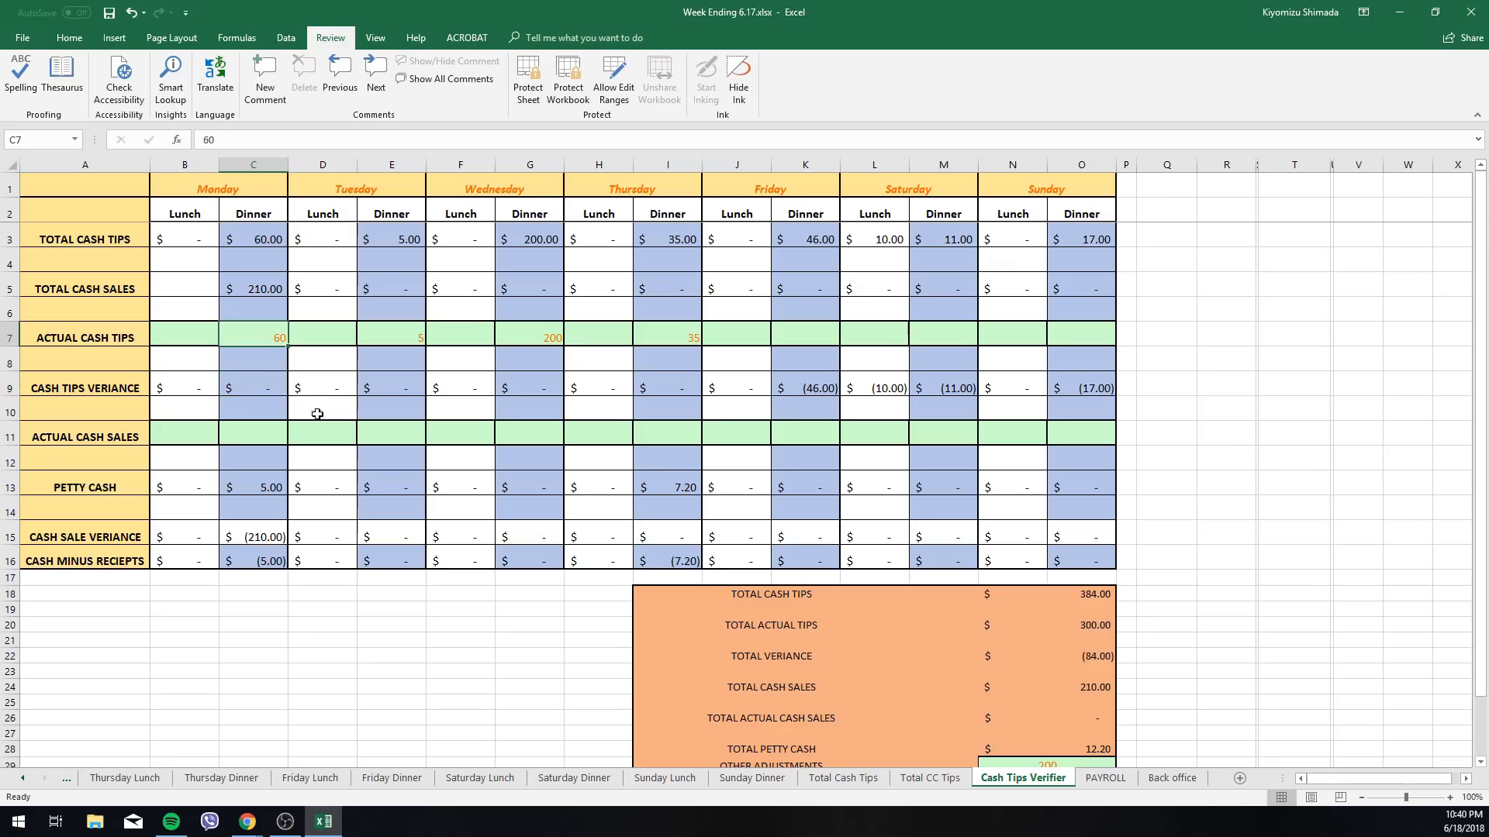
click(185, 436)
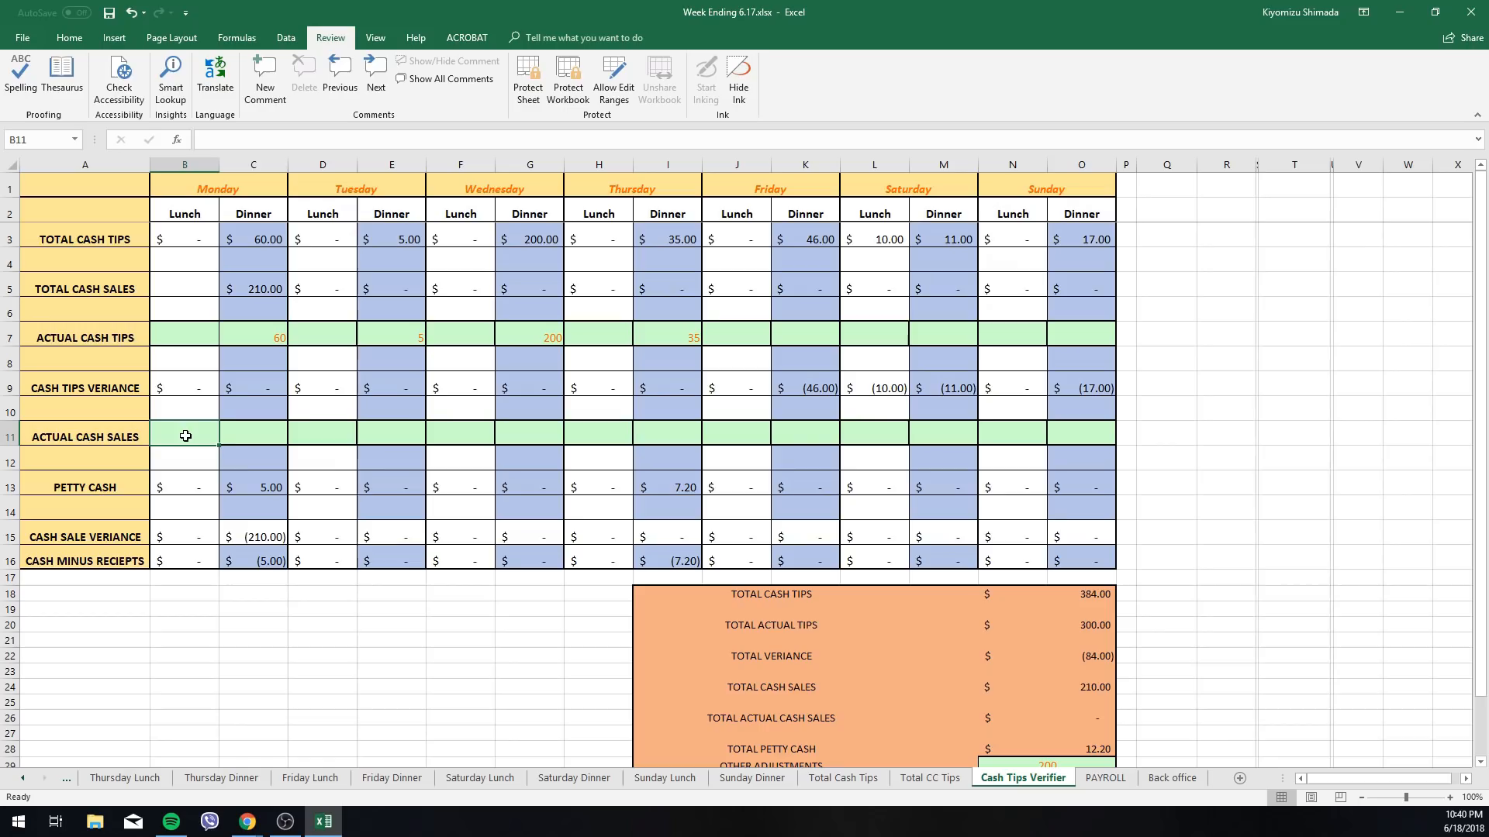
click(253, 436)
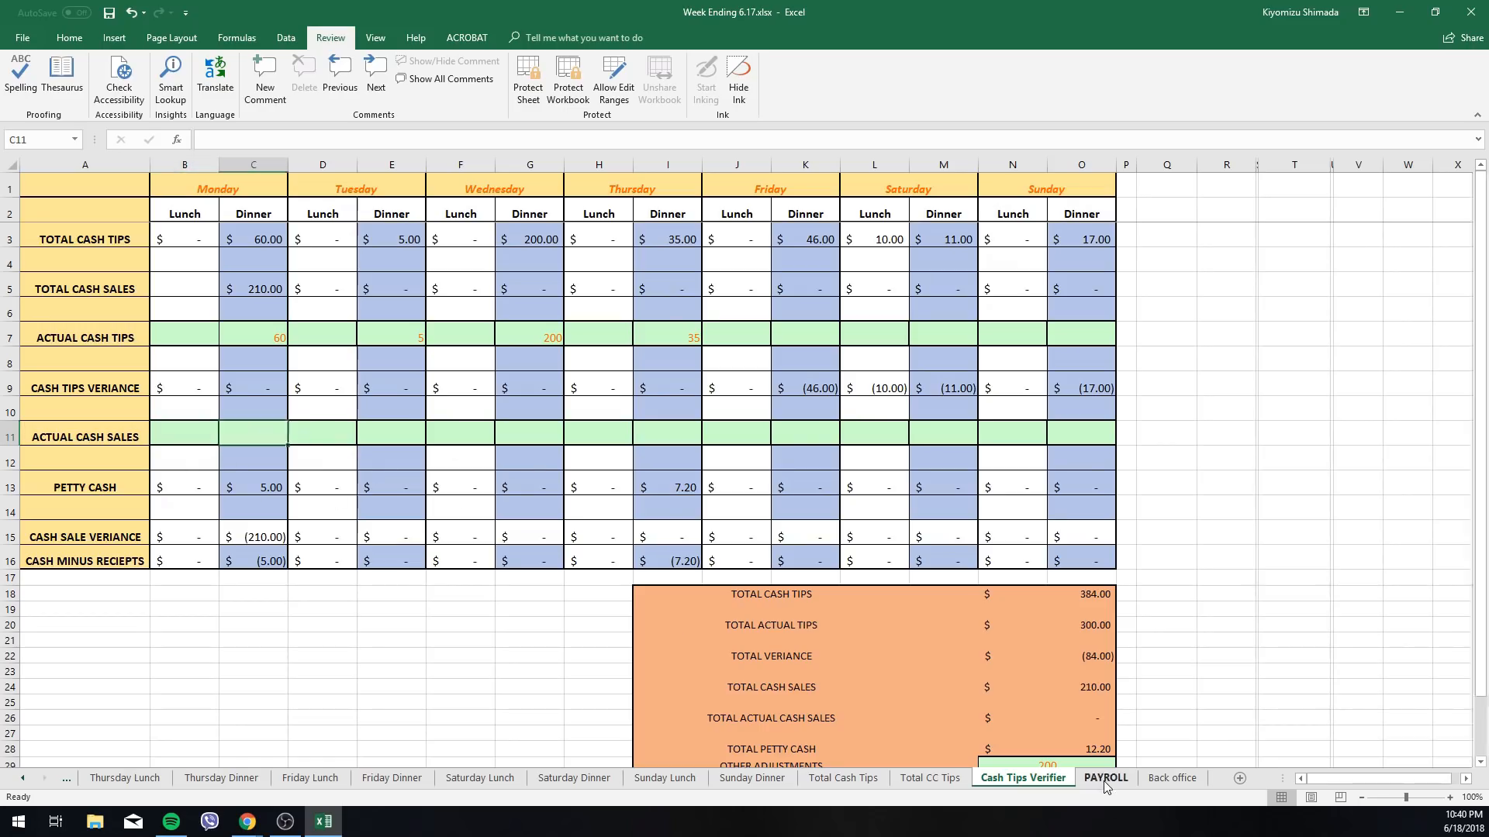
Review PAYROLL: sum the servers' points and payroll totals, and trace their CC tip formulas.
click(1104, 777)
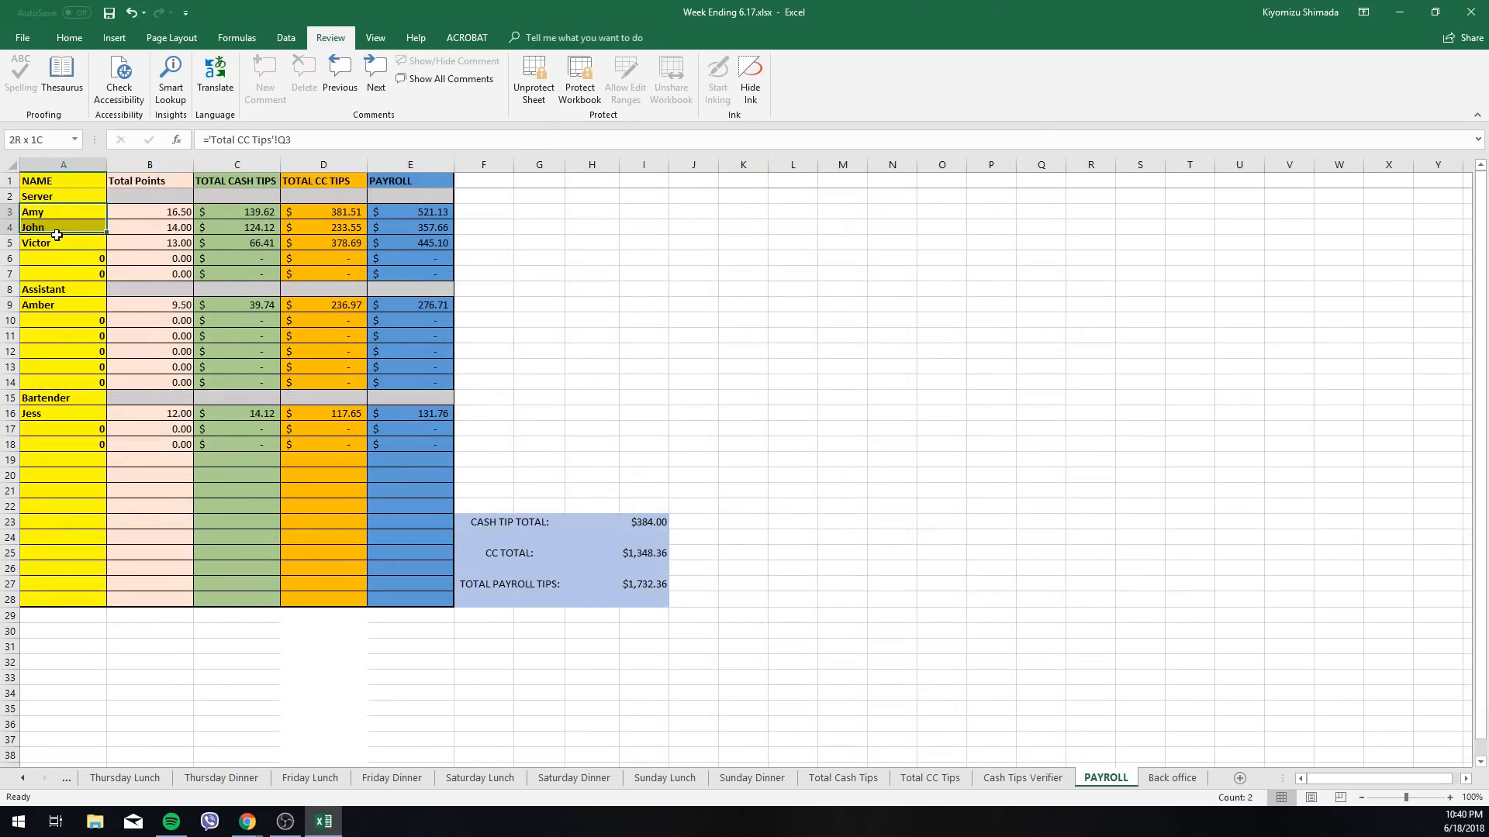
drag(149, 211, 148, 274)
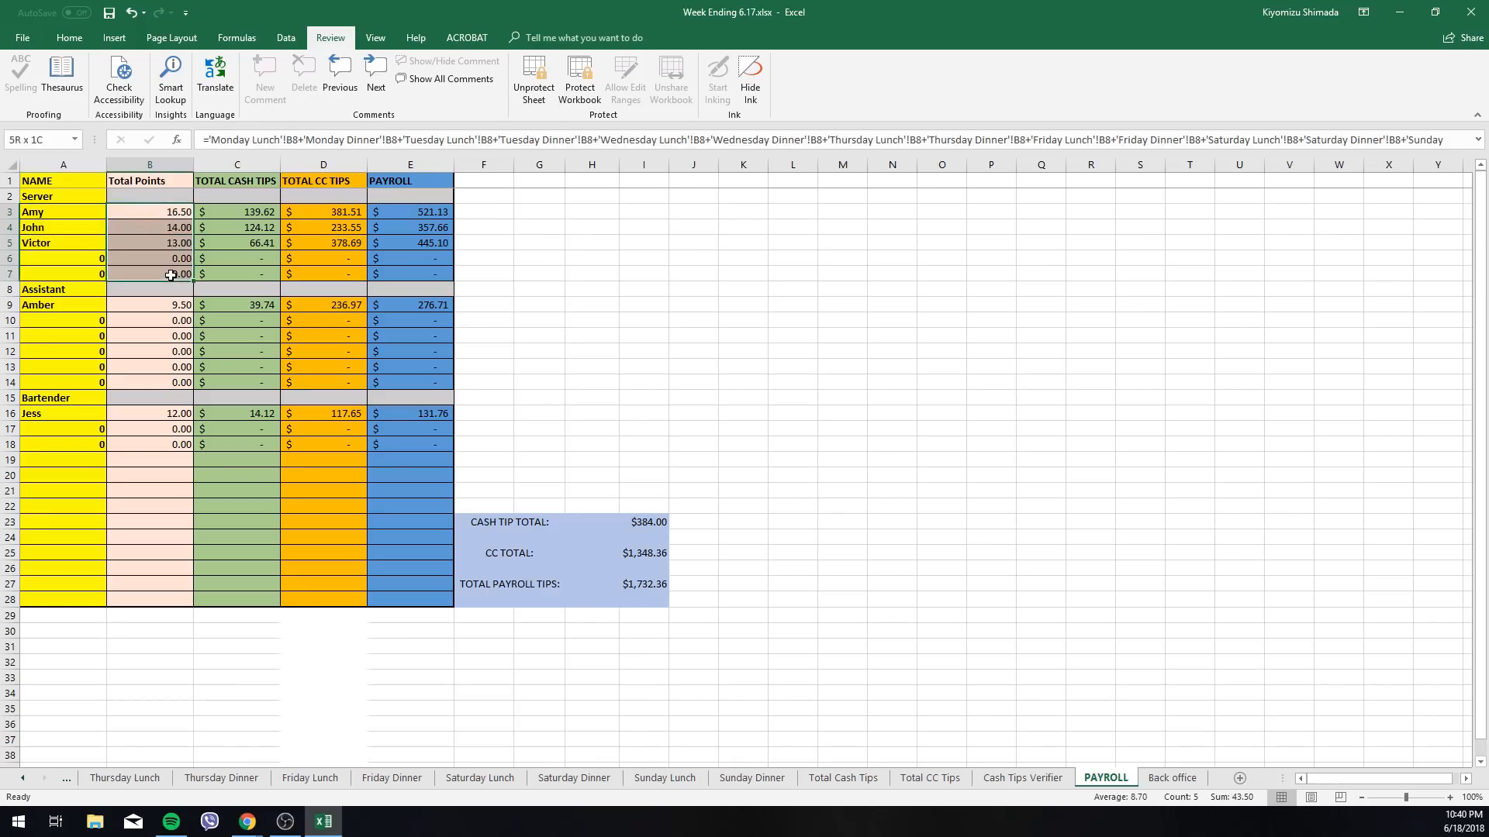
click(237, 212)
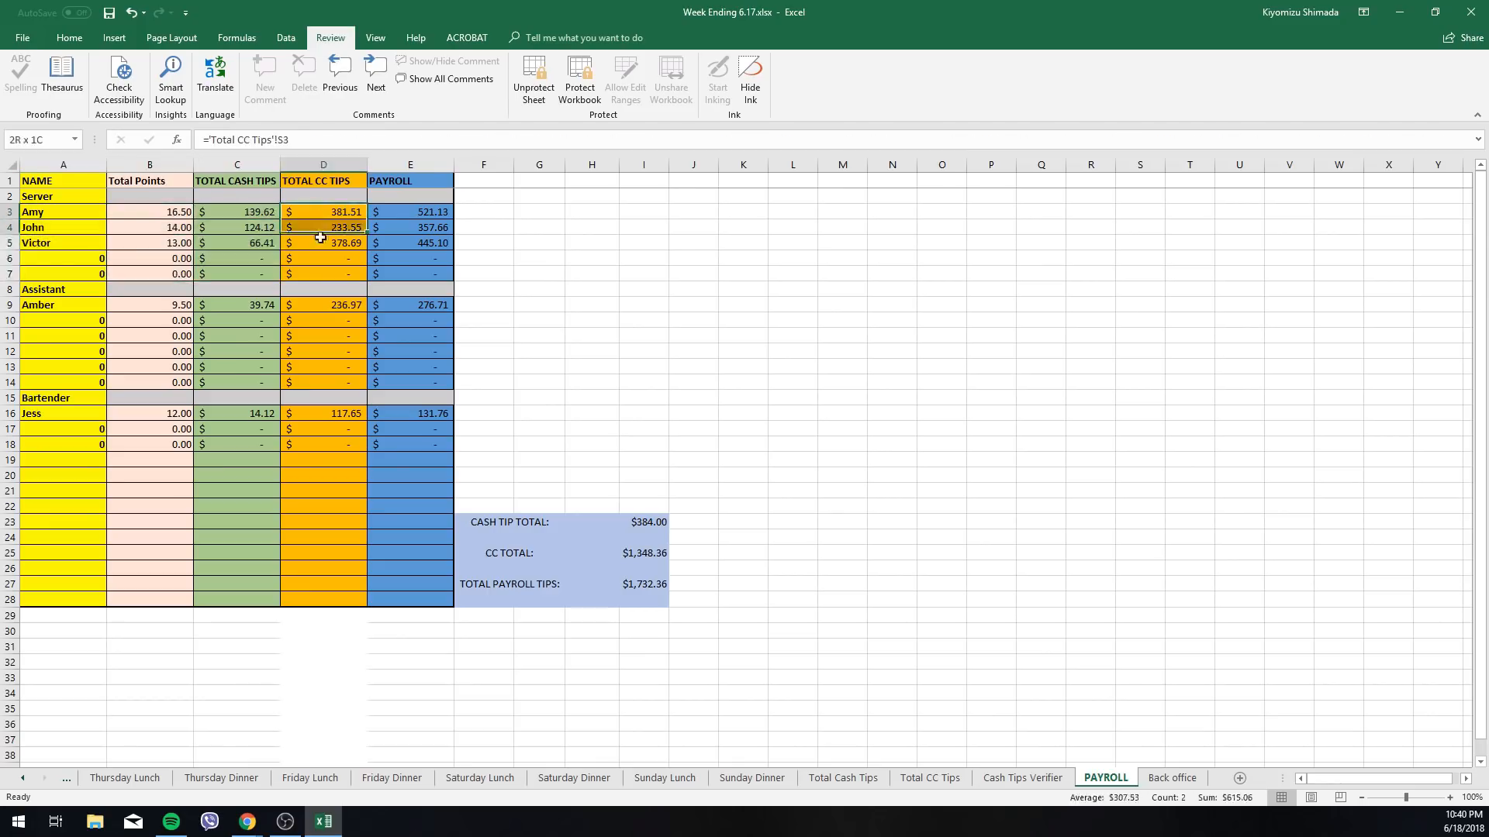
click(410, 211)
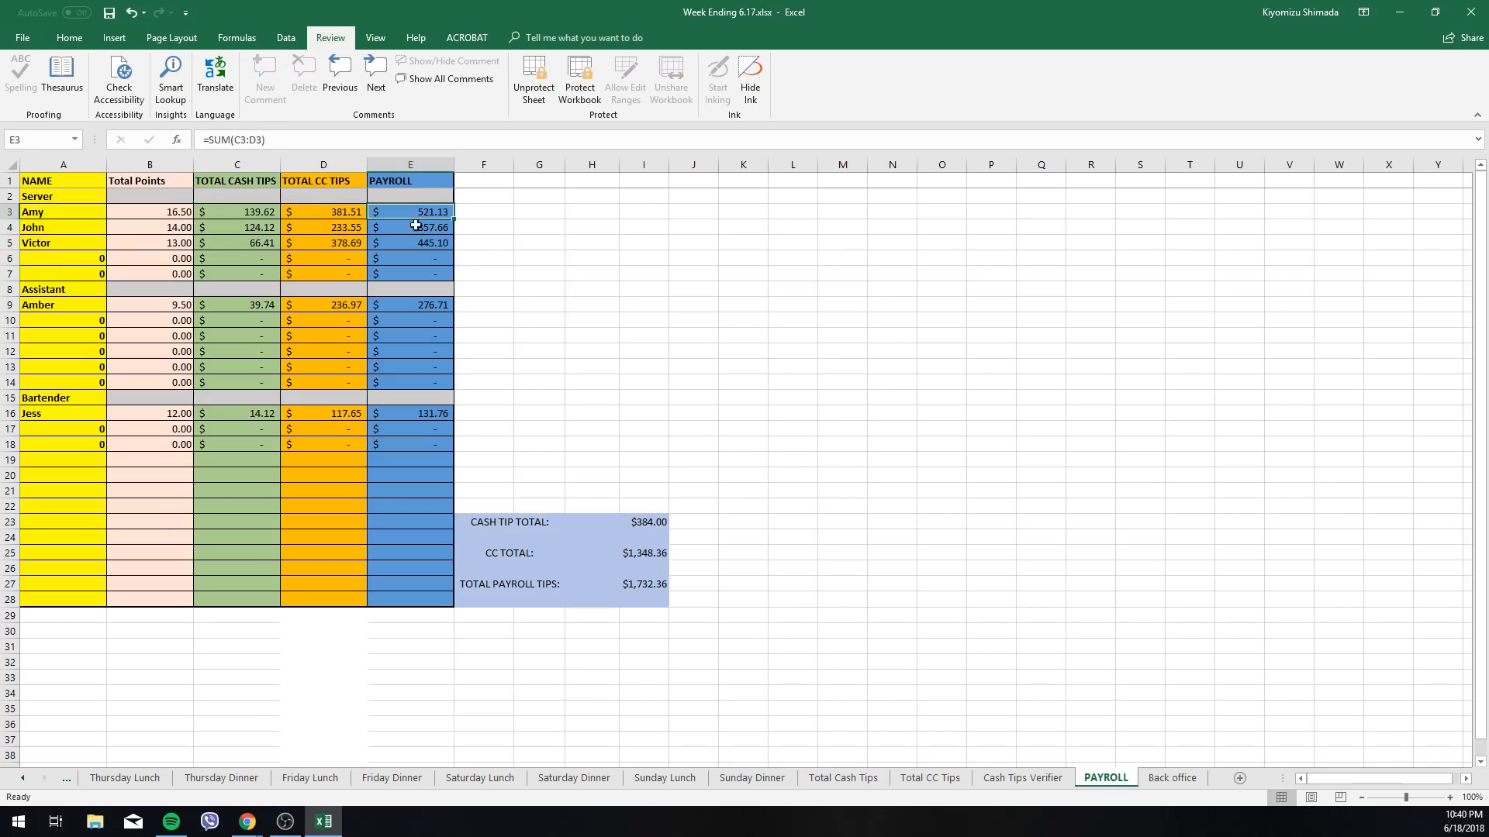
drag(410, 212, 410, 274)
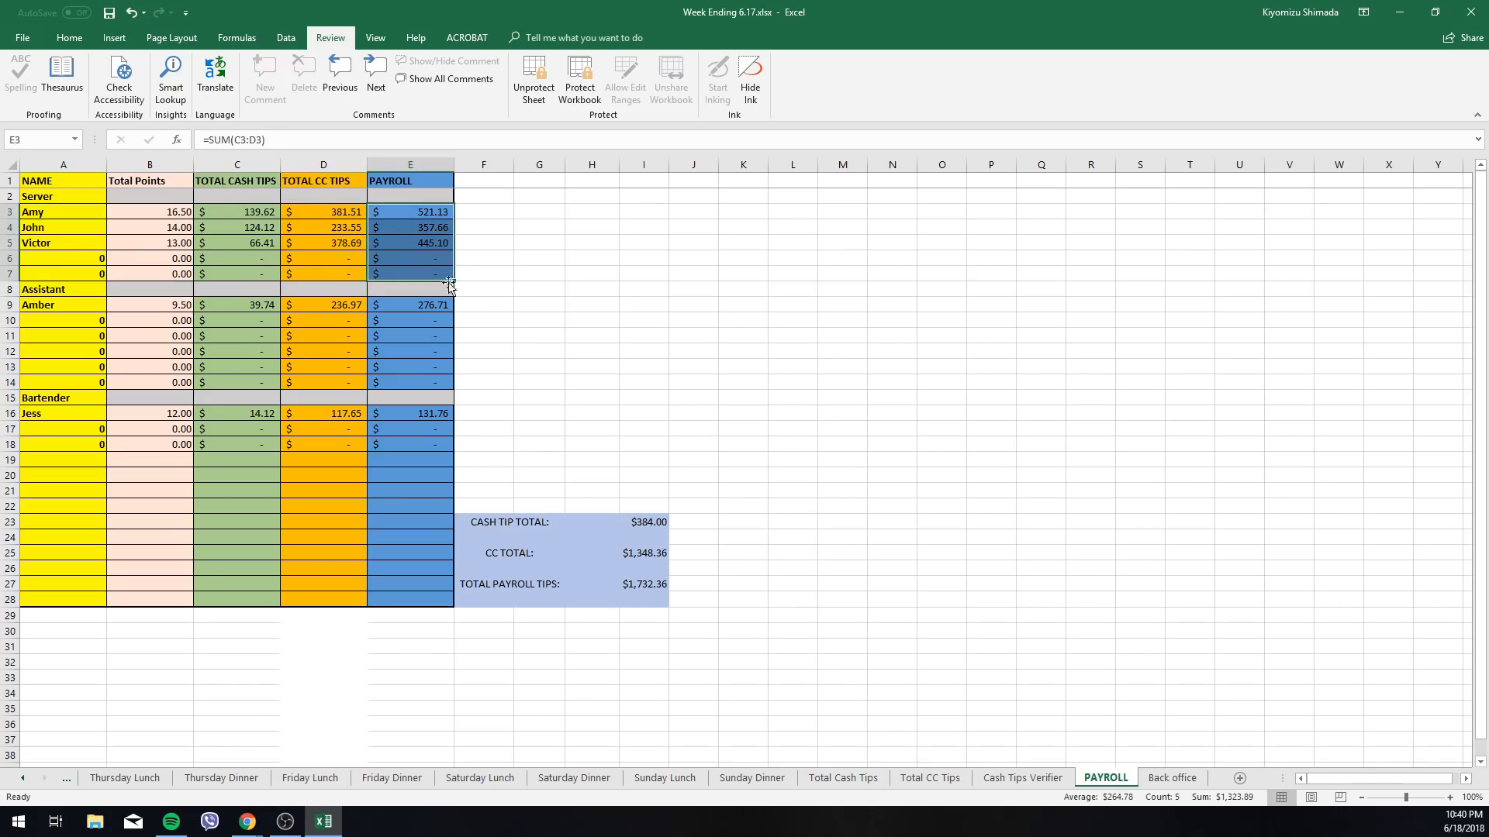
mouse_move(409, 269)
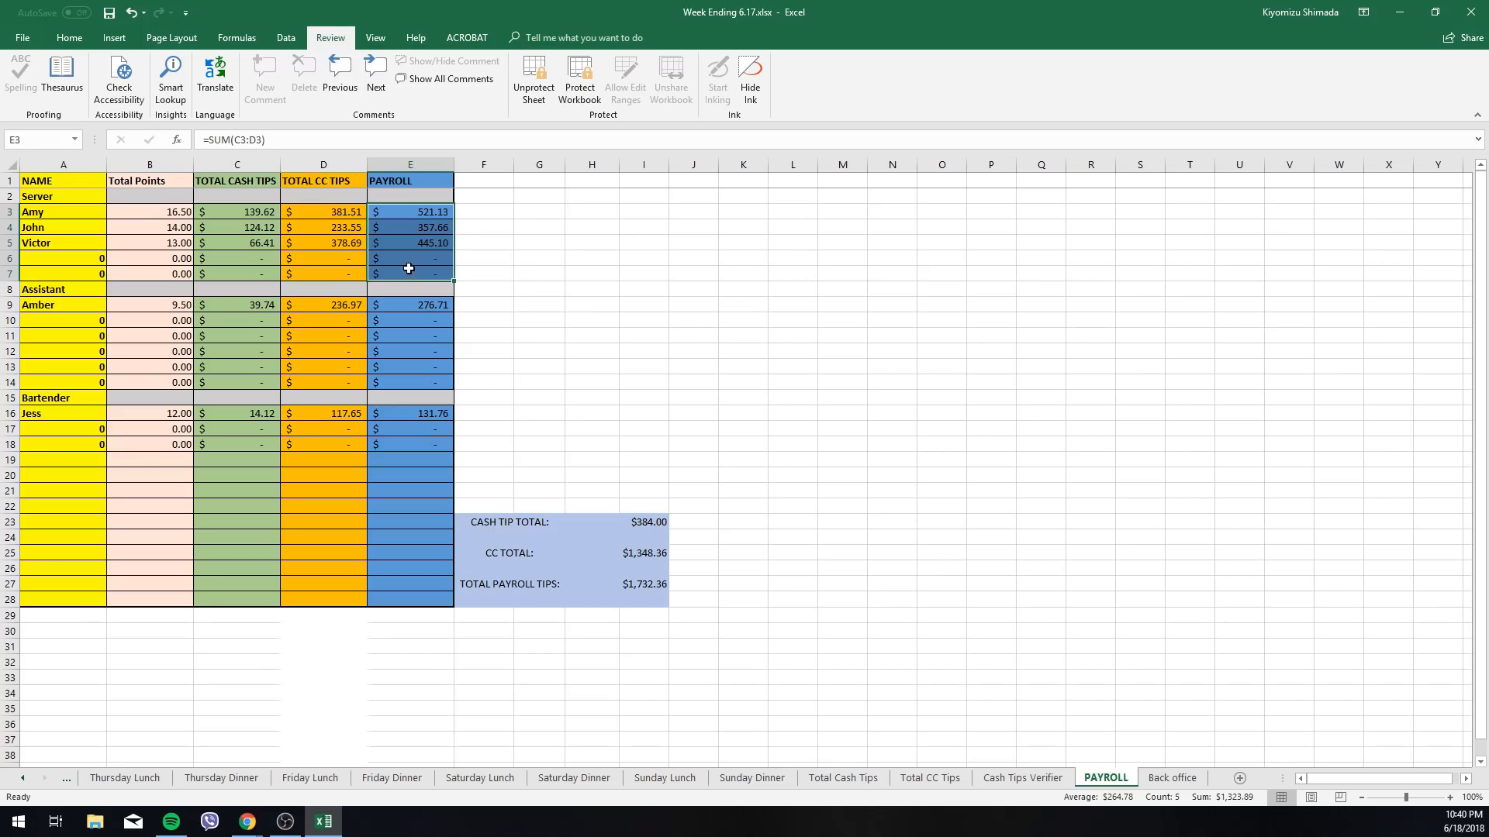
click(410, 274)
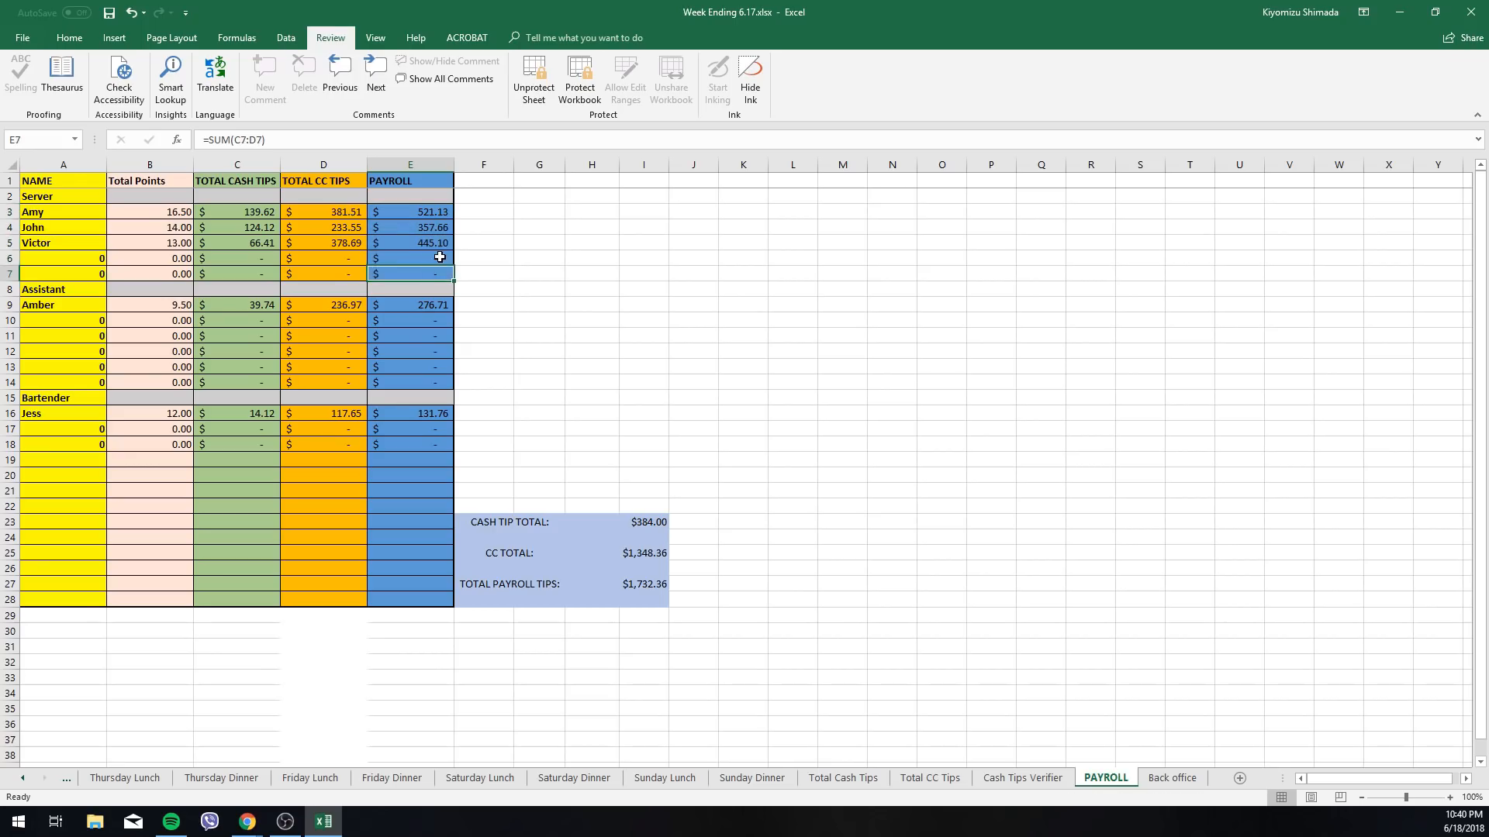
click(409, 258)
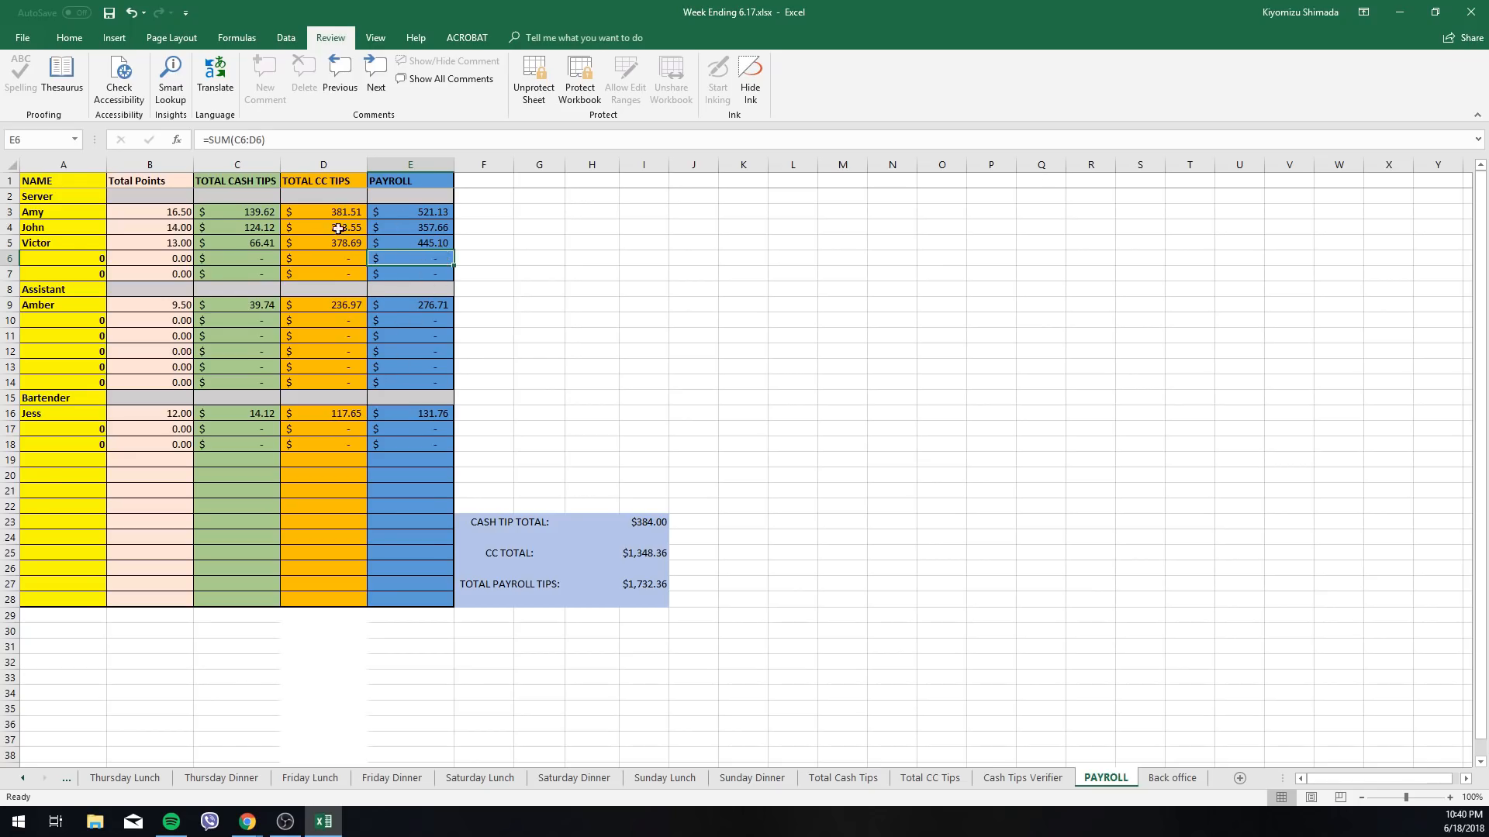
click(323, 211)
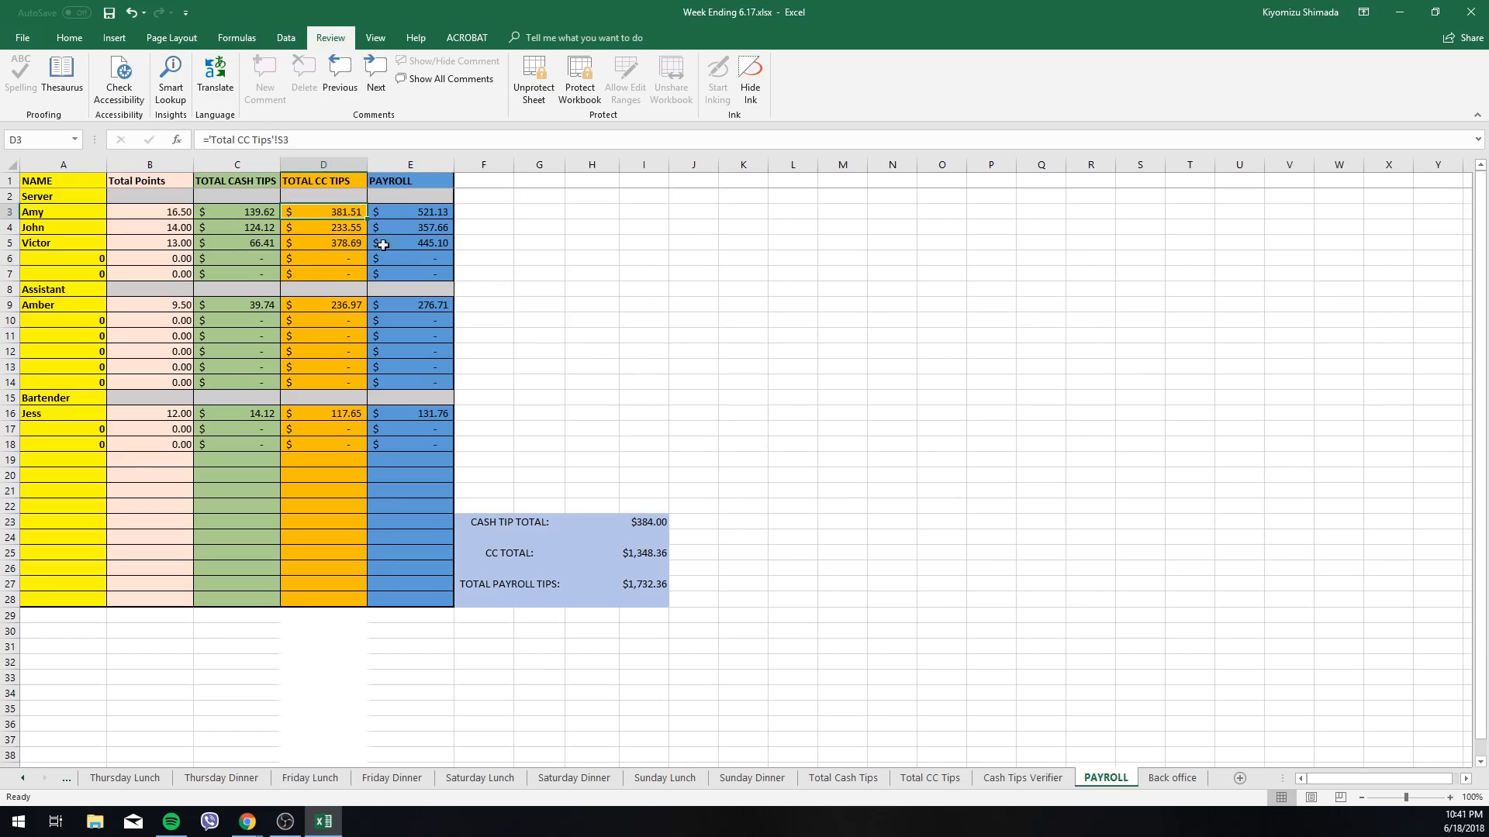
mouse_move(351, 247)
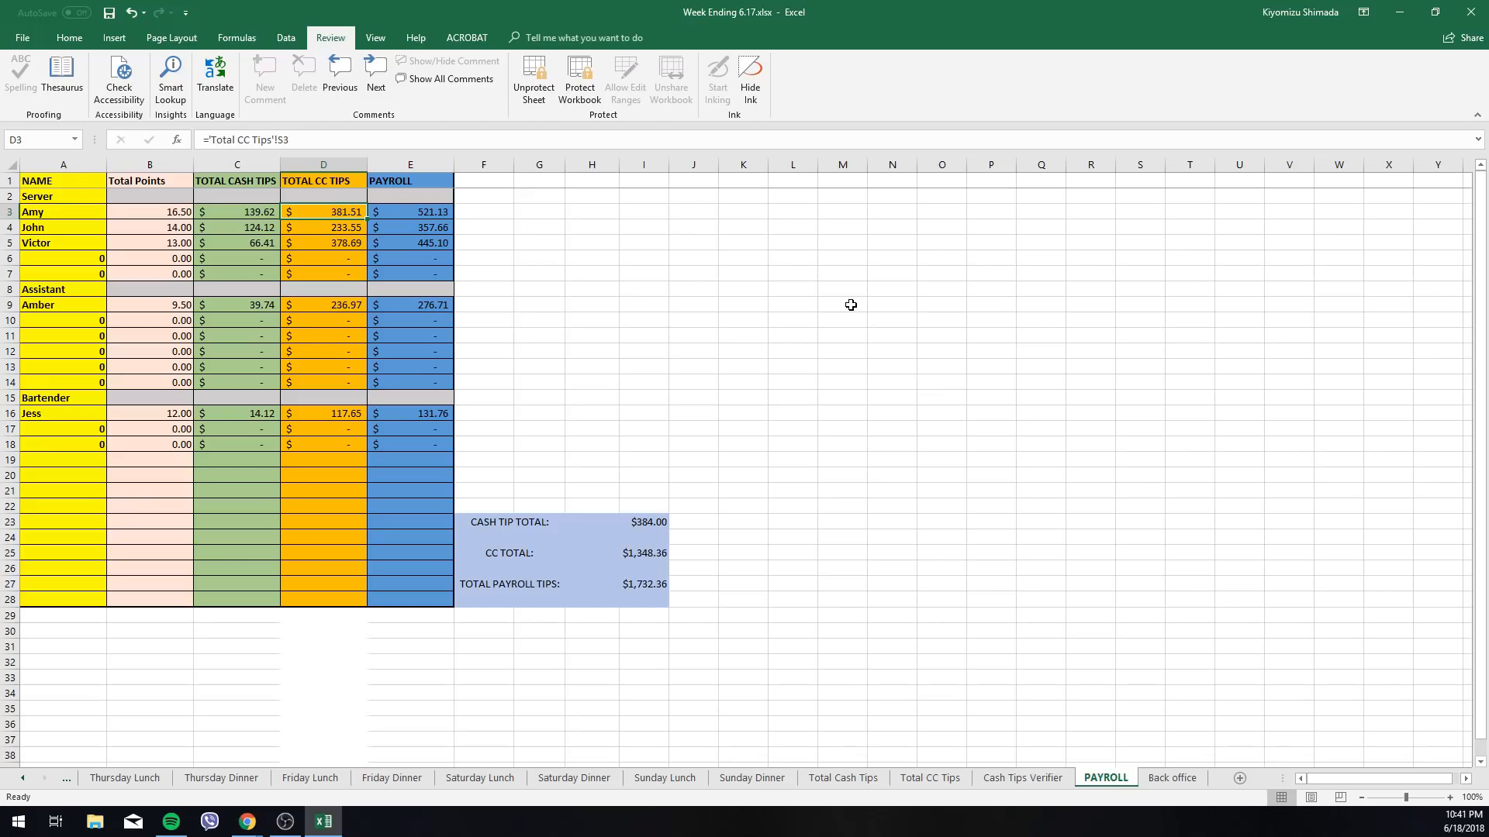
mouse_move(784, 347)
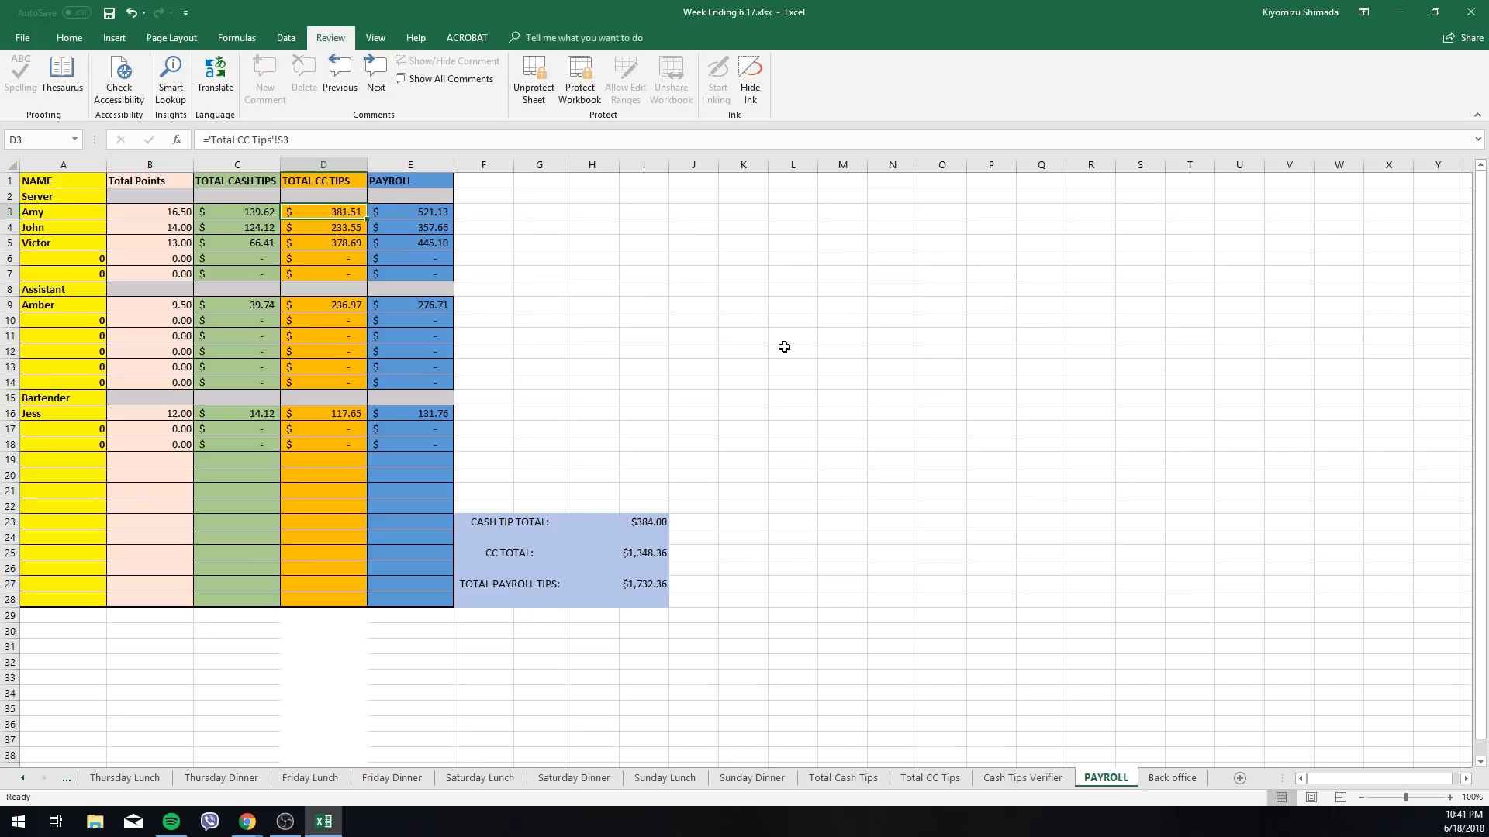
scroll(down, 3)
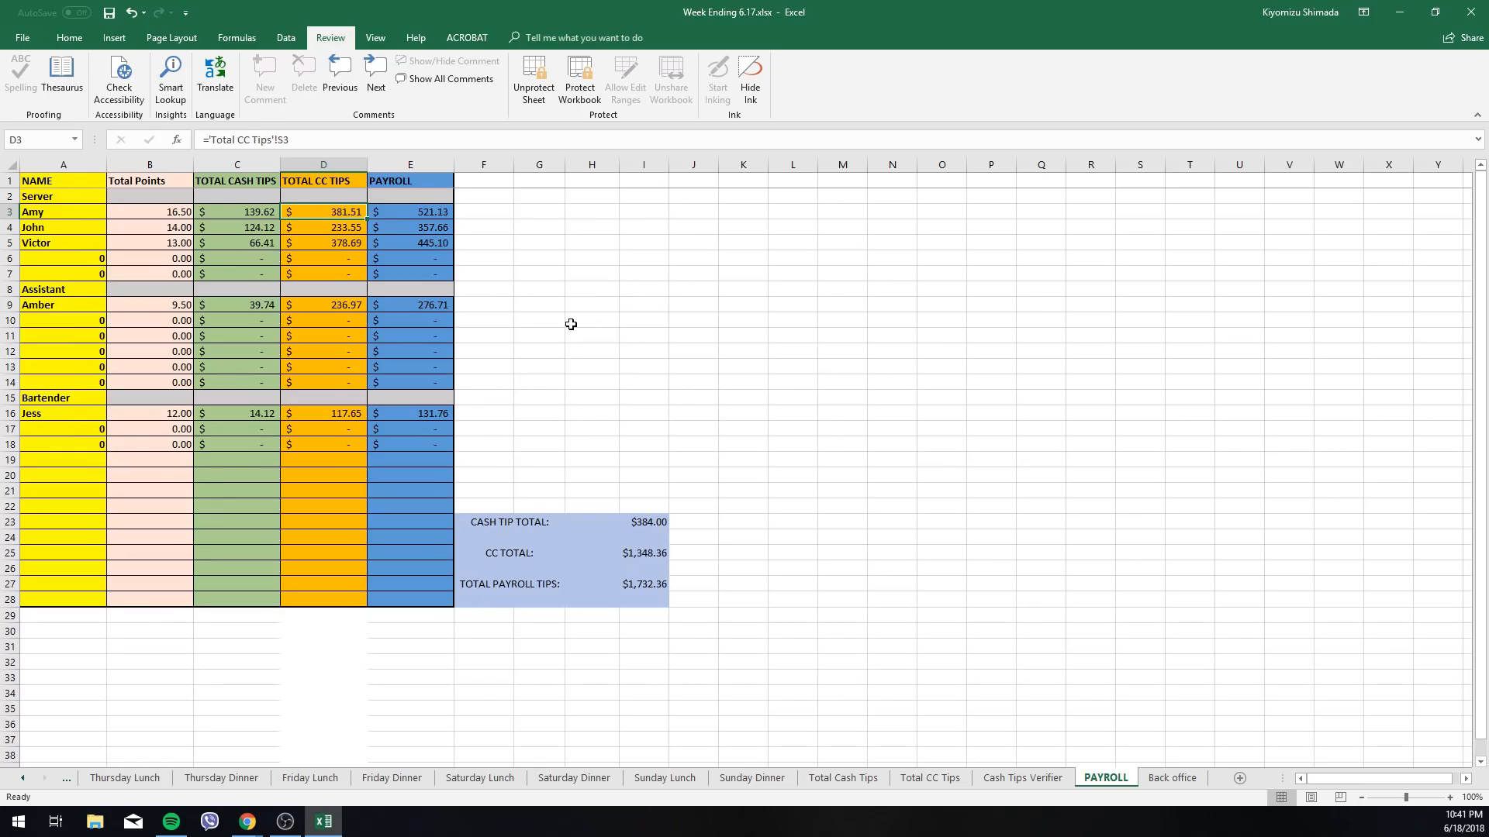
mouse_move(572, 317)
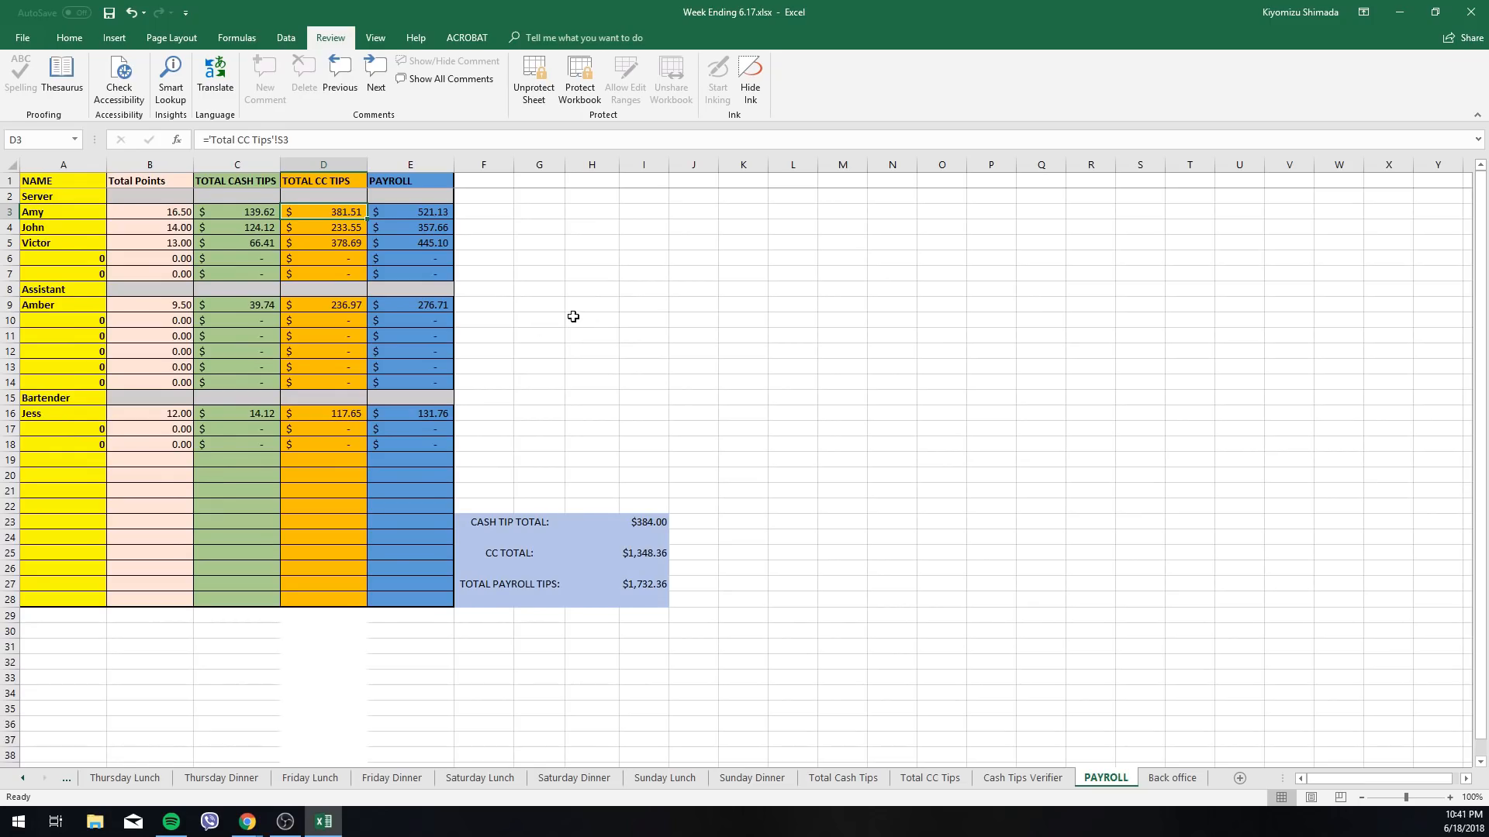
mouse_move(575, 314)
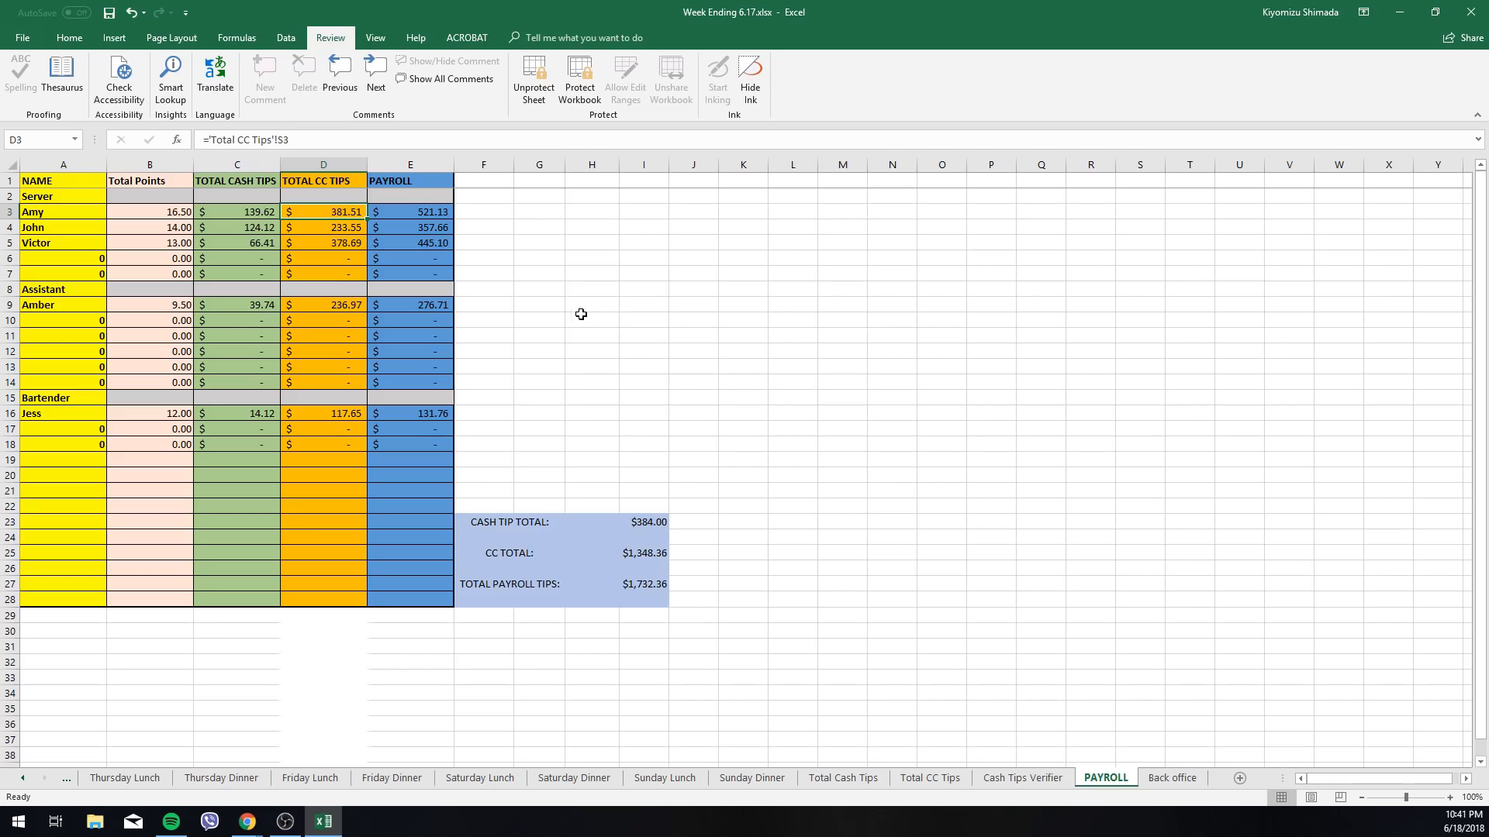
click(323, 227)
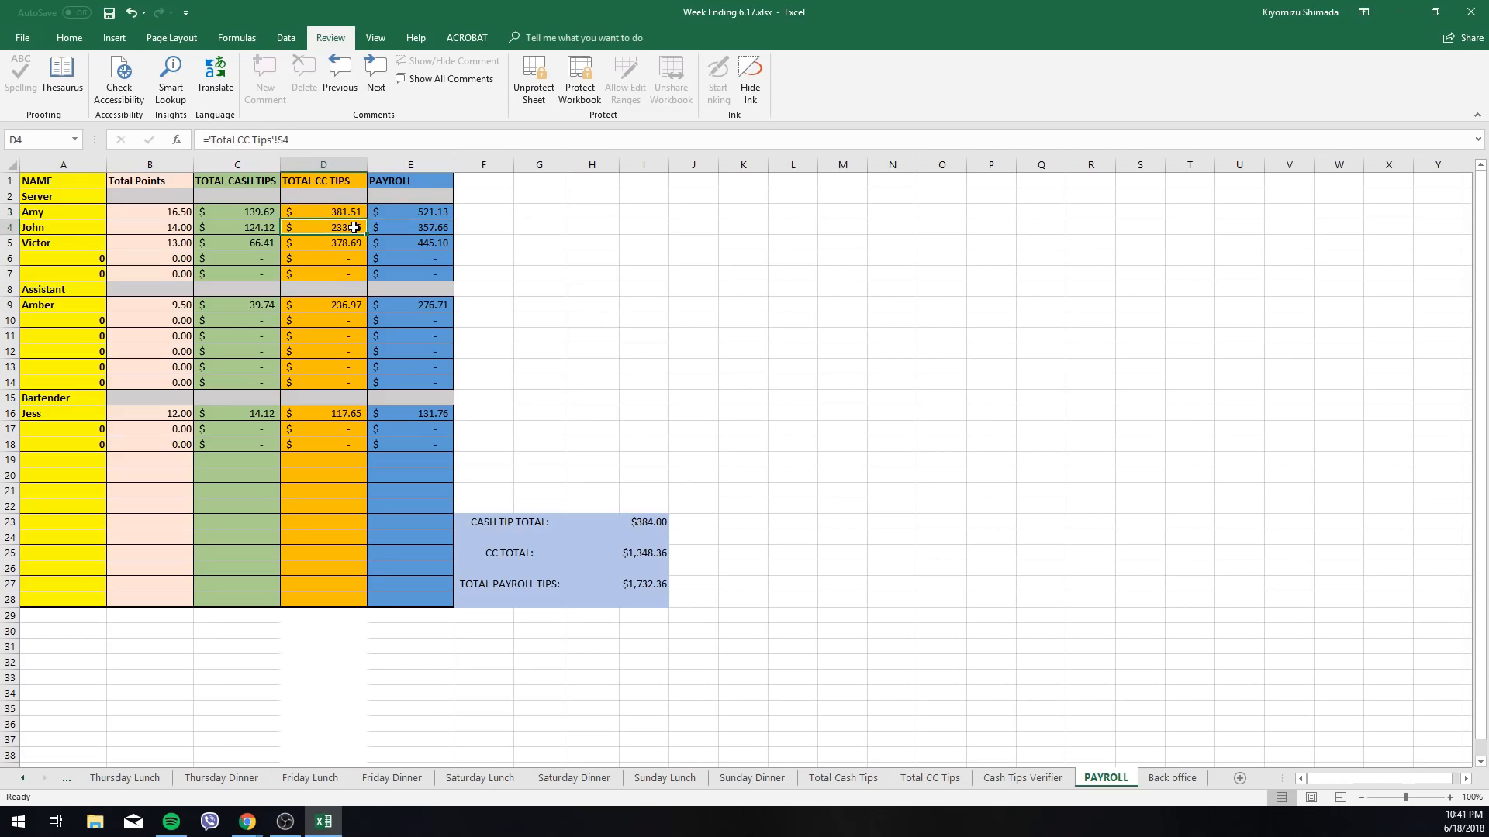